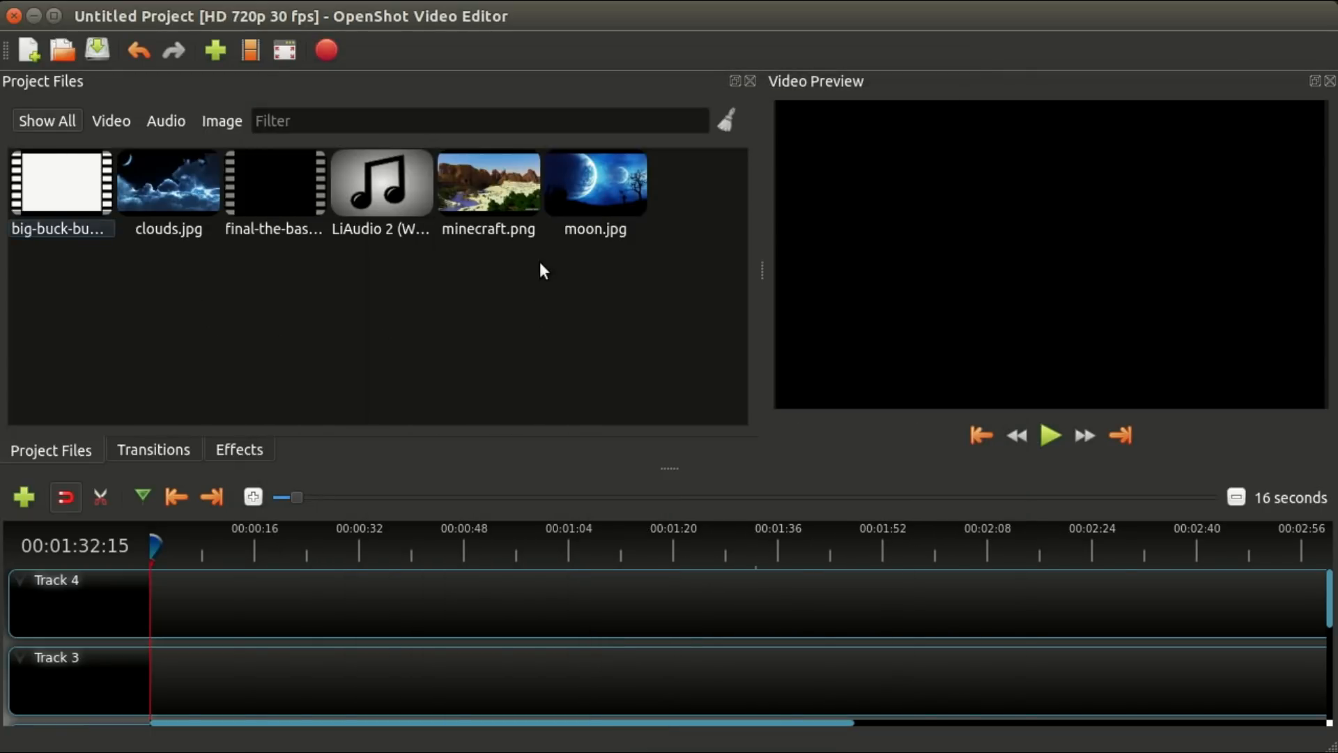
pyautogui.moveTo(175, 190)
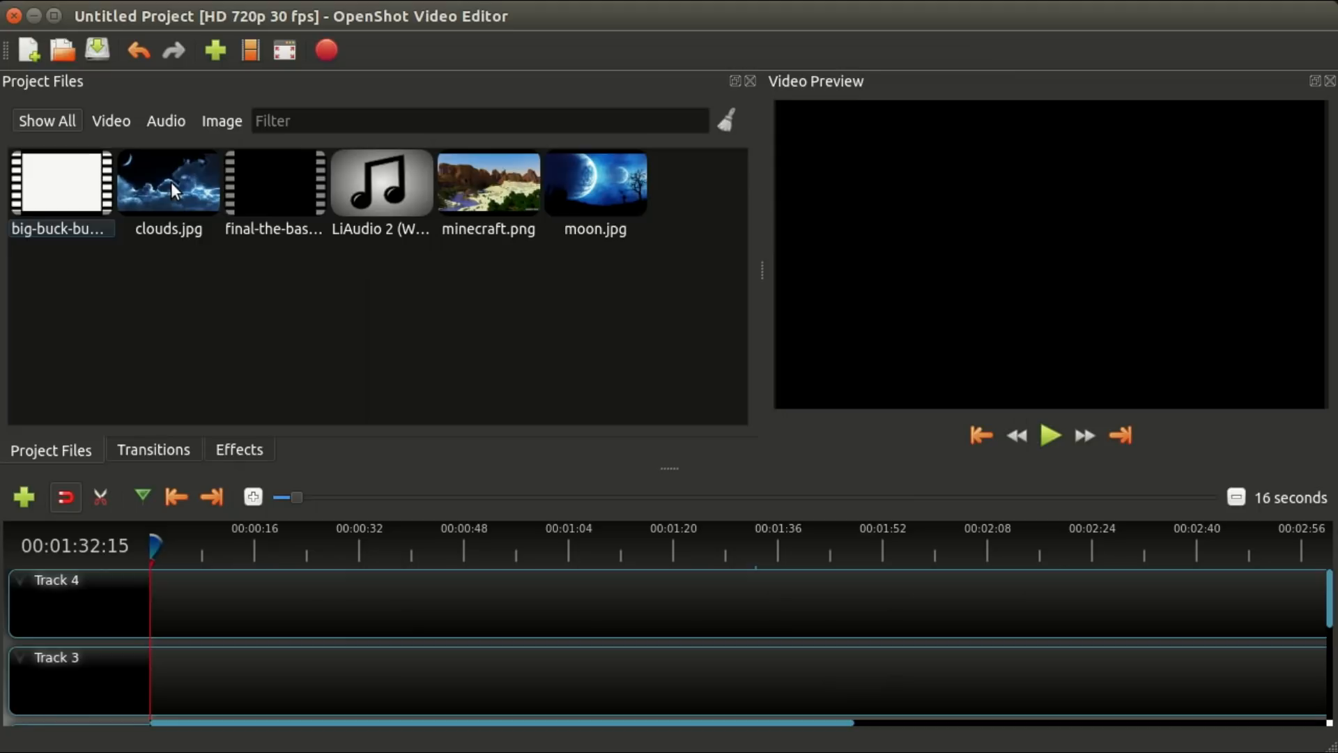
# Place clouds and minecraft on Track 4, ordering the clips minecraft, clouds, moon back to back.
pyautogui.moveTo(168, 182); pyautogui.dragTo(274, 602)
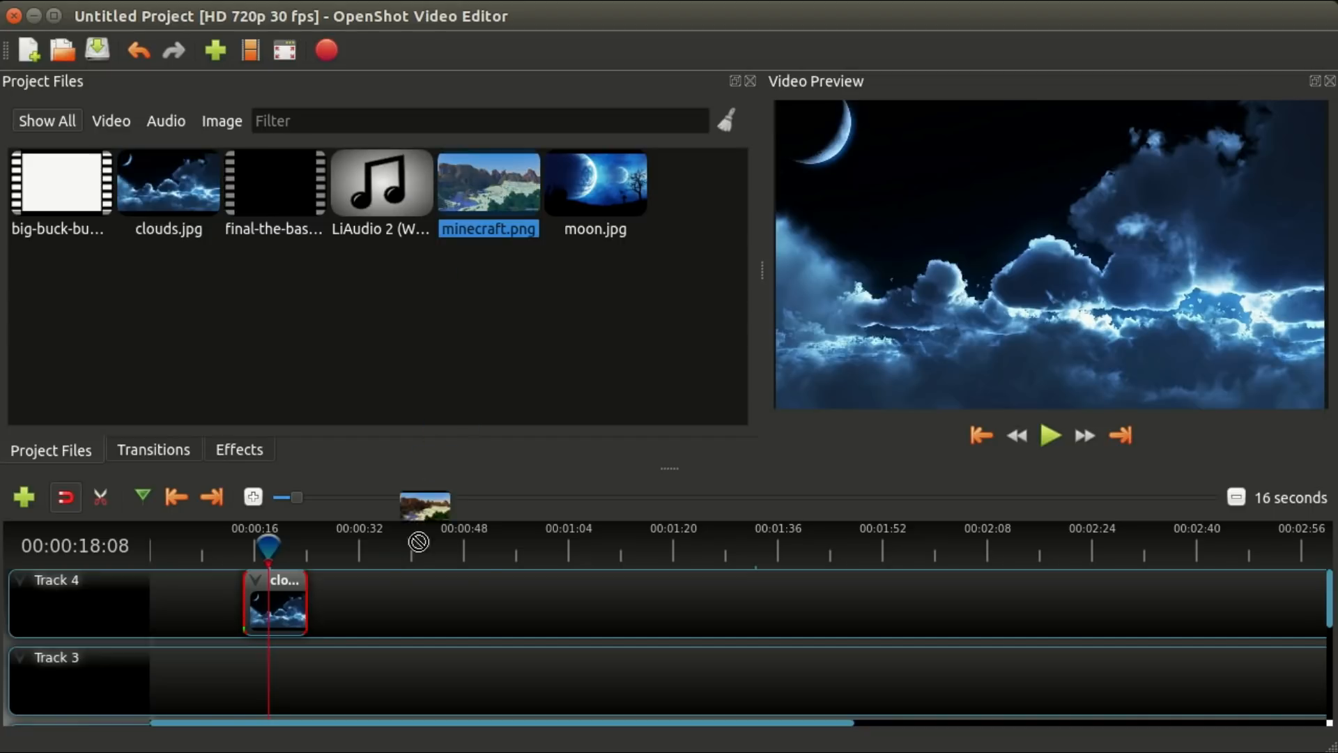
pyautogui.moveTo(489, 181); pyautogui.dragTo(451, 601)
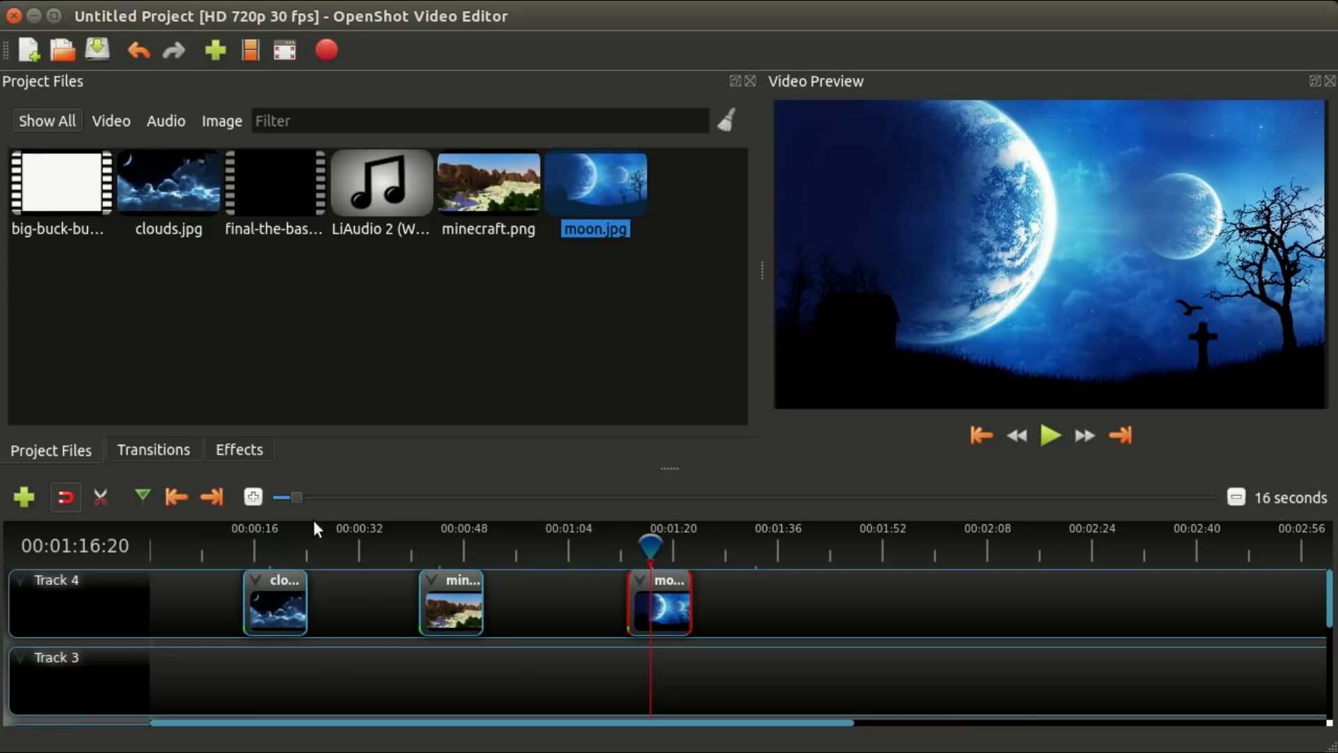
pyautogui.moveTo(451, 602); pyautogui.dragTo(212, 602)
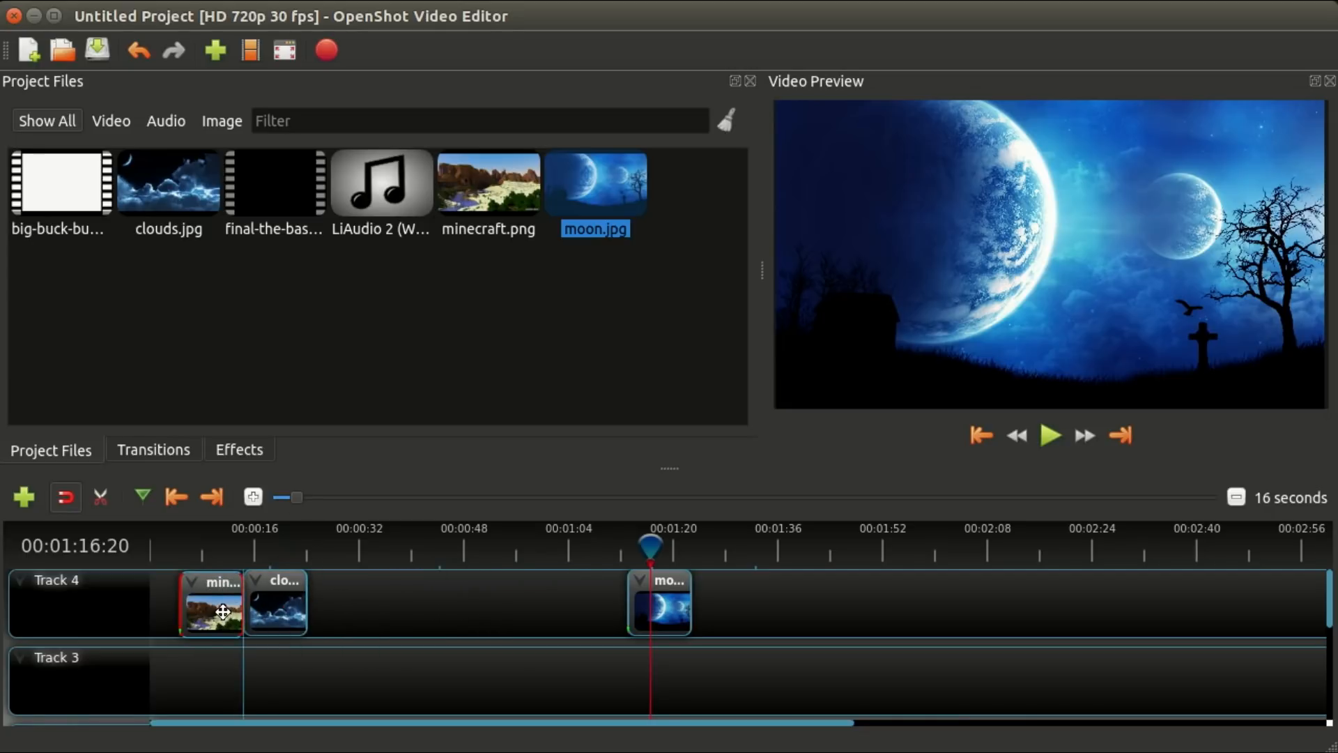
pyautogui.moveTo(658, 602); pyautogui.dragTo(341, 602)
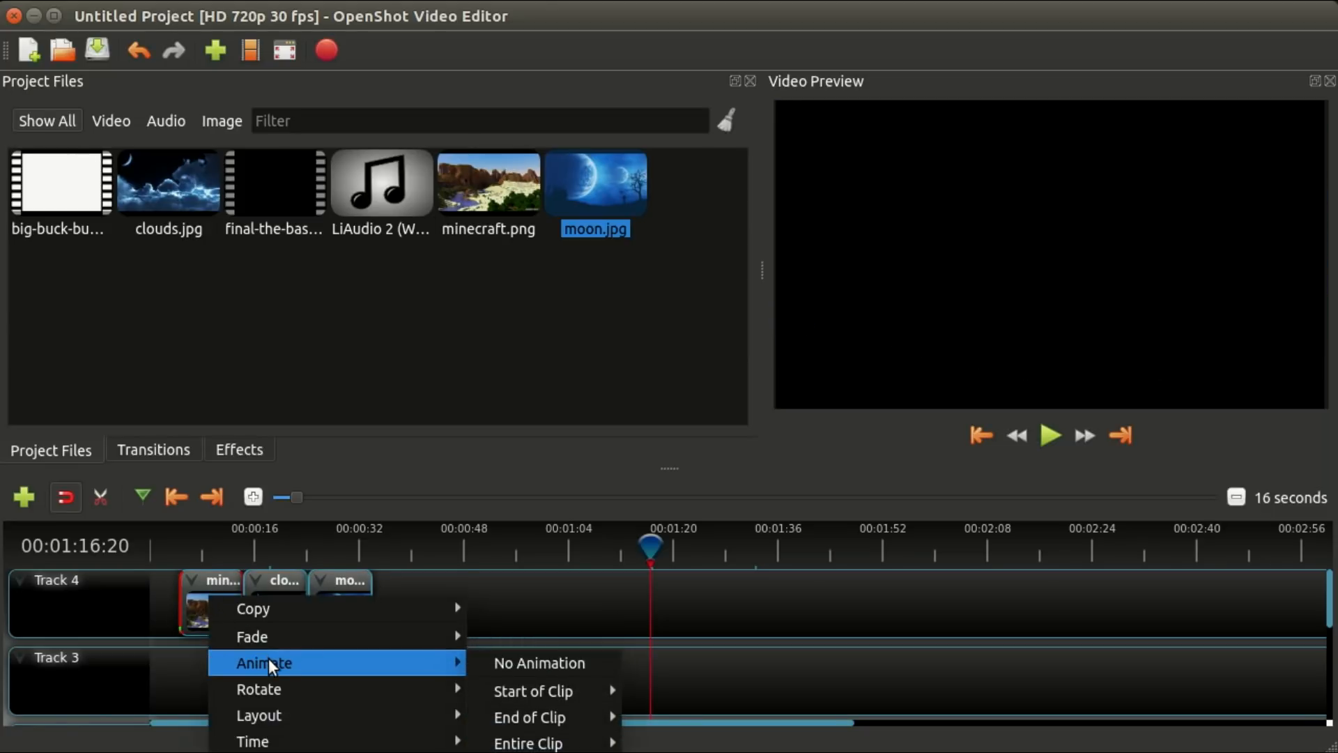
pyautogui.moveTo(529, 743)
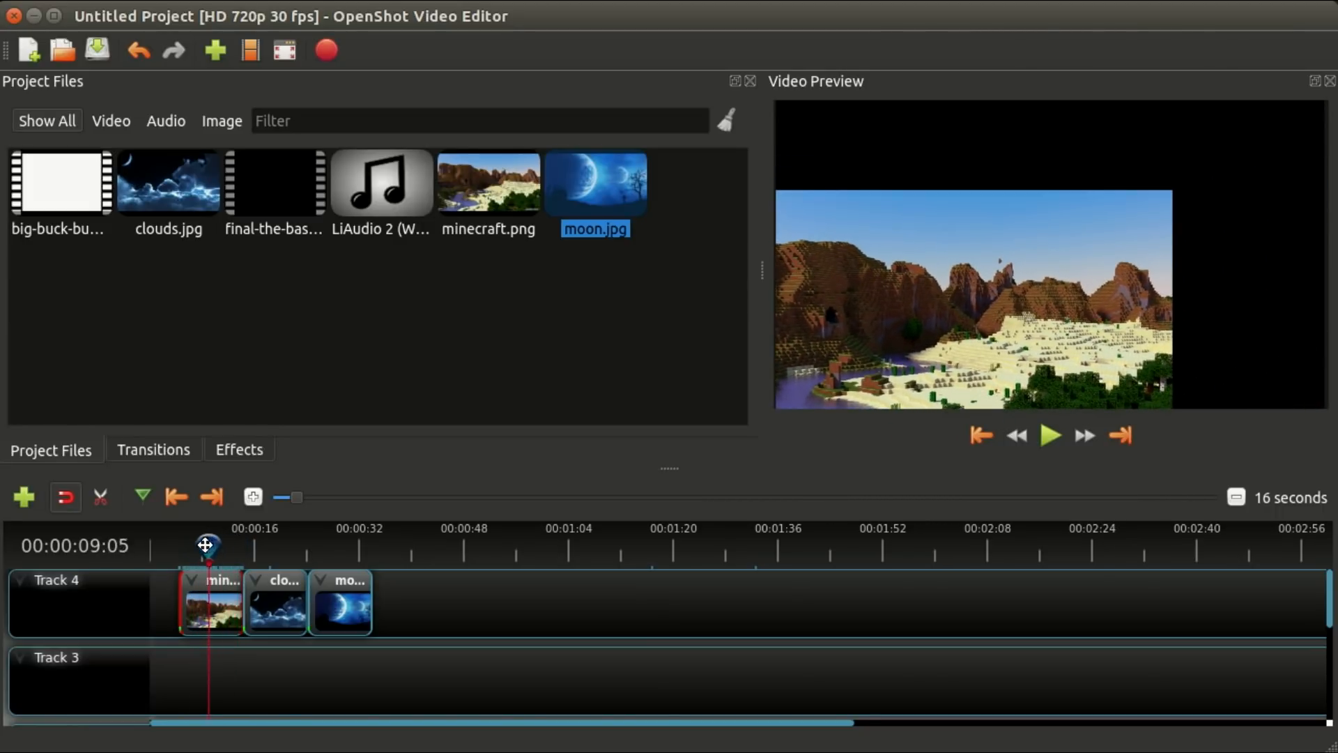
# Scrub the minecraft clip to preview its growing animation, then bring up the clouds clip's options.
pyautogui.moveTo(206, 546); pyautogui.dragTo(204, 546)
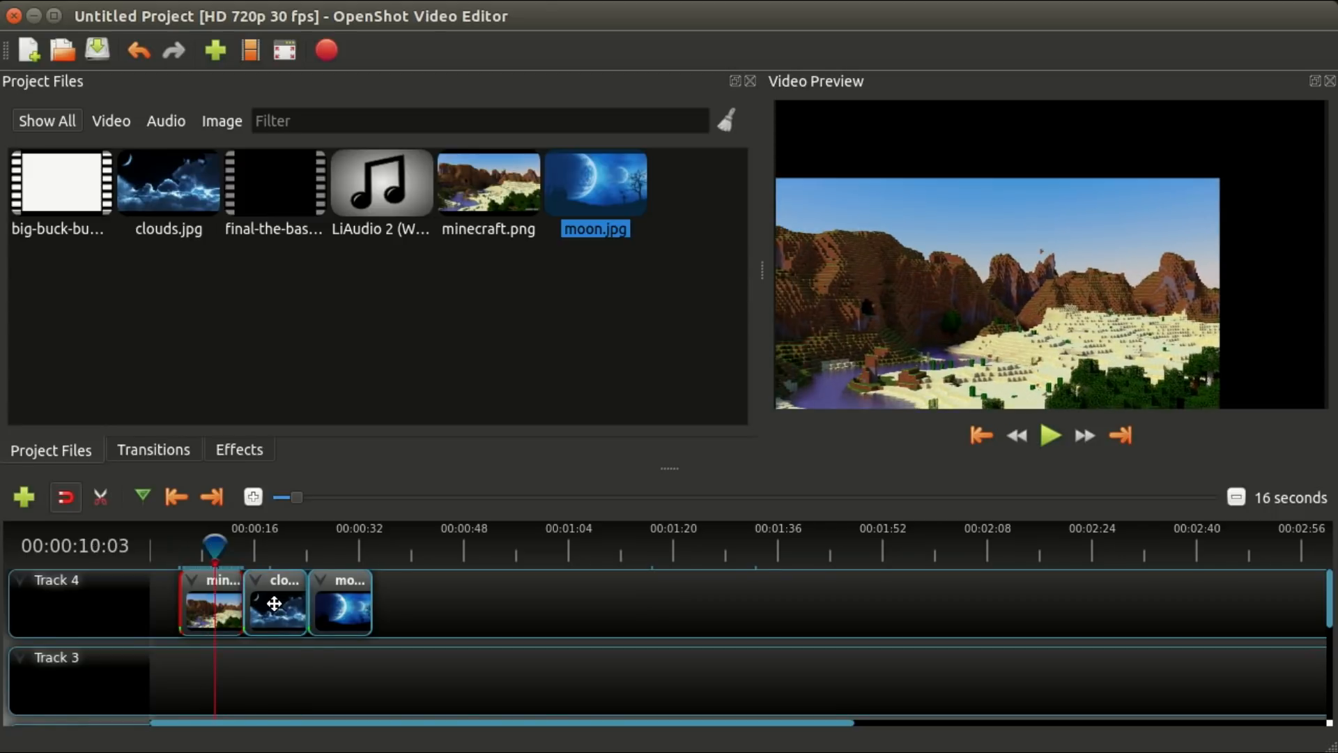
pyautogui.rightClick(274, 601)
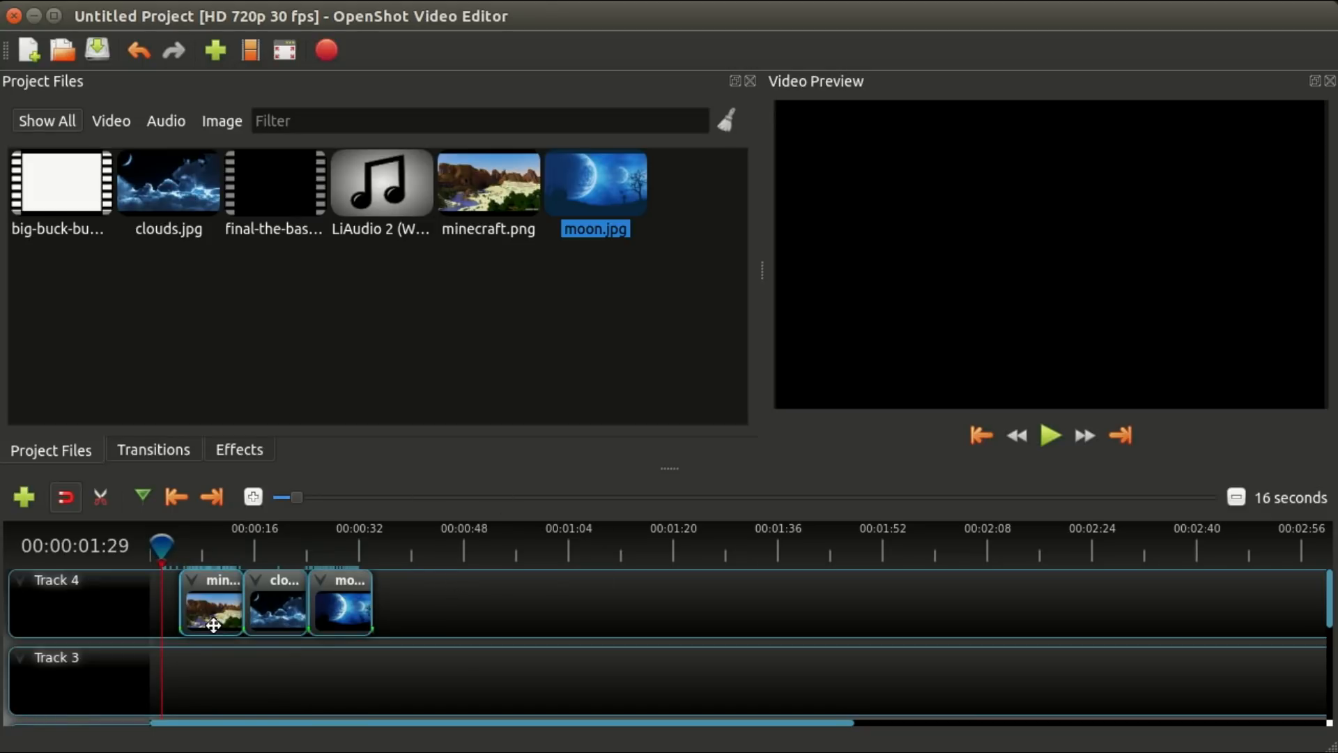
pyautogui.moveTo(224, 598)
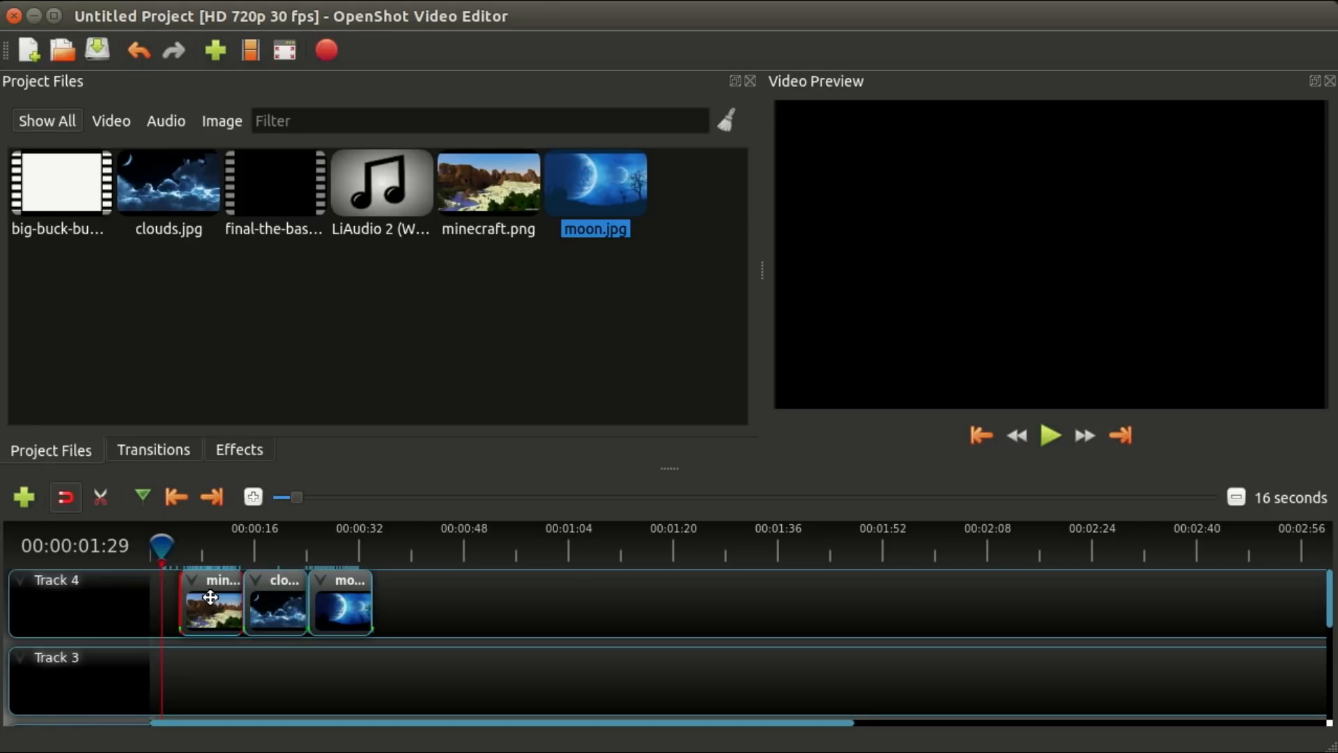
pyautogui.rightClick(209, 602)
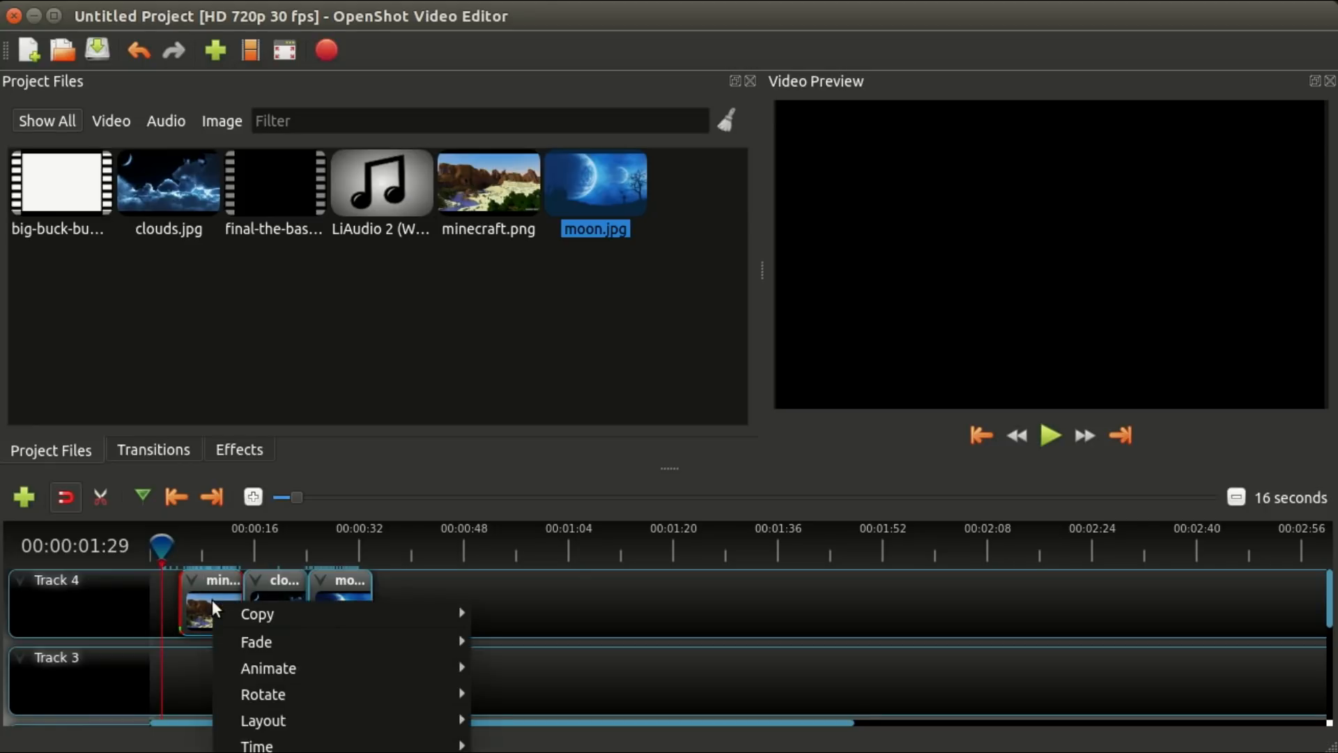
pyautogui.moveTo(257, 614)
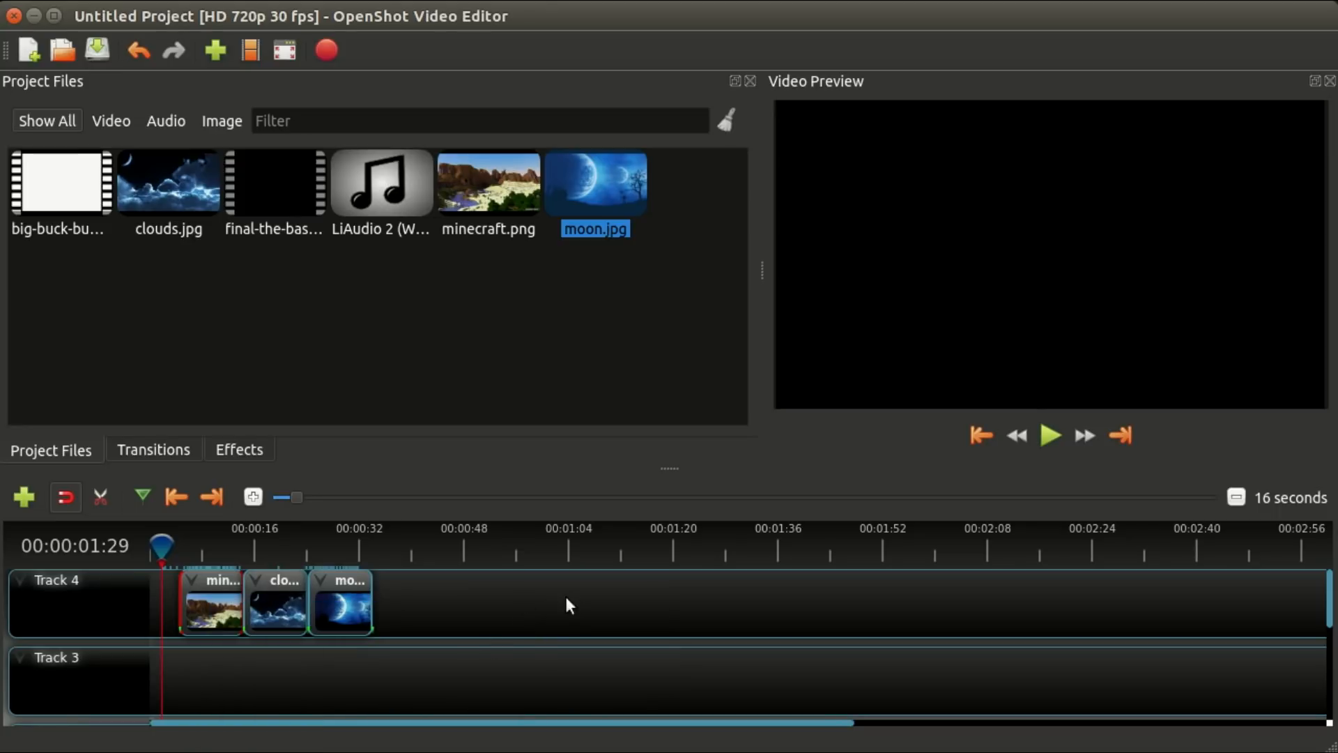
pyautogui.moveTo(781, 604)
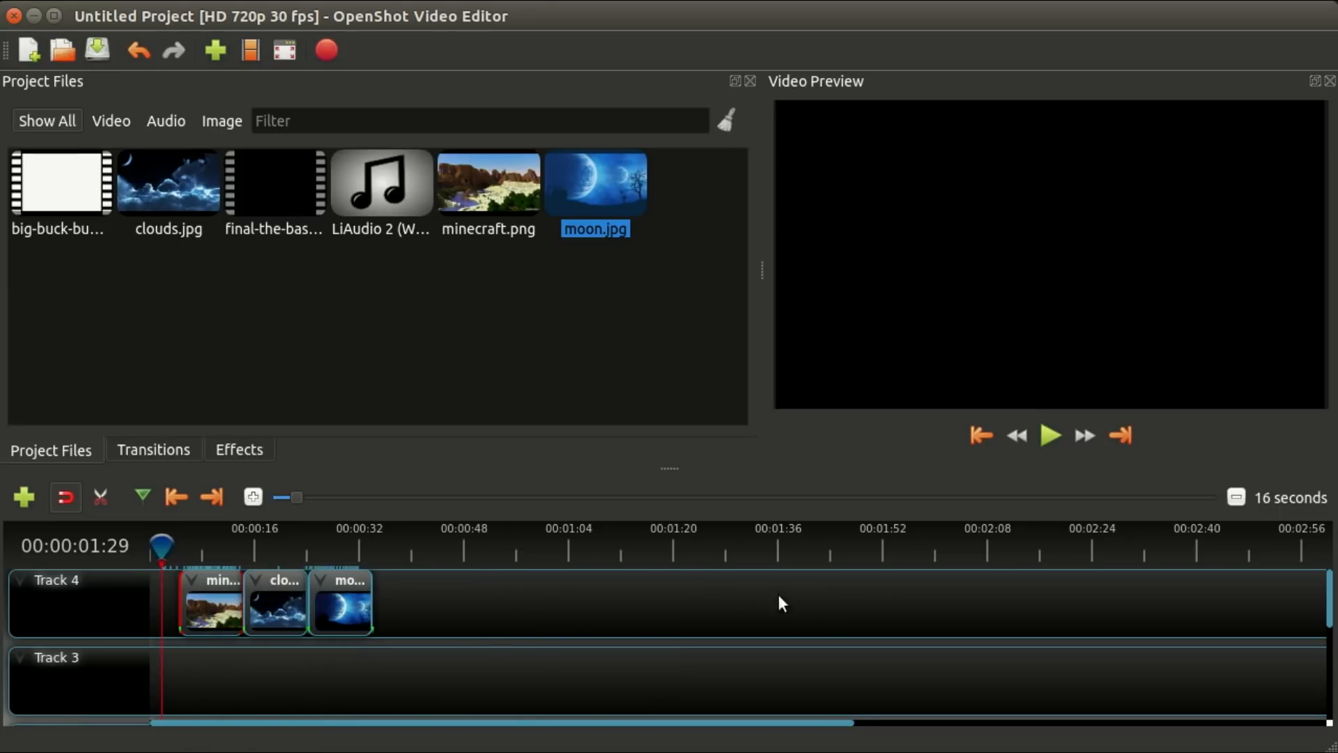
pyautogui.moveTo(950, 584)
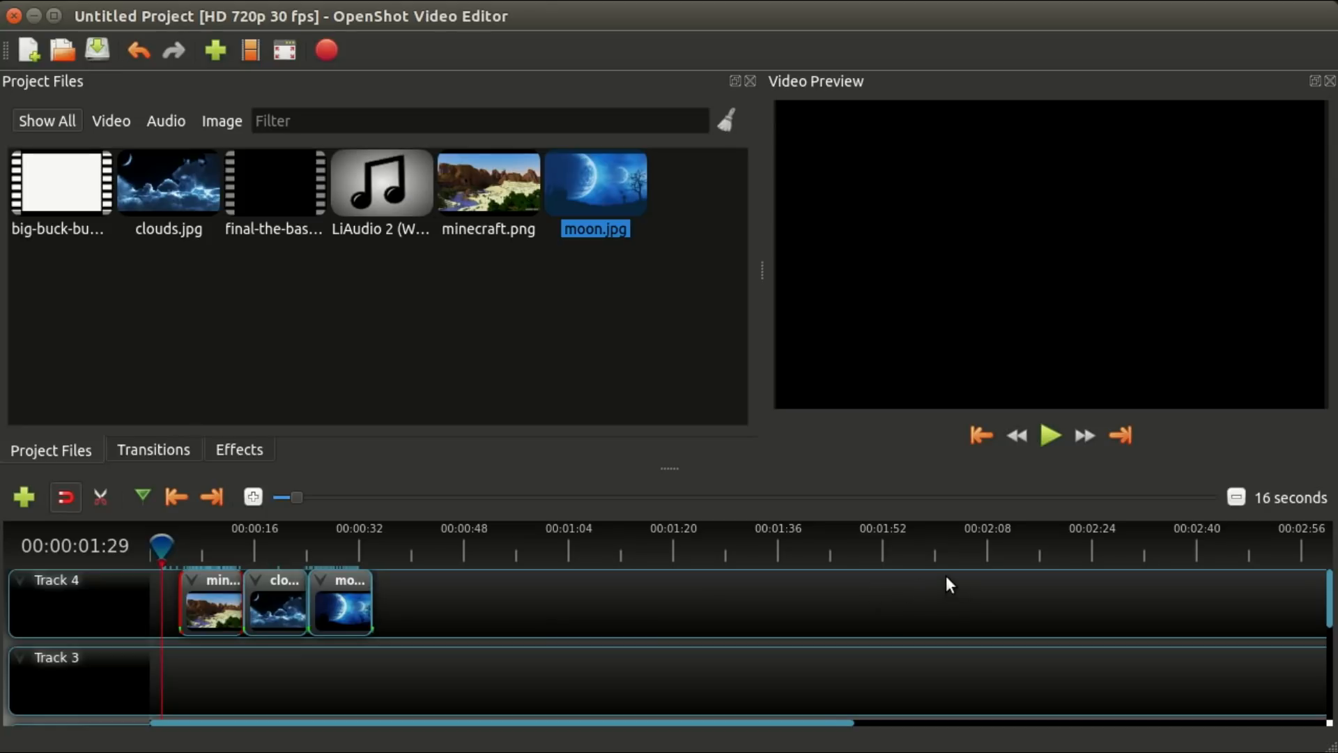
pyautogui.rightClick(950, 585)
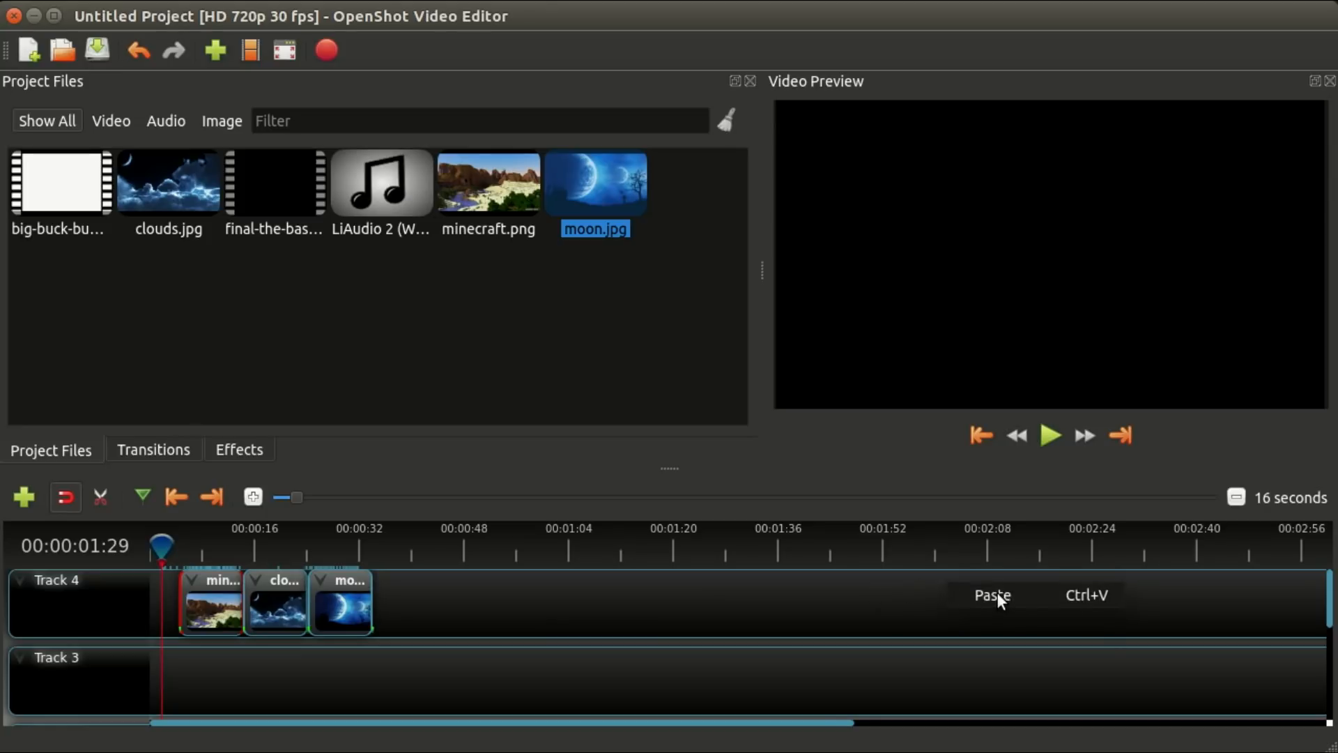
pyautogui.click(991, 594)
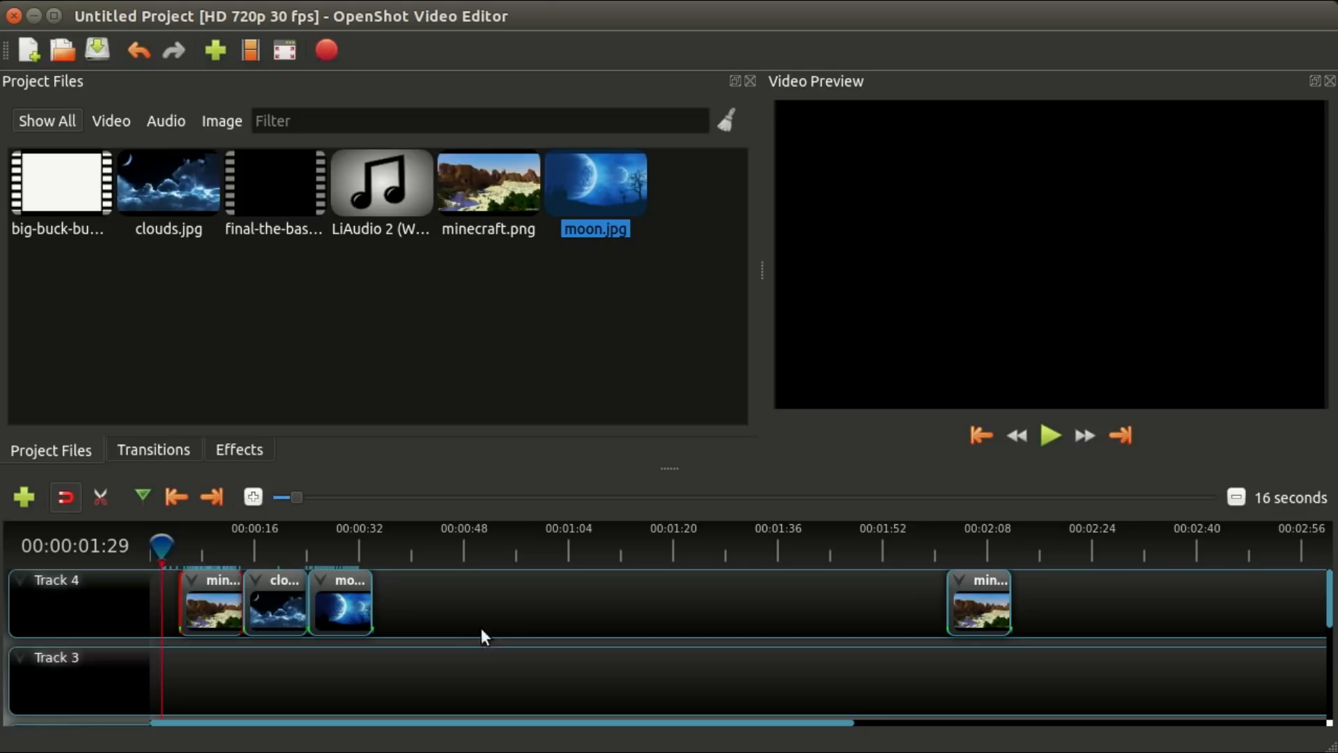
pyautogui.click(569, 544)
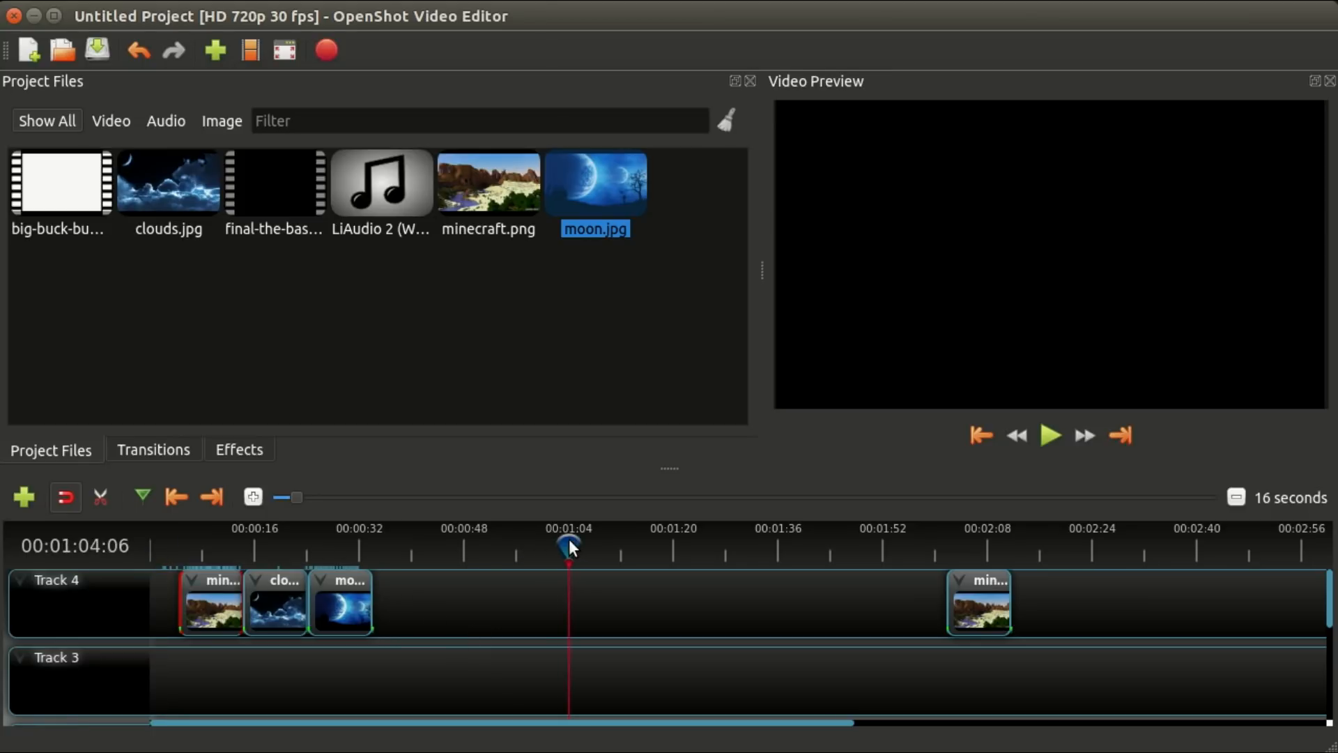
pyautogui.moveTo(616, 559)
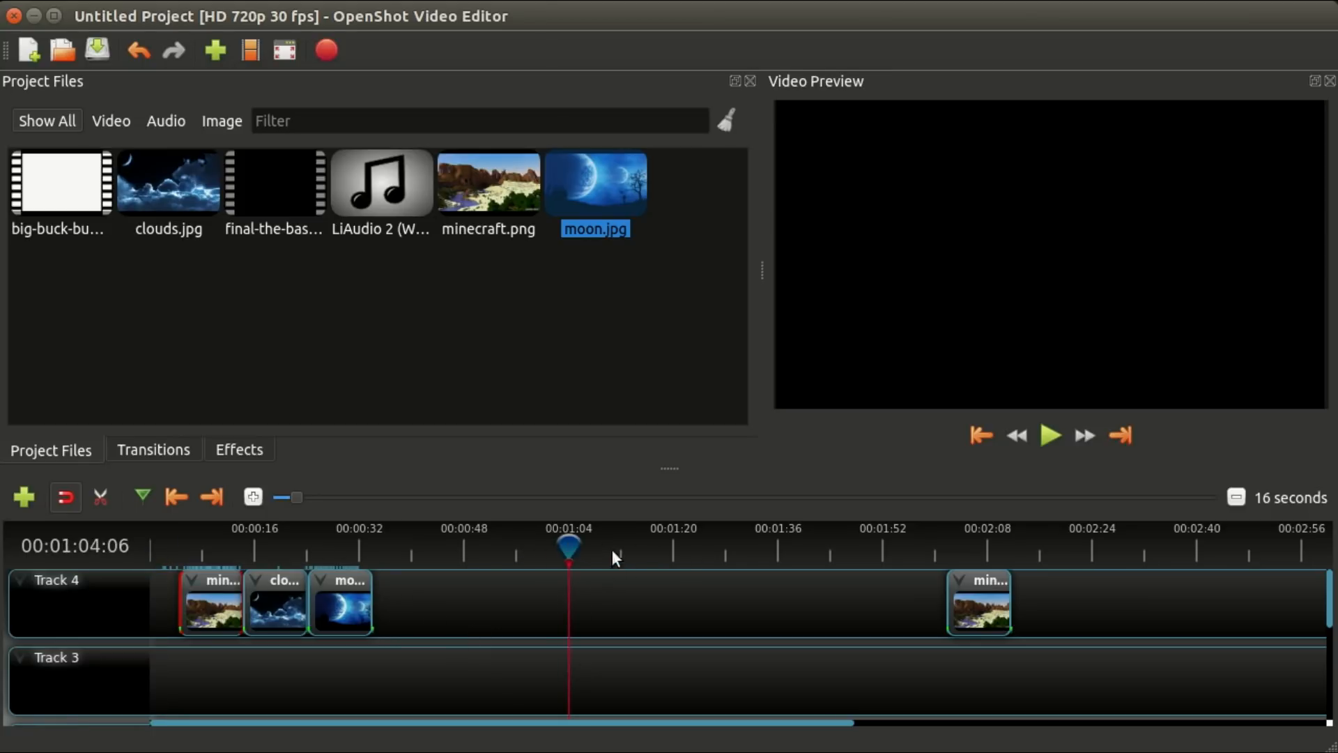
pyautogui.moveTo(678, 559)
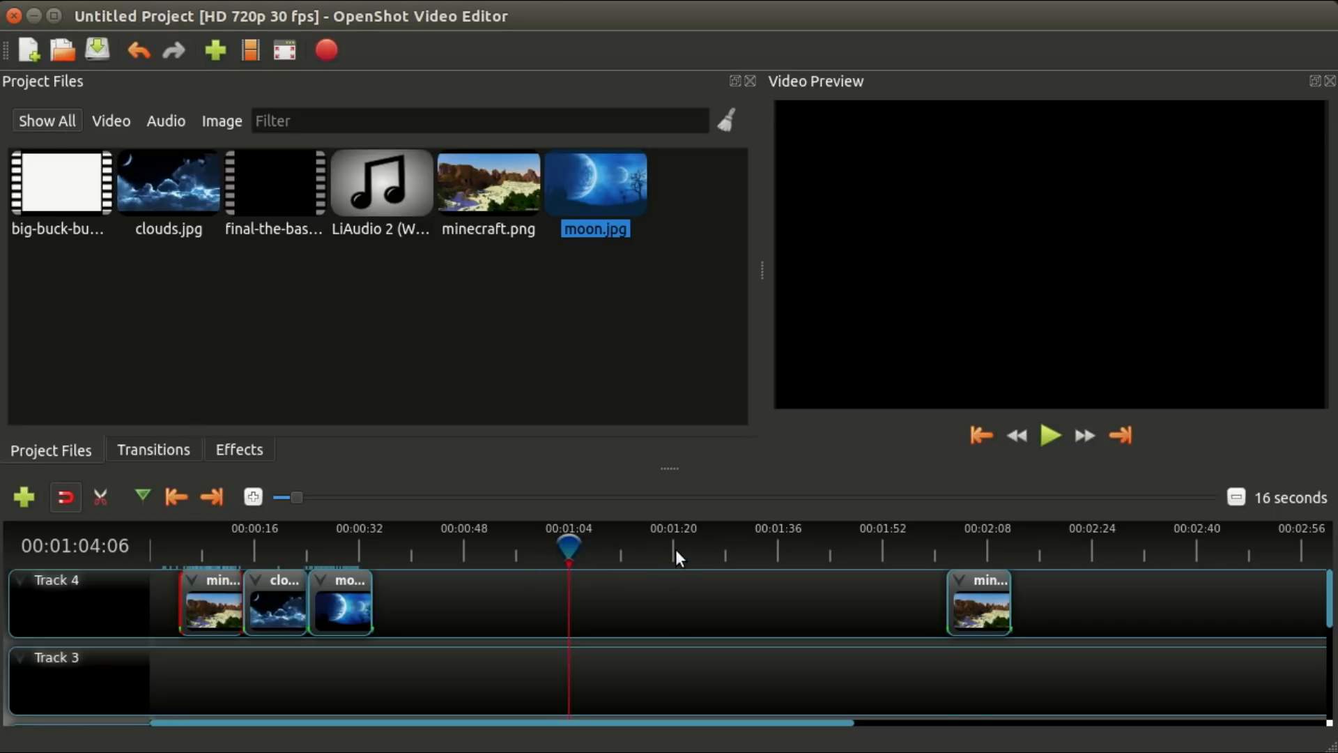
pyautogui.moveTo(906, 522)
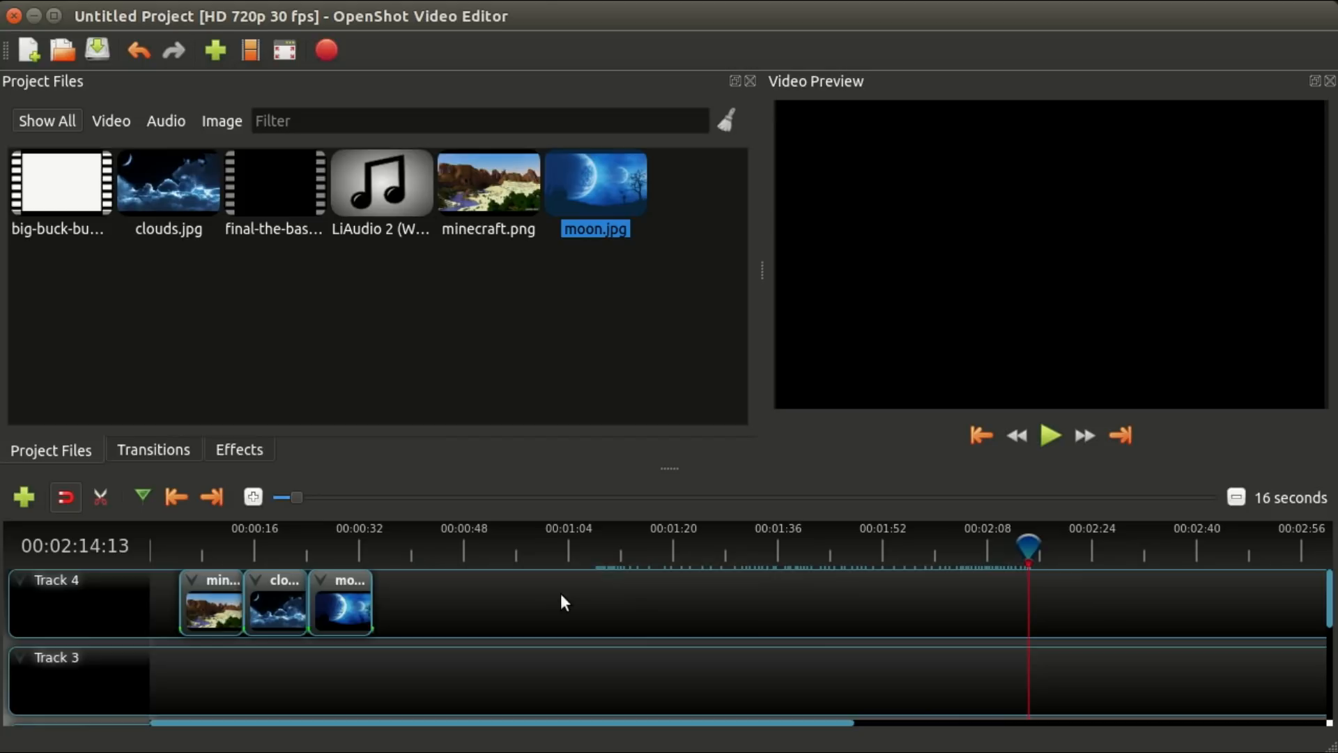
pyautogui.moveTo(443, 615)
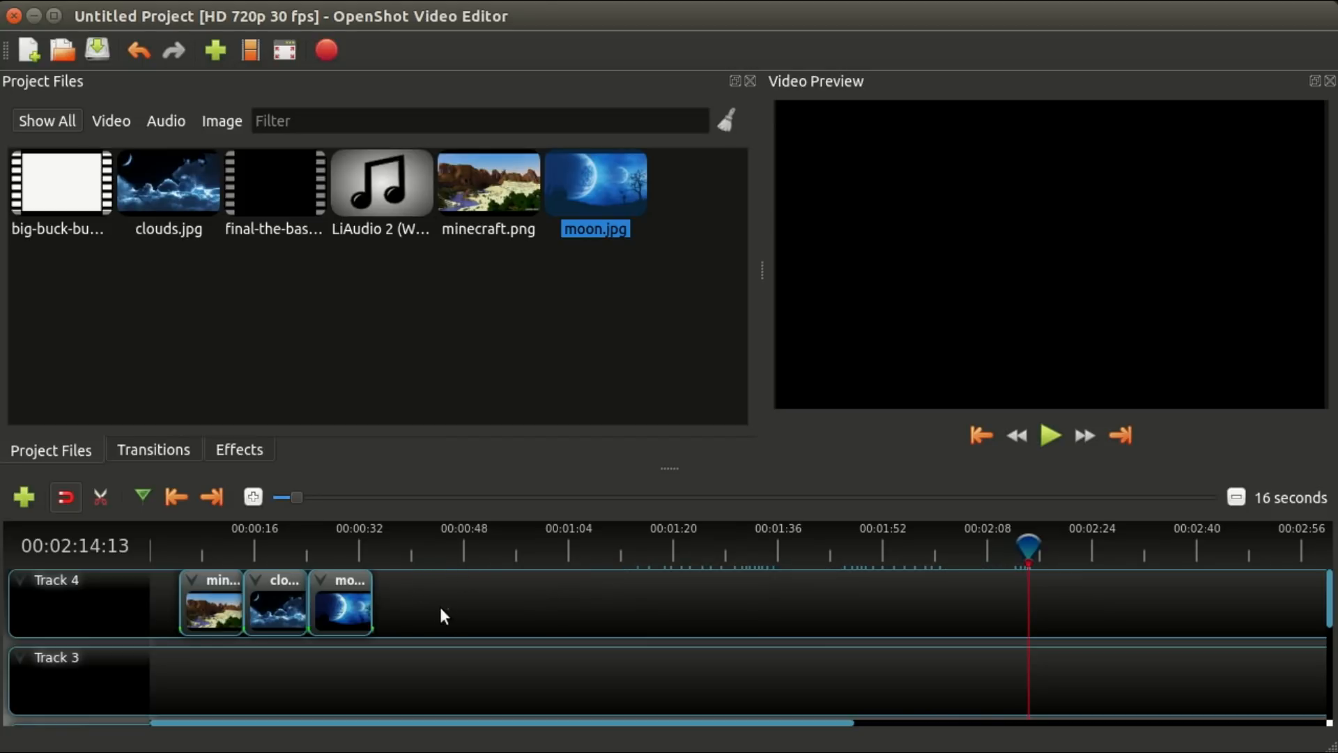
pyautogui.rightClick(211, 601)
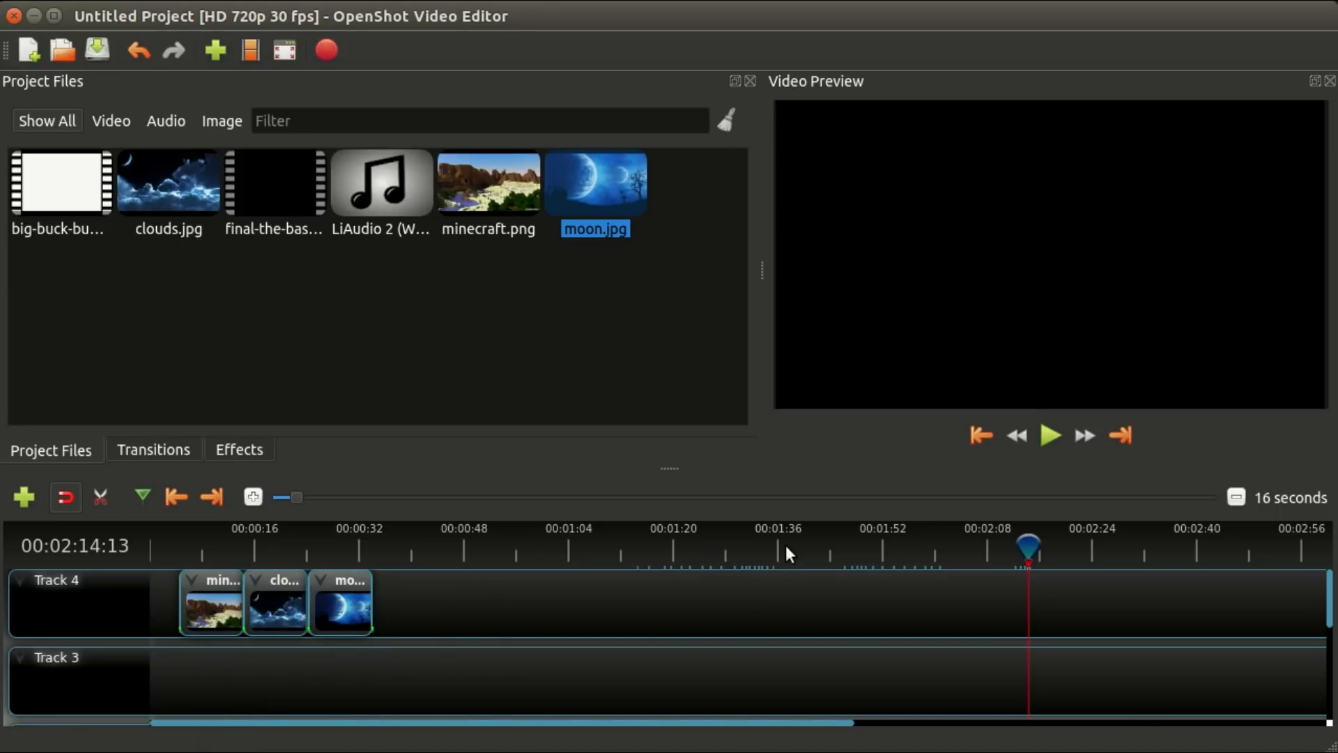
pyautogui.click(783, 546)
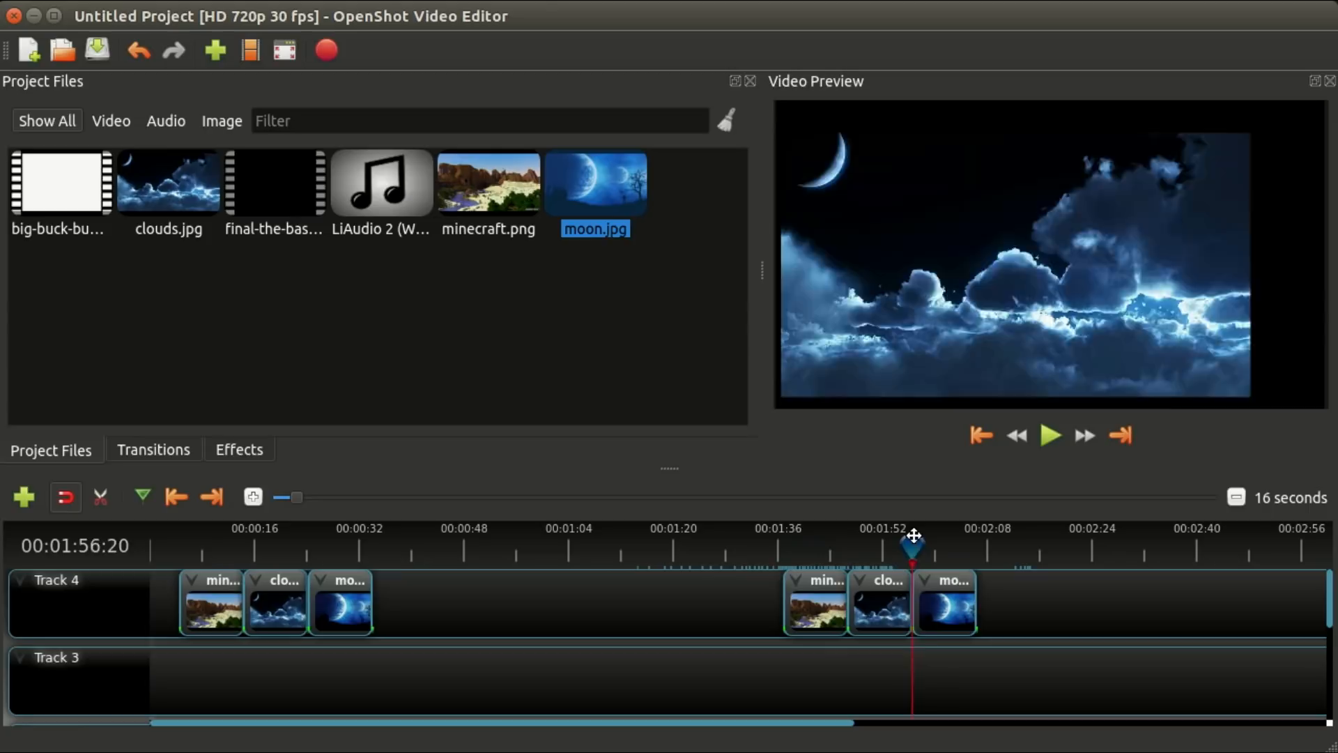
pyautogui.moveTo(912, 543); pyautogui.dragTo(868, 543)
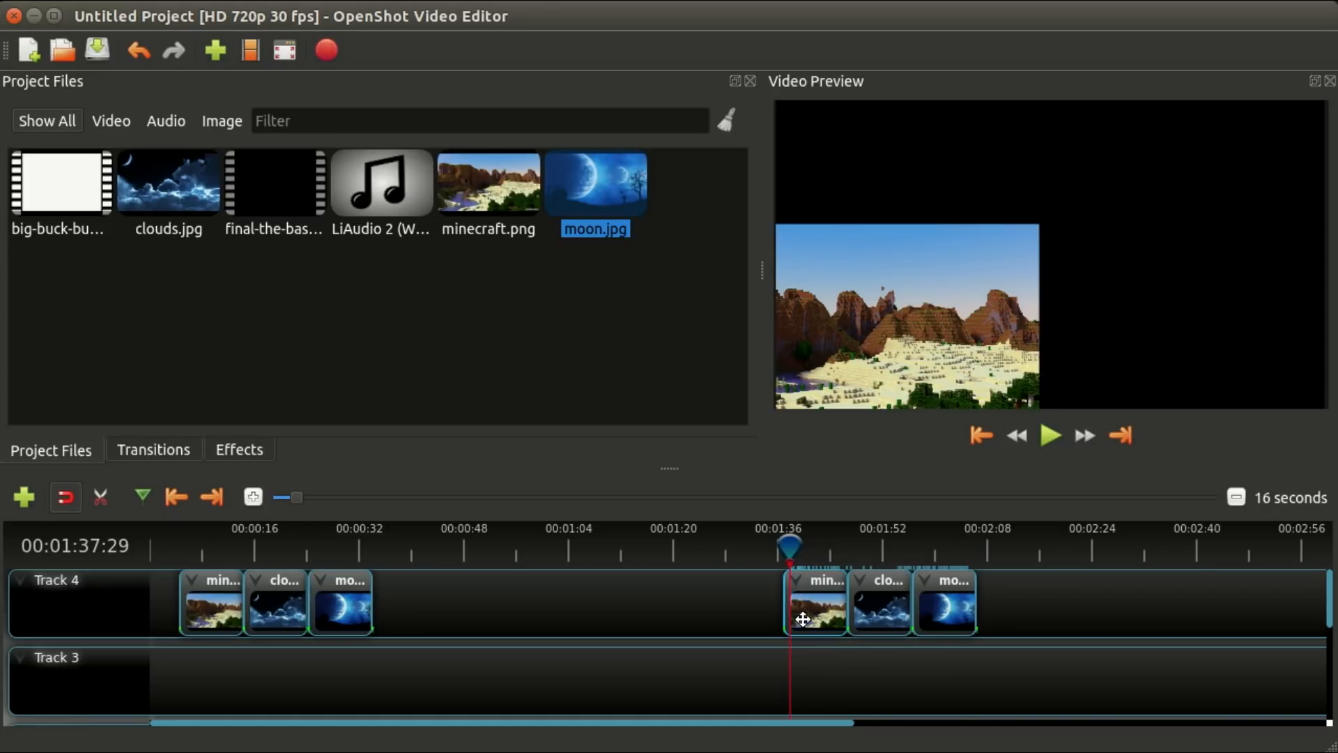
pyautogui.moveTo(611, 611)
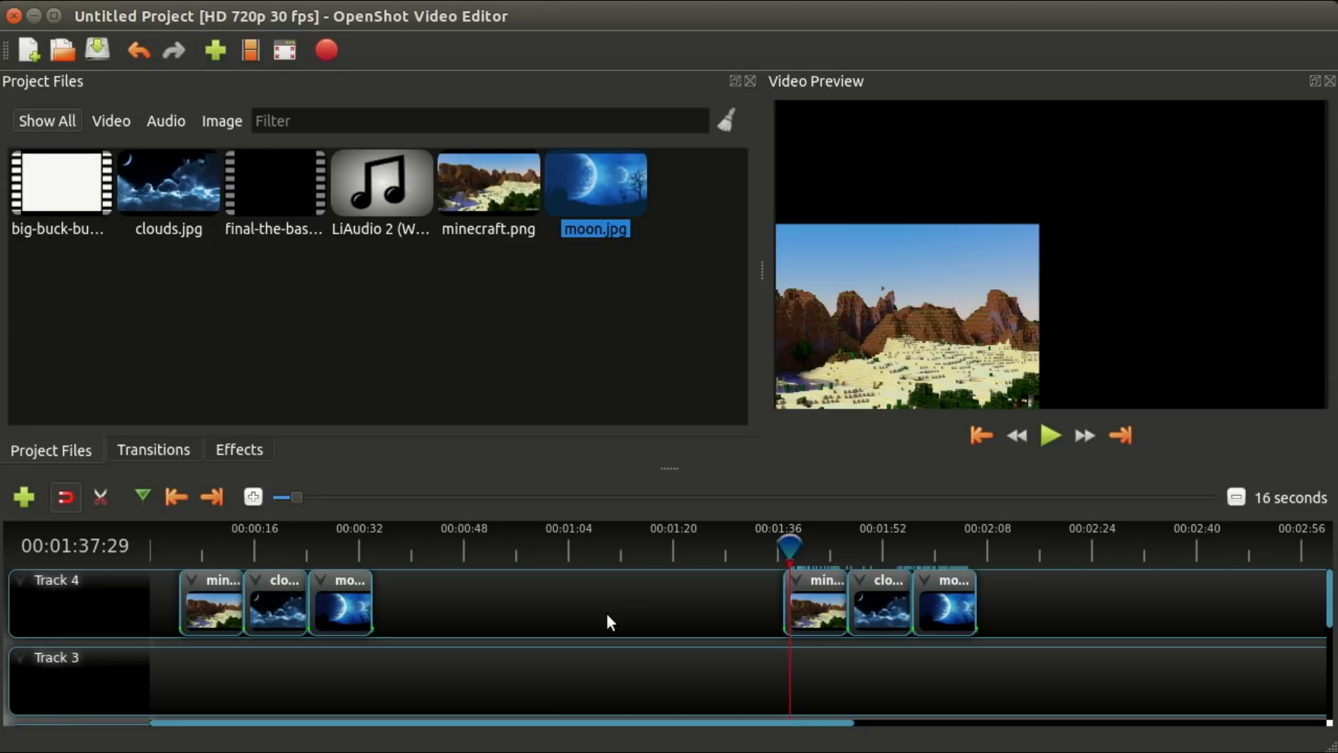
pyautogui.moveTo(600, 628)
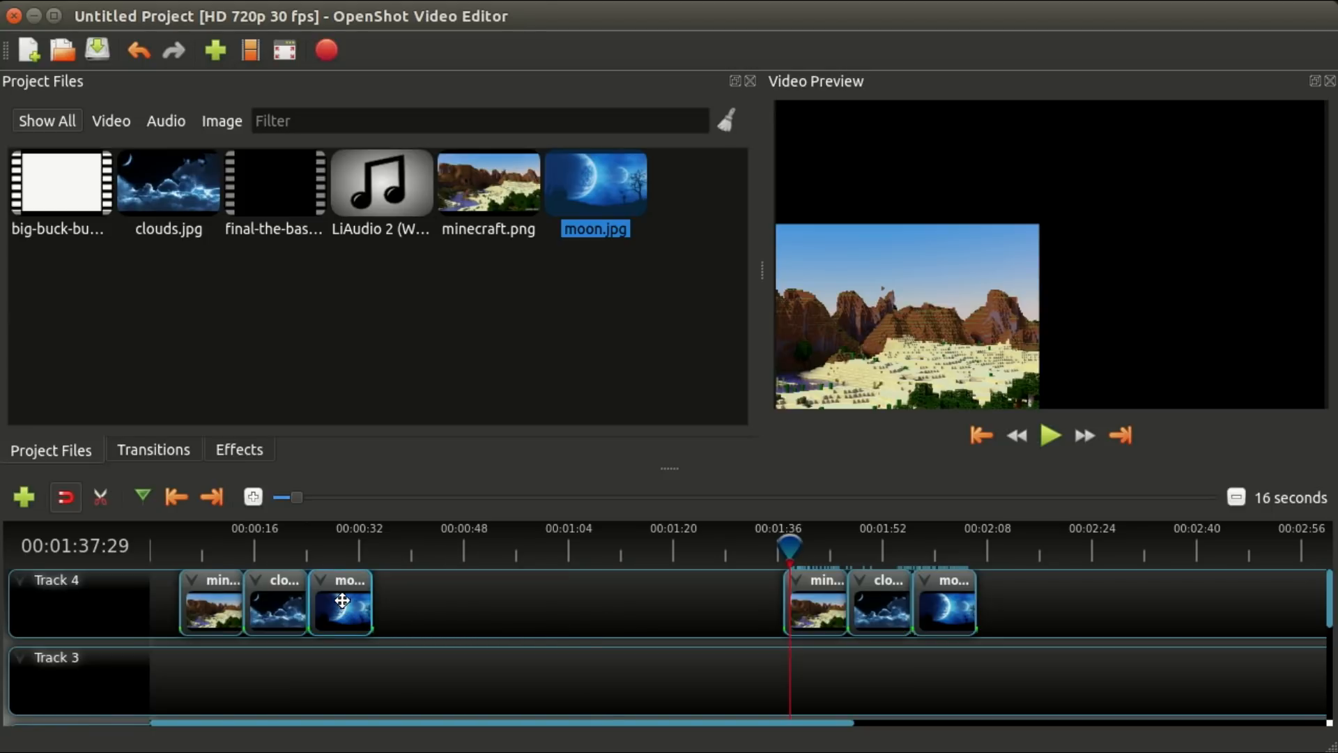
pyautogui.rightClick(340, 602)
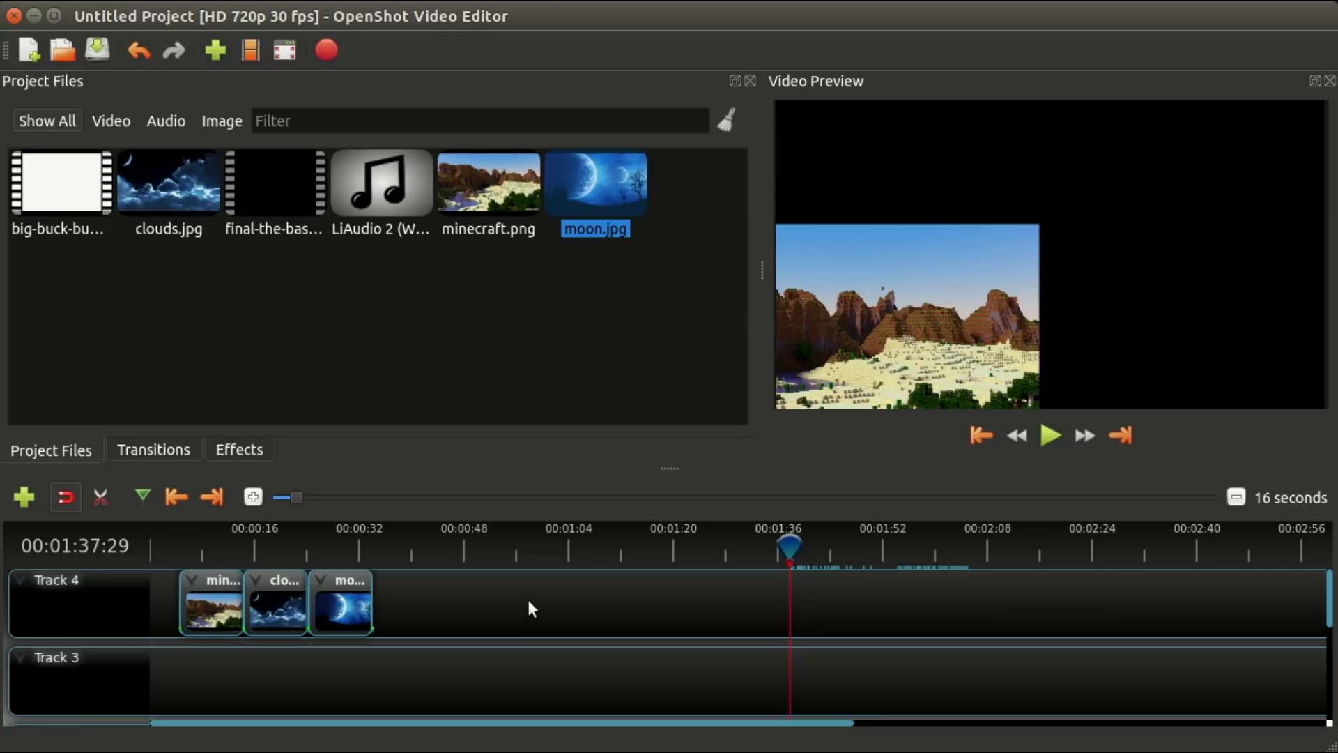
pyautogui.moveTo(514, 607)
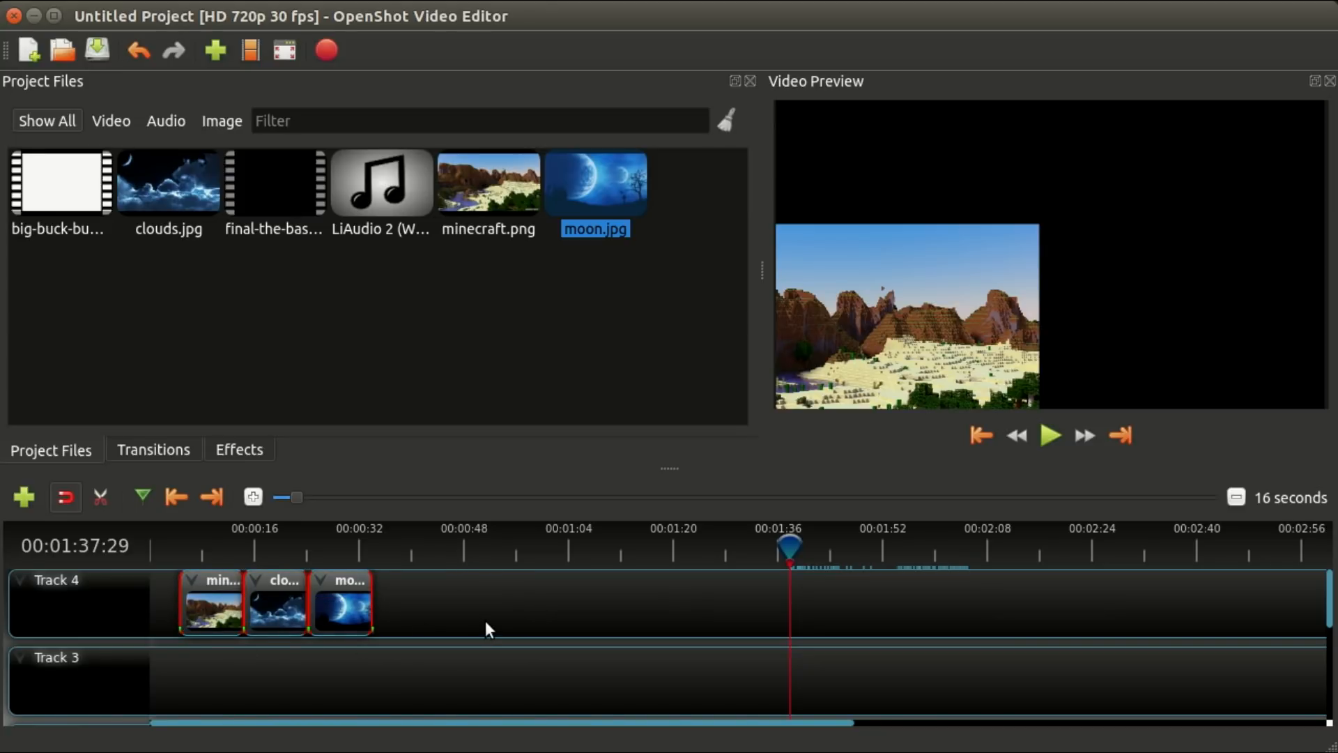
# Select the minecraft, clouds and moon clips and drag them right along Track 4 toward 1:36.
pyautogui.click(210, 604)
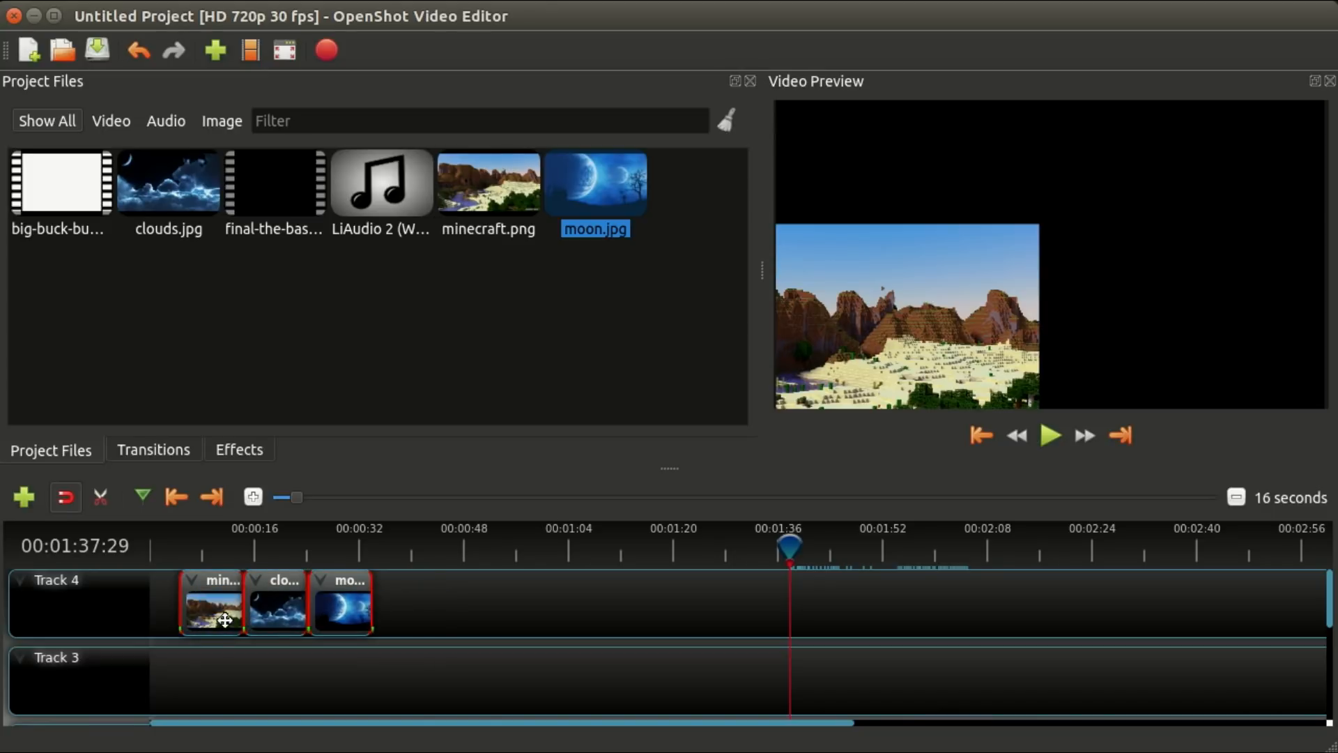
pyautogui.moveTo(212, 601); pyautogui.dragTo(821, 601)
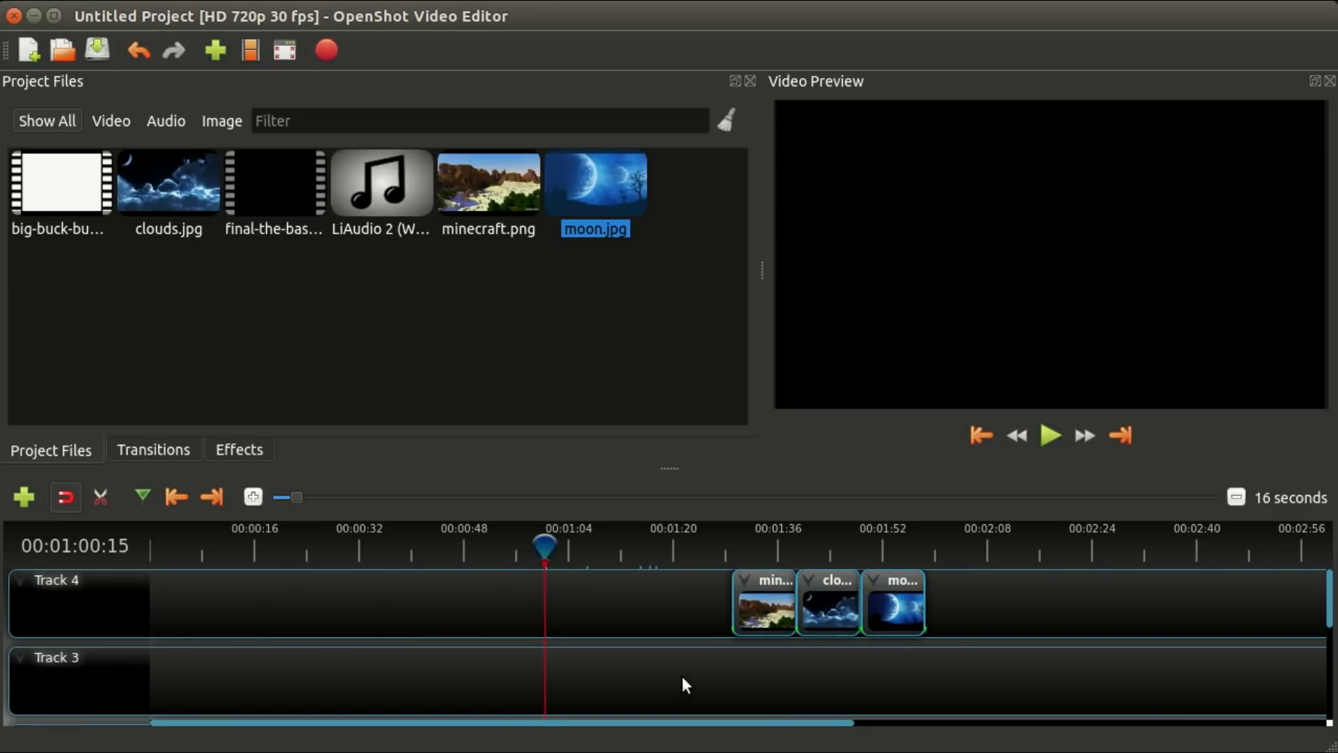
pyautogui.moveTo(423, 616)
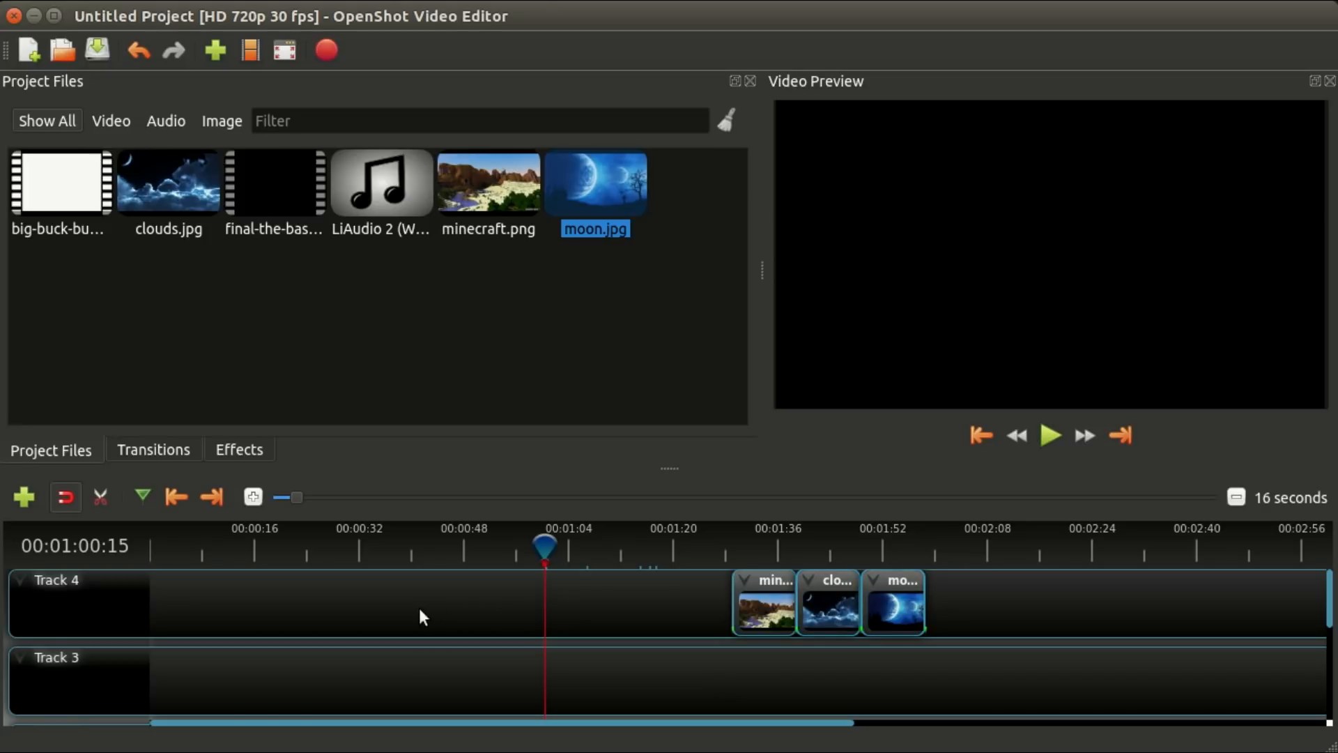
pyautogui.moveTo(354, 615)
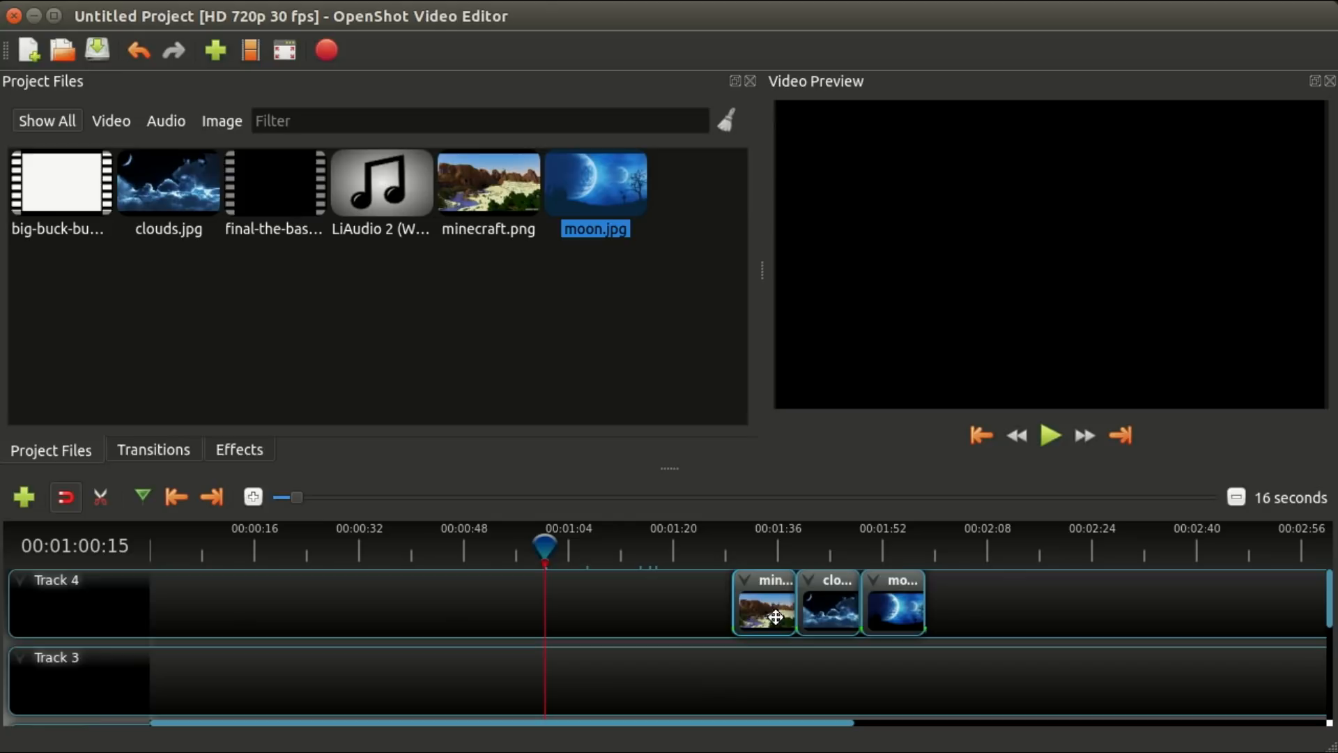
pyautogui.moveTo(734, 615)
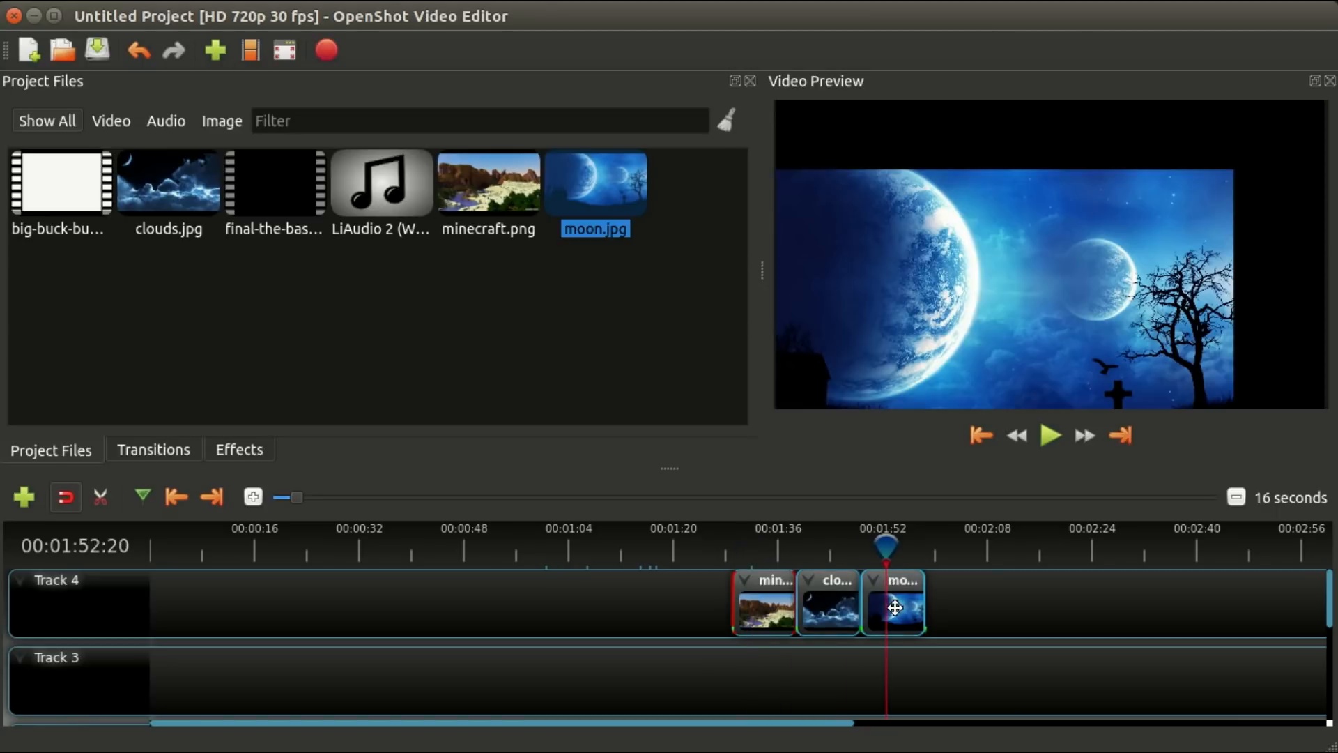
# Open the moon clip's properties and scrub back and forth through its animation.
pyautogui.rightClick(893, 601)
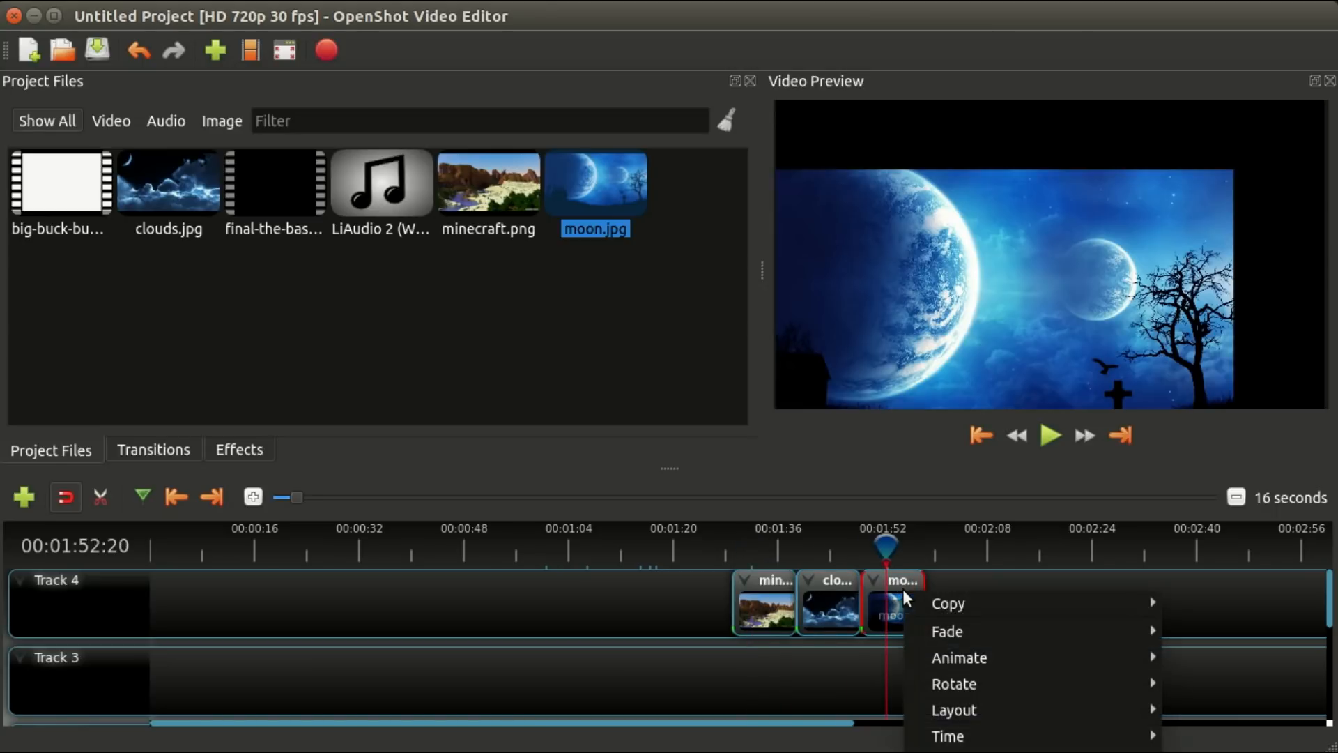
pyautogui.moveTo(947, 603)
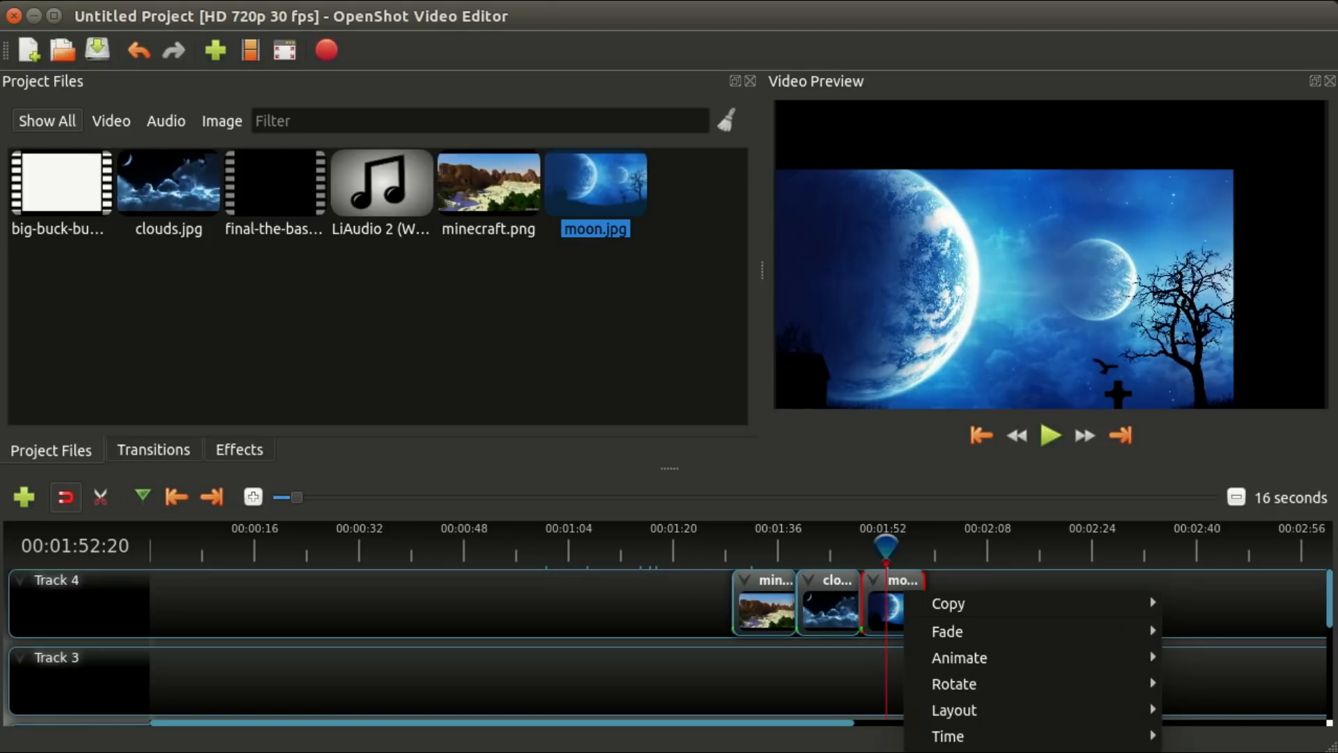
pyautogui.moveTo(947, 602)
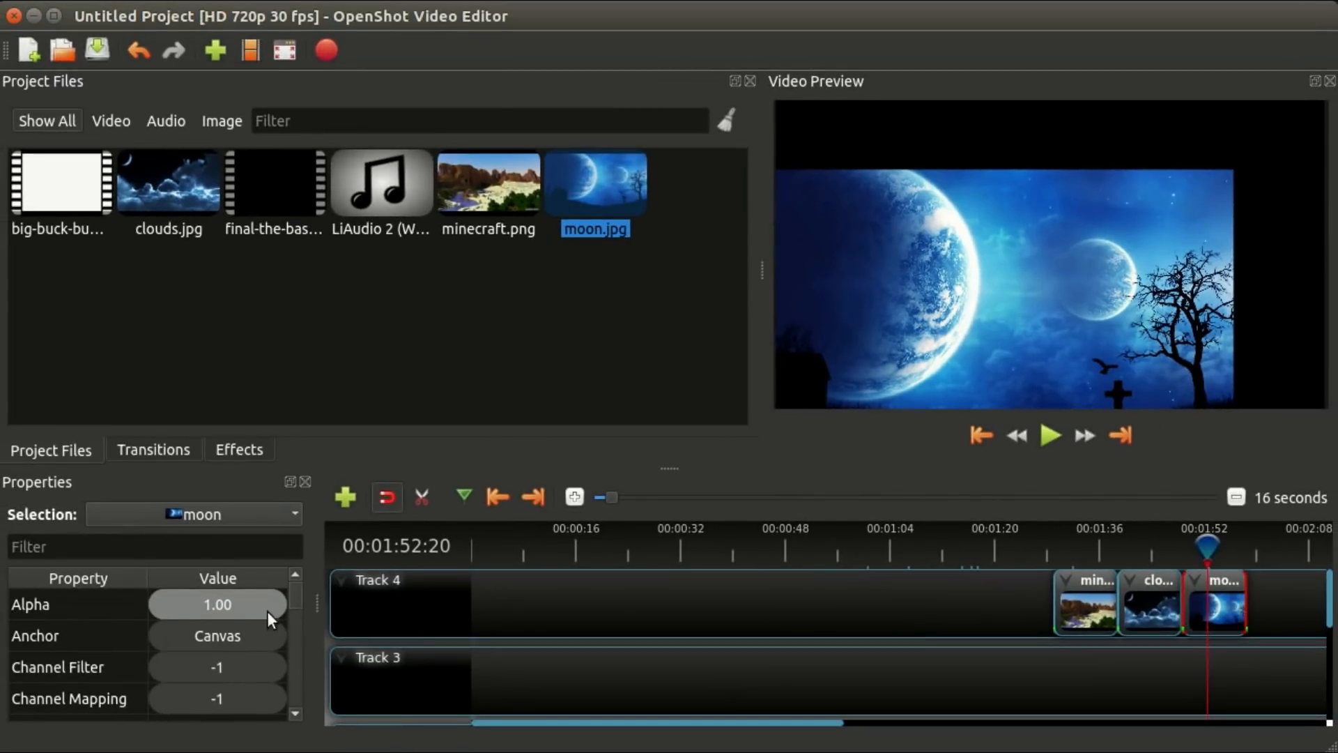
pyautogui.scroll(-3)
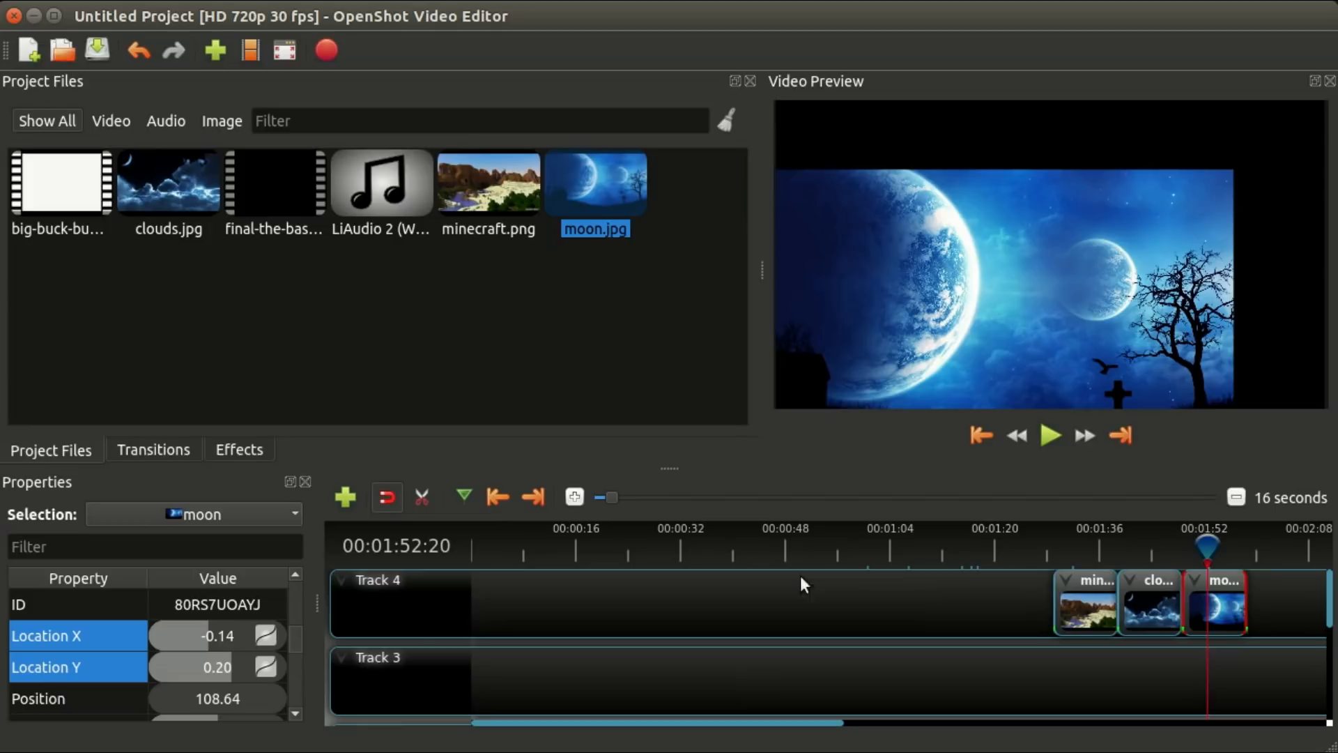
pyautogui.moveTo(296, 644)
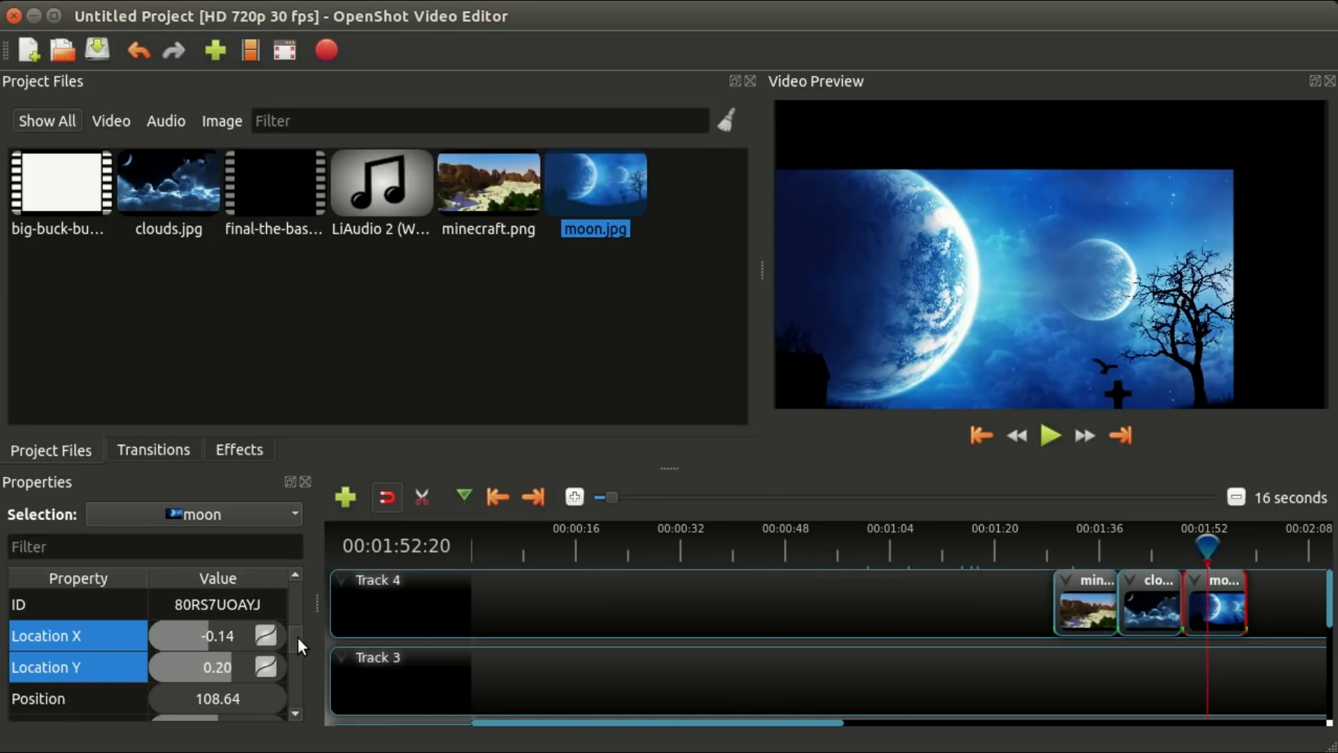
pyautogui.moveTo(1208, 546); pyautogui.dragTo(1200, 546)
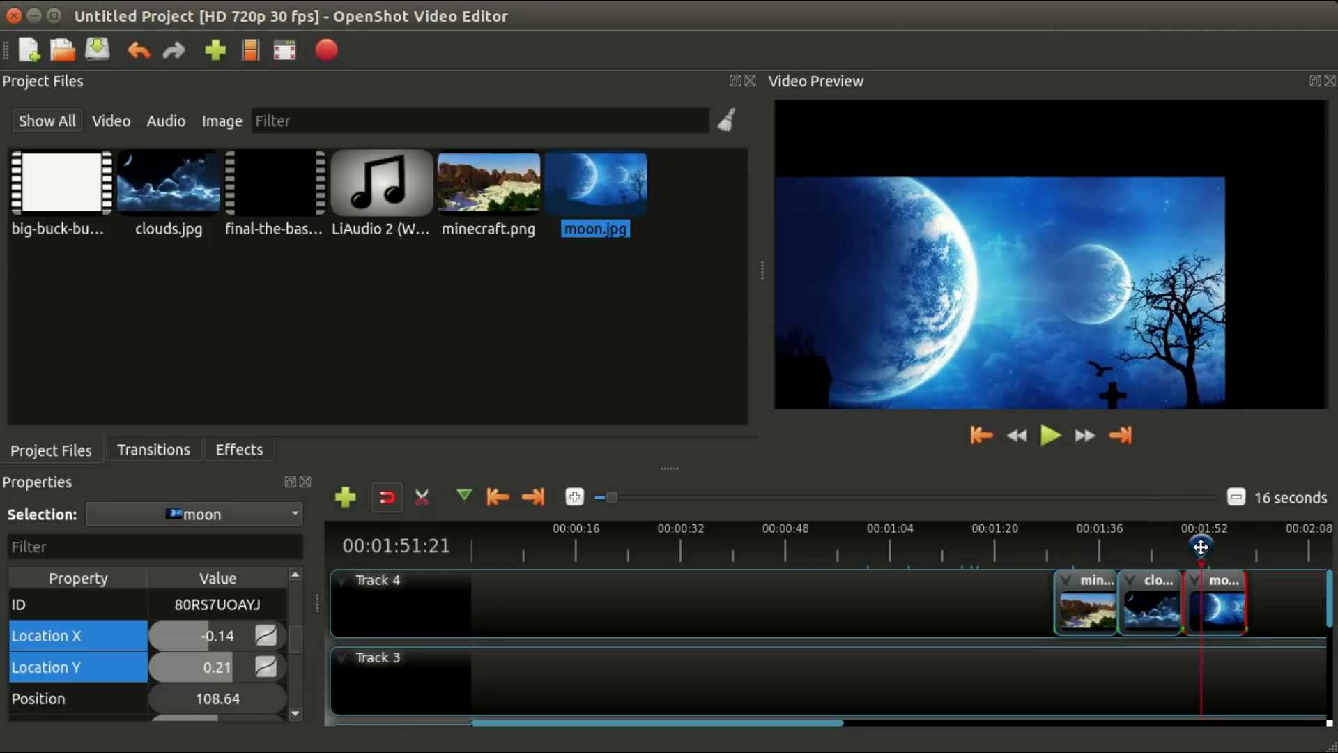
pyautogui.moveTo(1201, 547); pyautogui.dragTo(1229, 544)
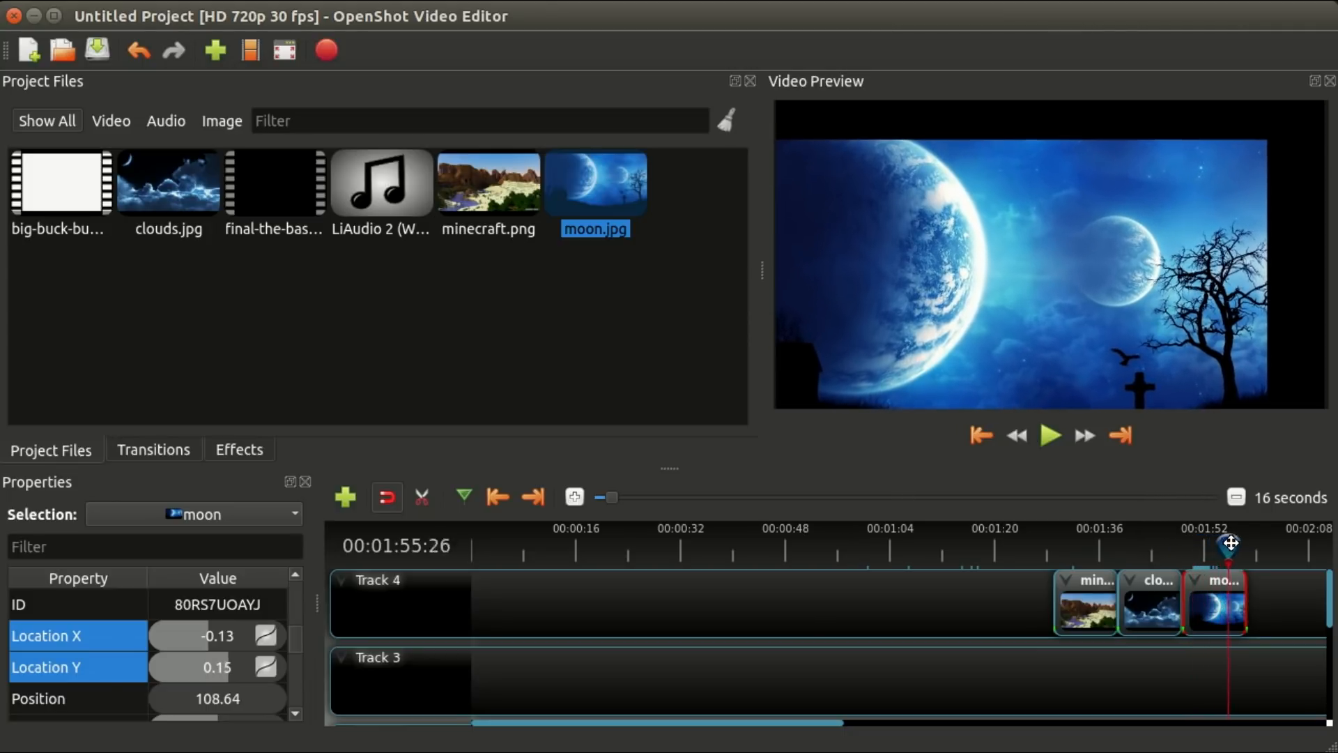
pyautogui.moveTo(1232, 544); pyautogui.dragTo(1189, 544)
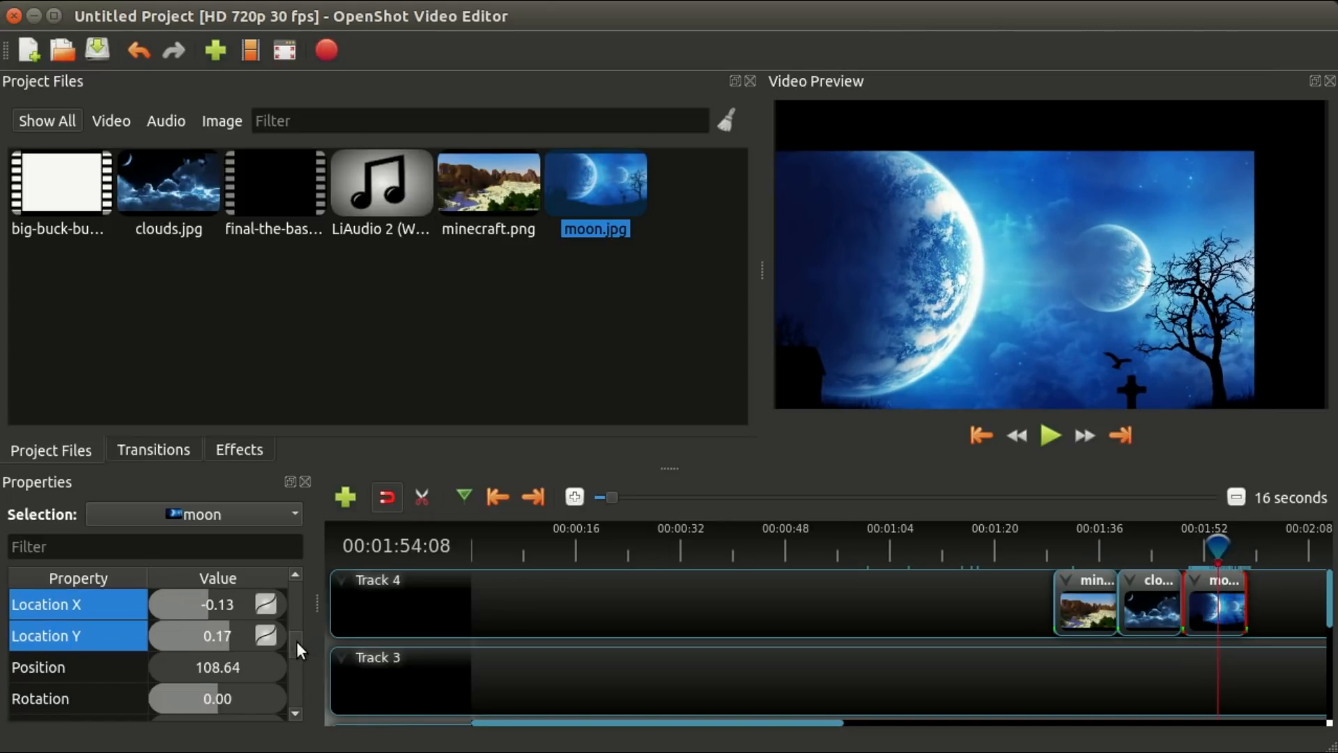
# Scroll the moon clip's property list down to inspect its Location X and Y values.
pyautogui.scroll(-3)
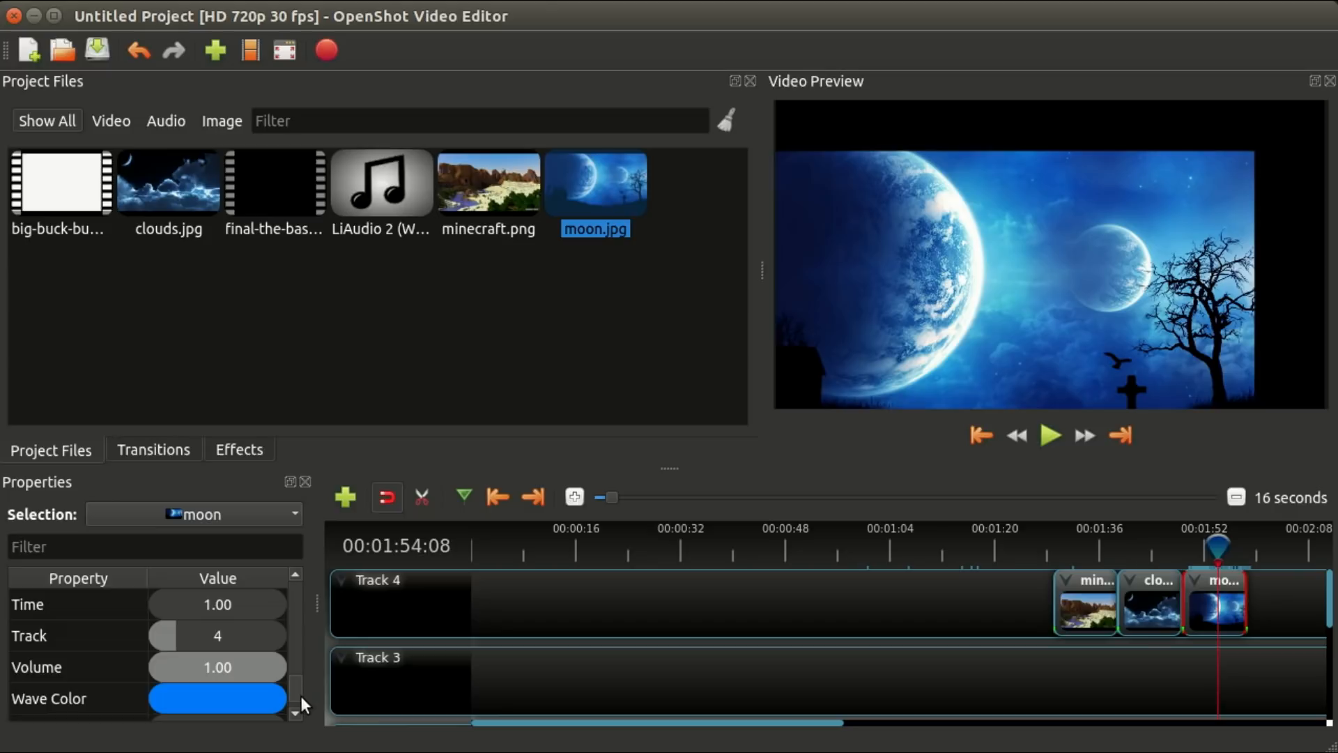
pyautogui.scroll(-3)
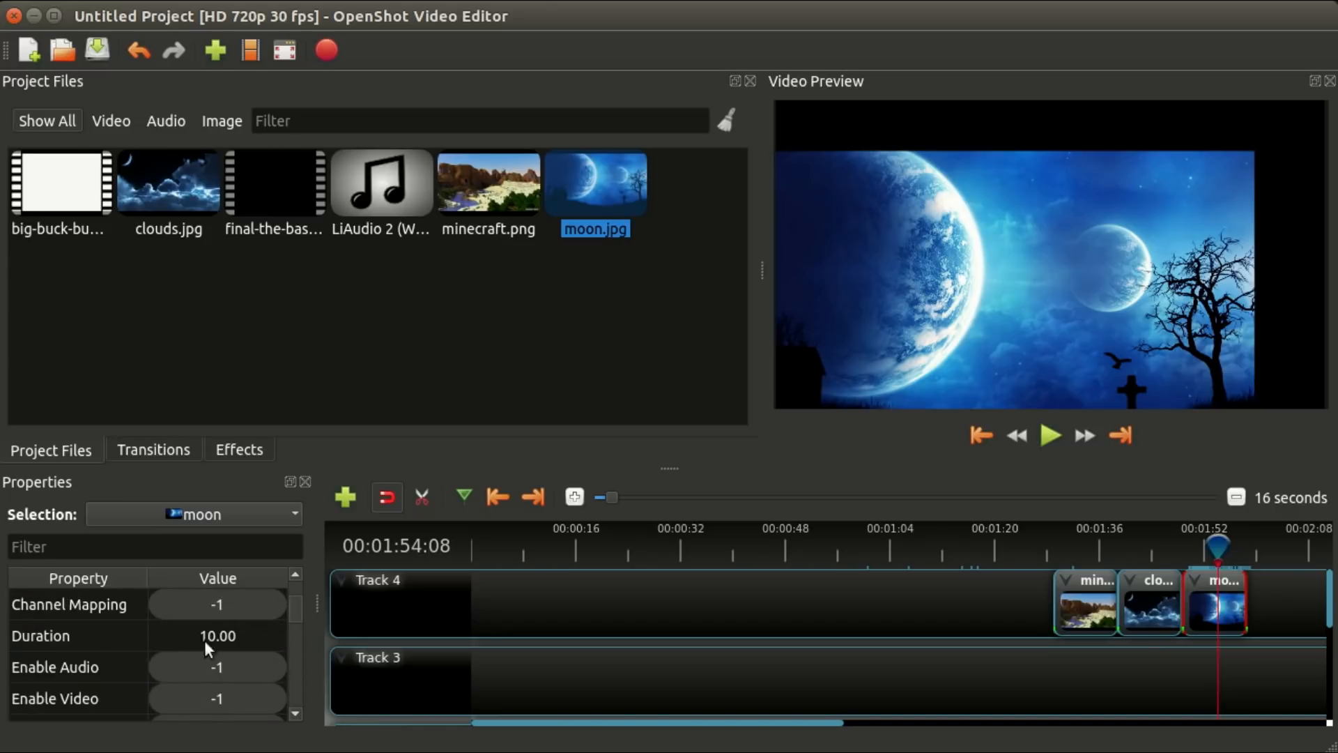
pyautogui.scroll(-3)
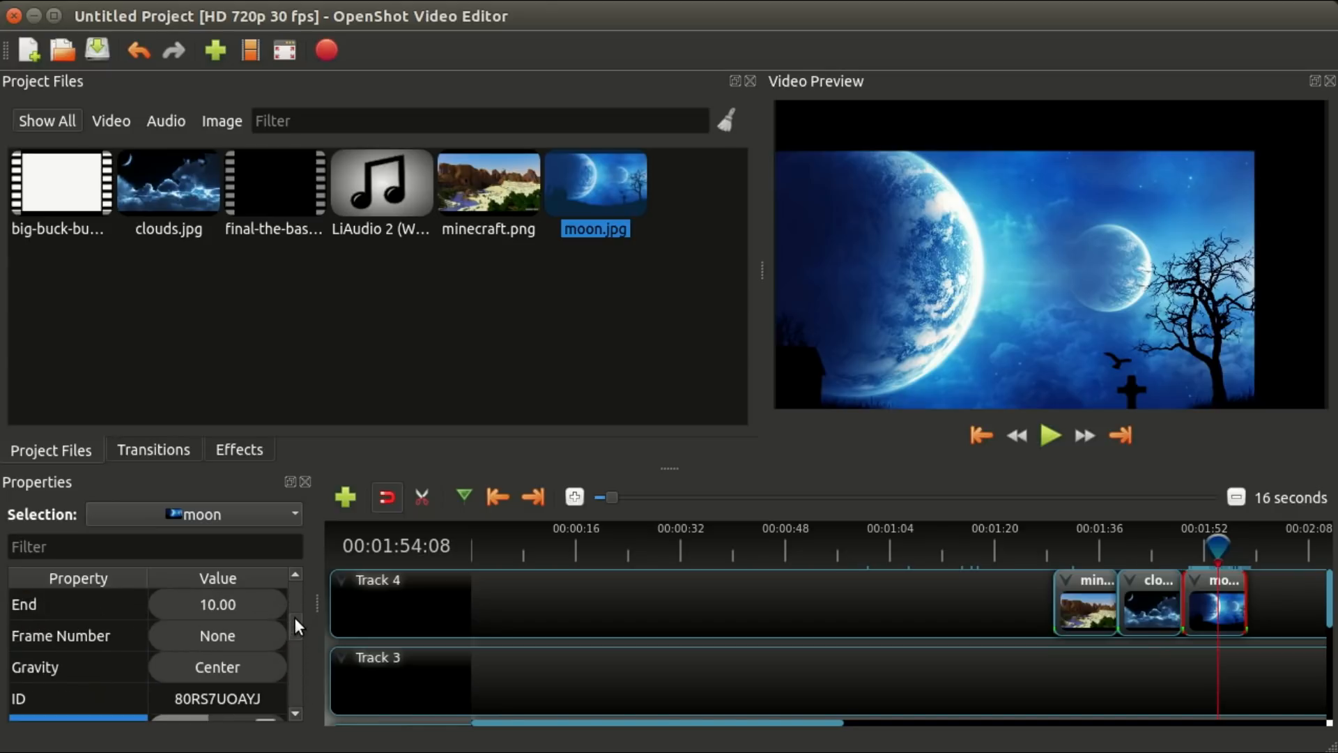
pyautogui.scroll(-3)
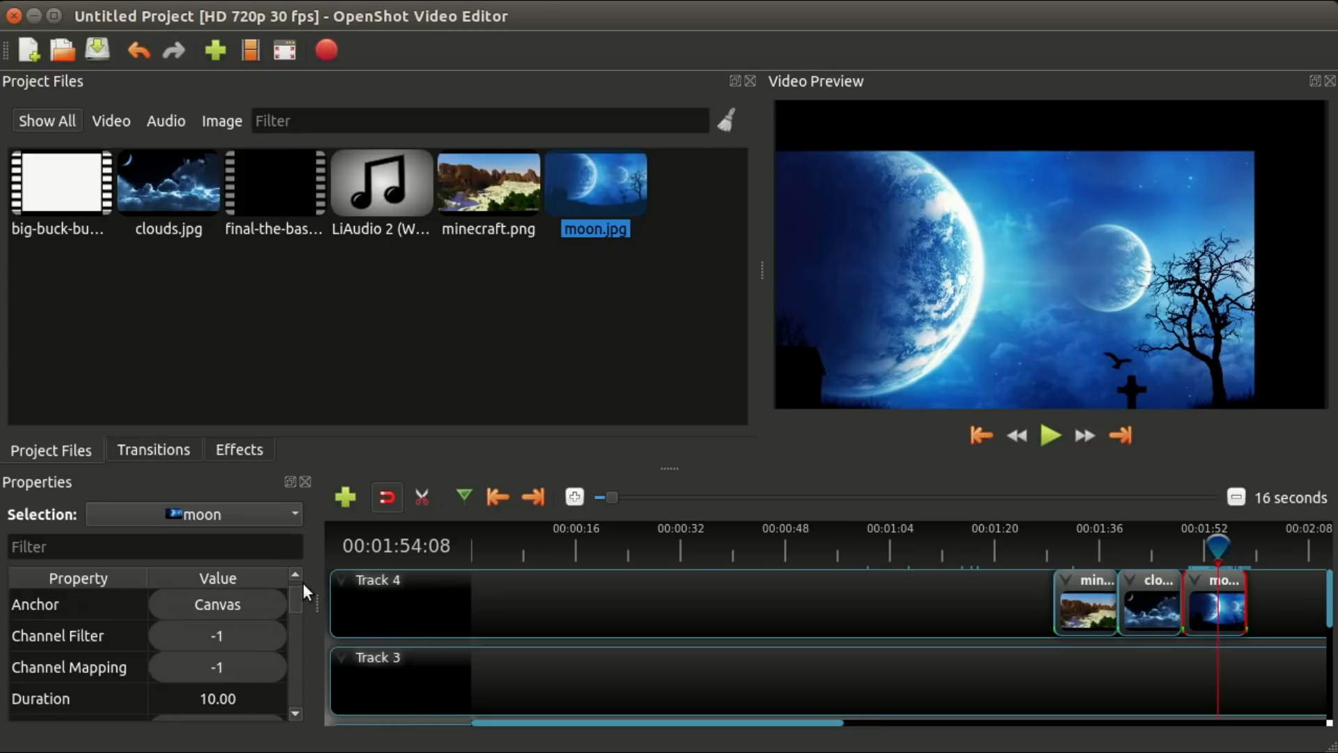
pyautogui.moveTo(301, 603)
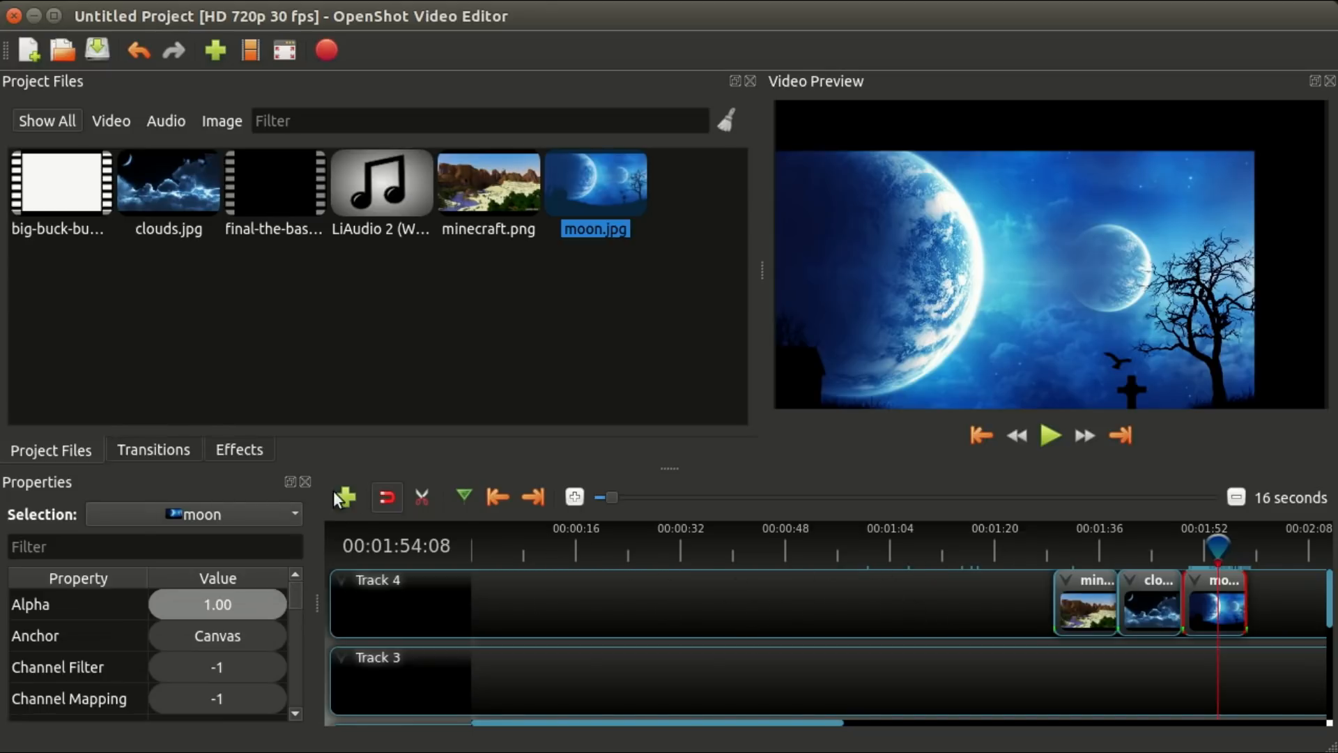
pyautogui.moveTo(904, 470)
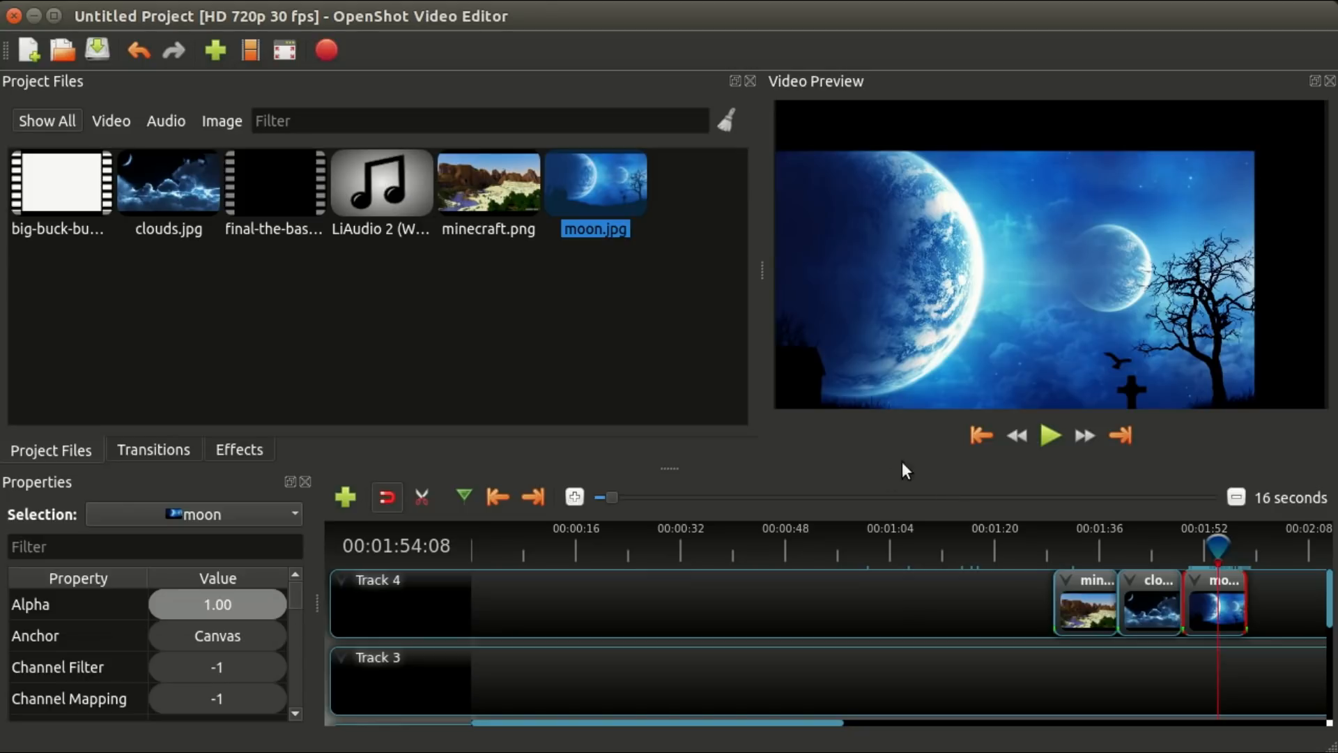
pyautogui.moveTo(177, 498)
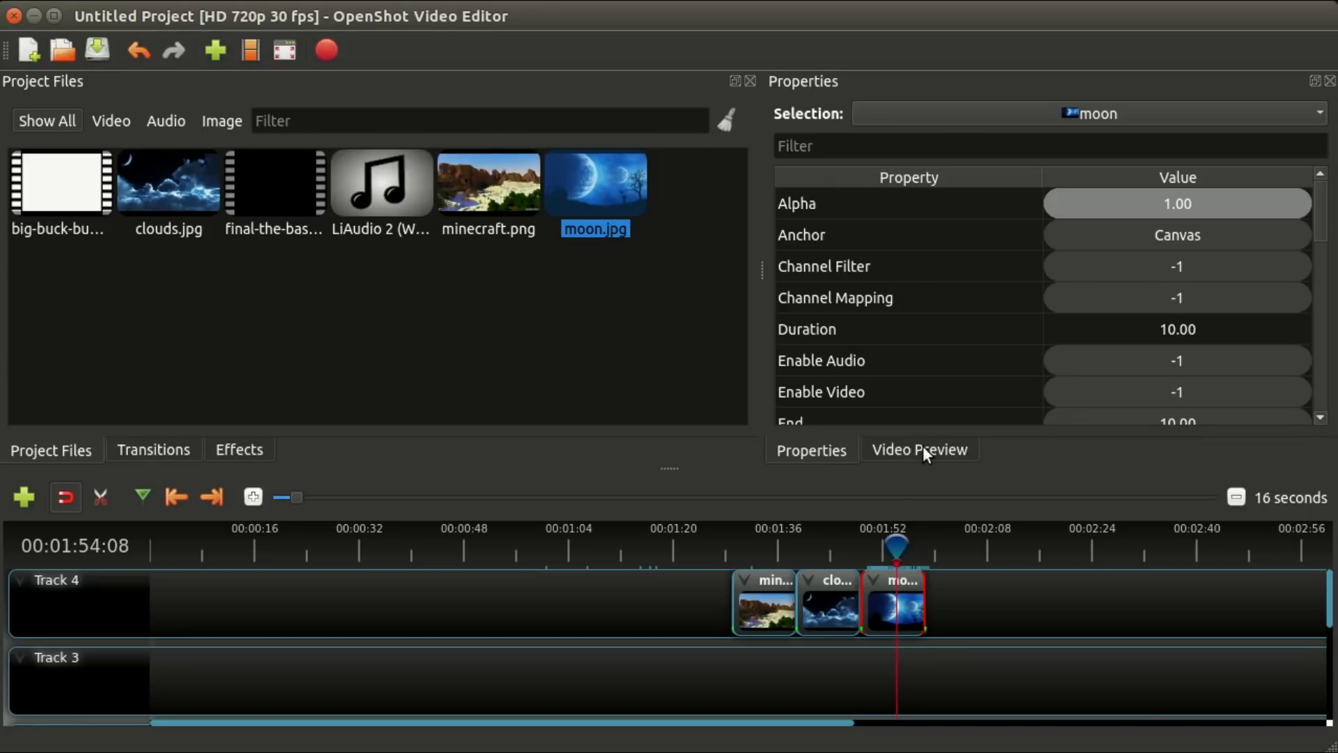
pyautogui.moveTo(1322, 88)
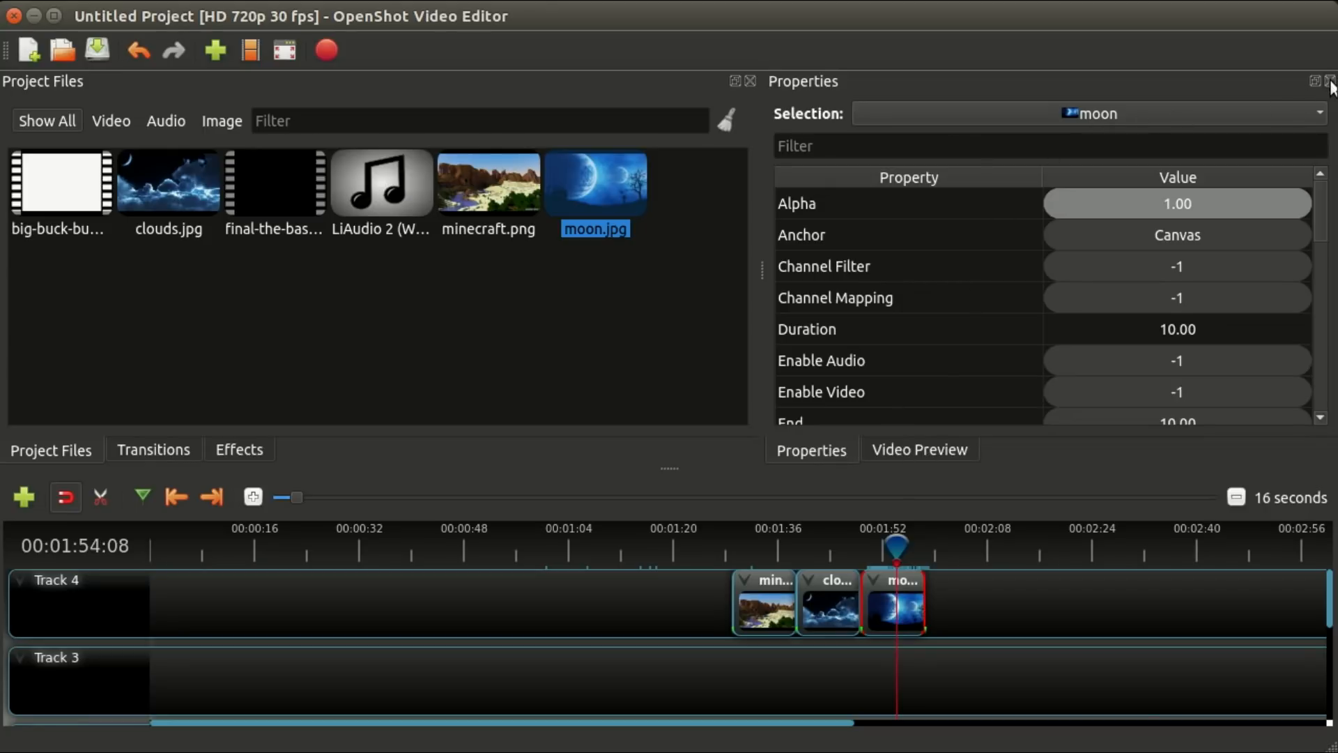
# Toggle between the moon clip's Properties tab and the Video Preview in the shared dock.
pyautogui.click(919, 449)
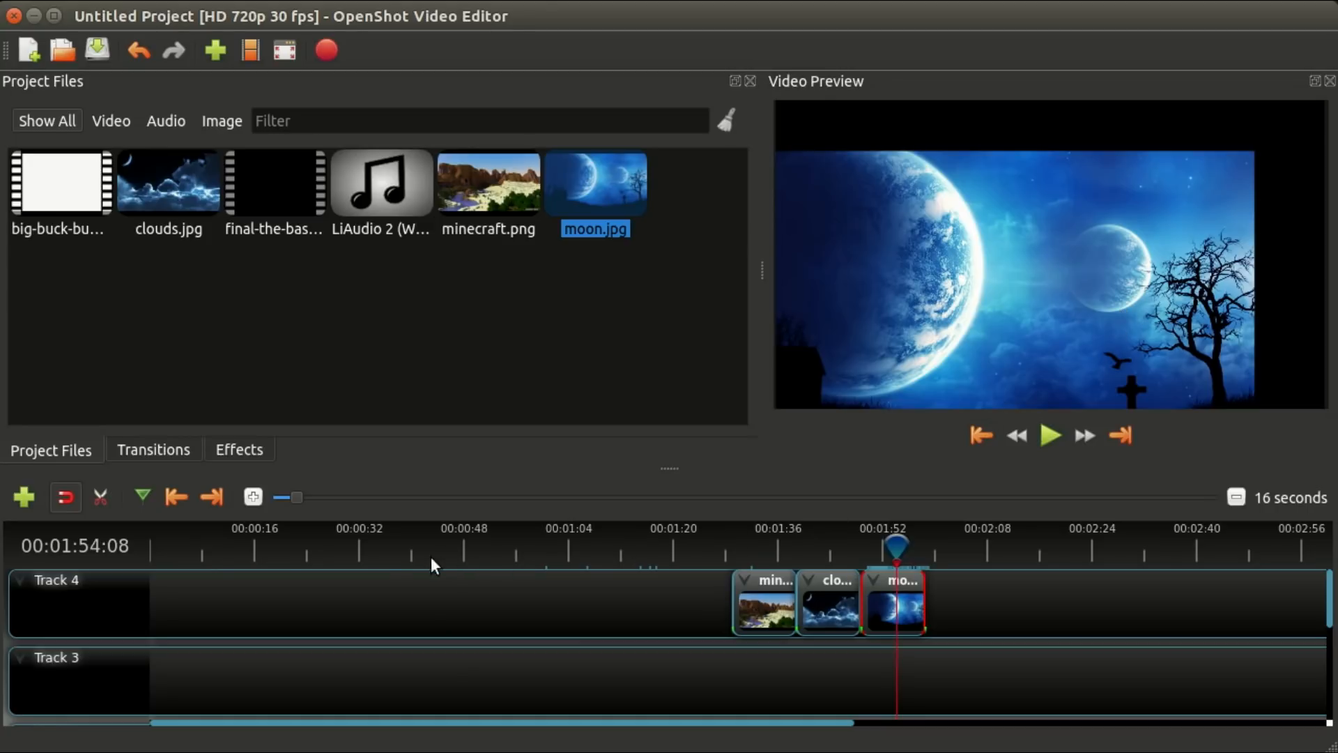
pyautogui.moveTo(284, 618)
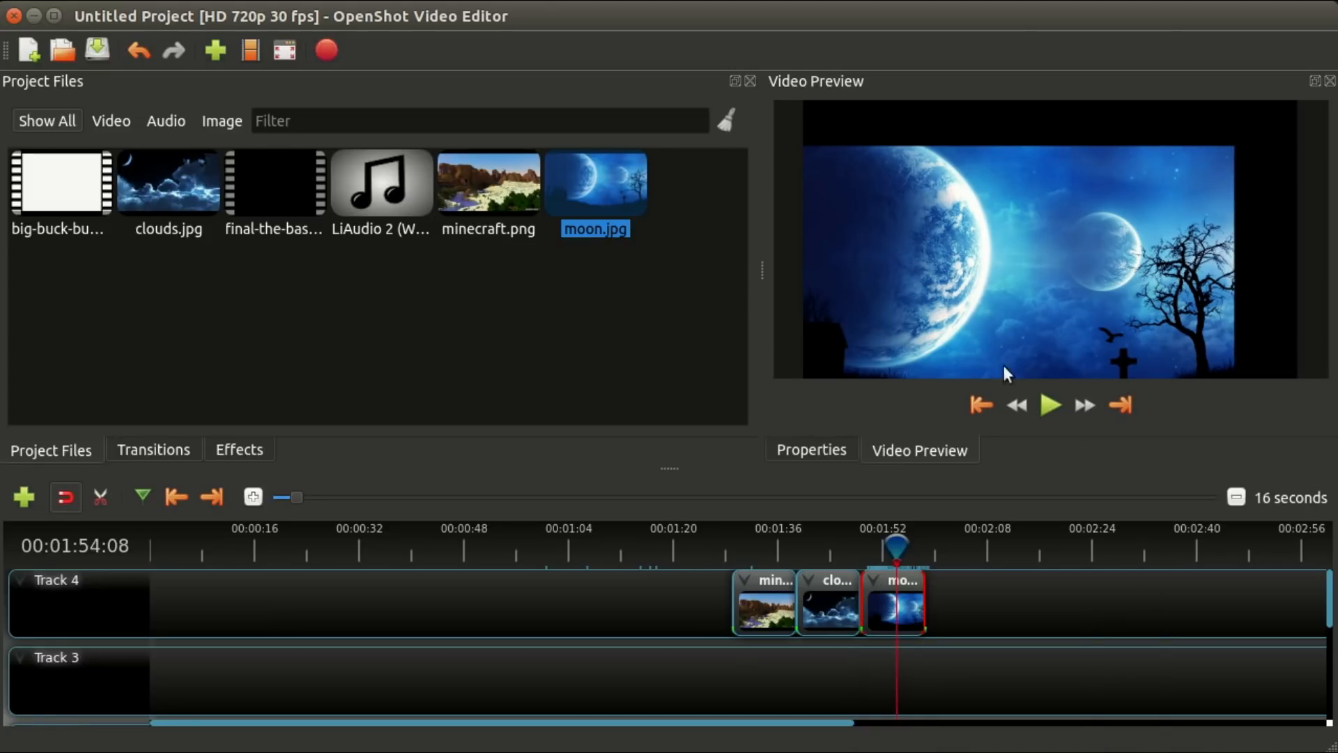
pyautogui.click(810, 449)
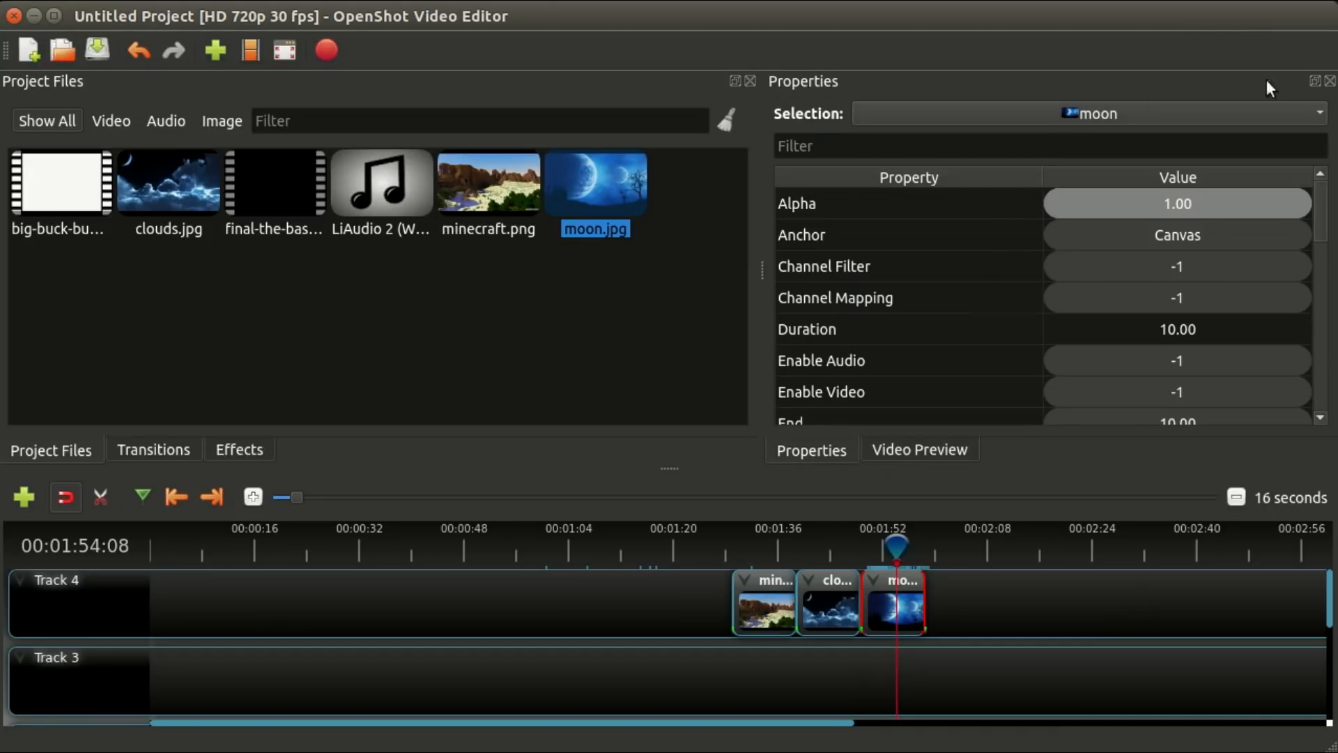
pyautogui.click(919, 449)
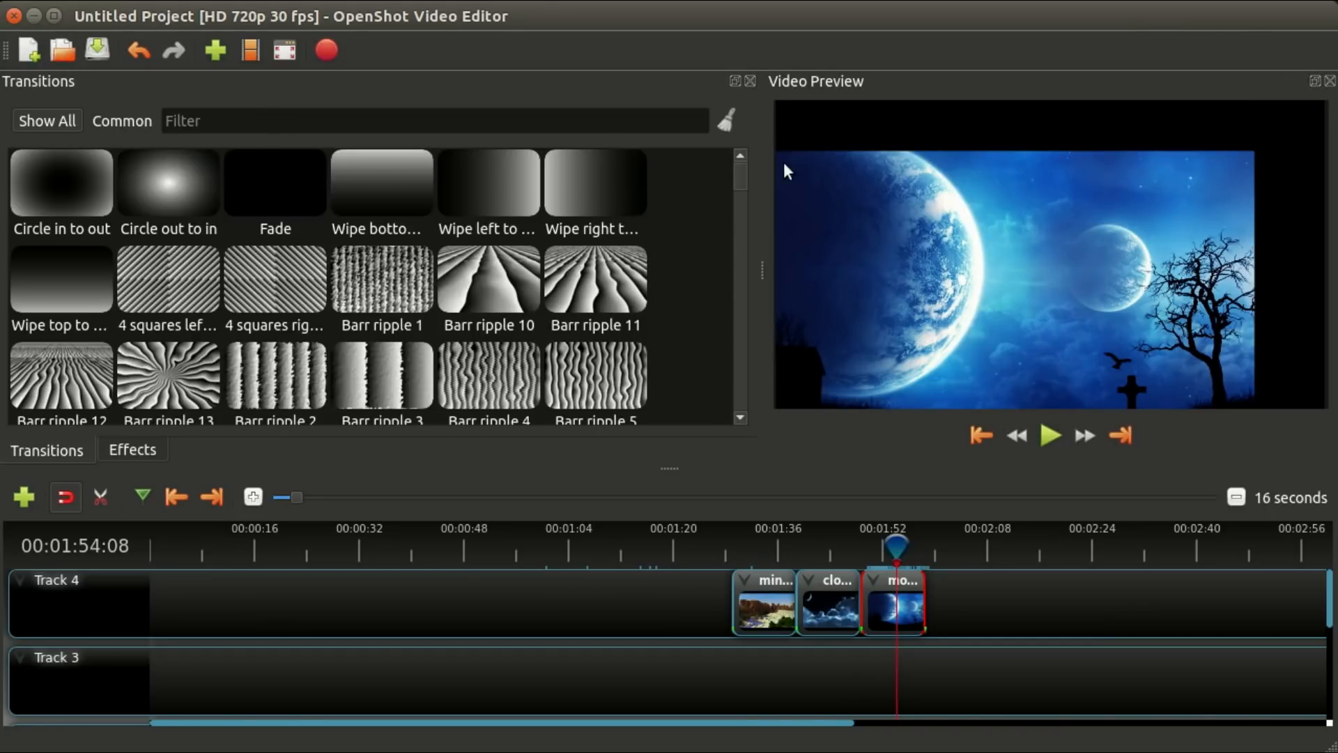
# Close the Transitions/Effects browser and the Video Preview dock.
pyautogui.click(749, 80)
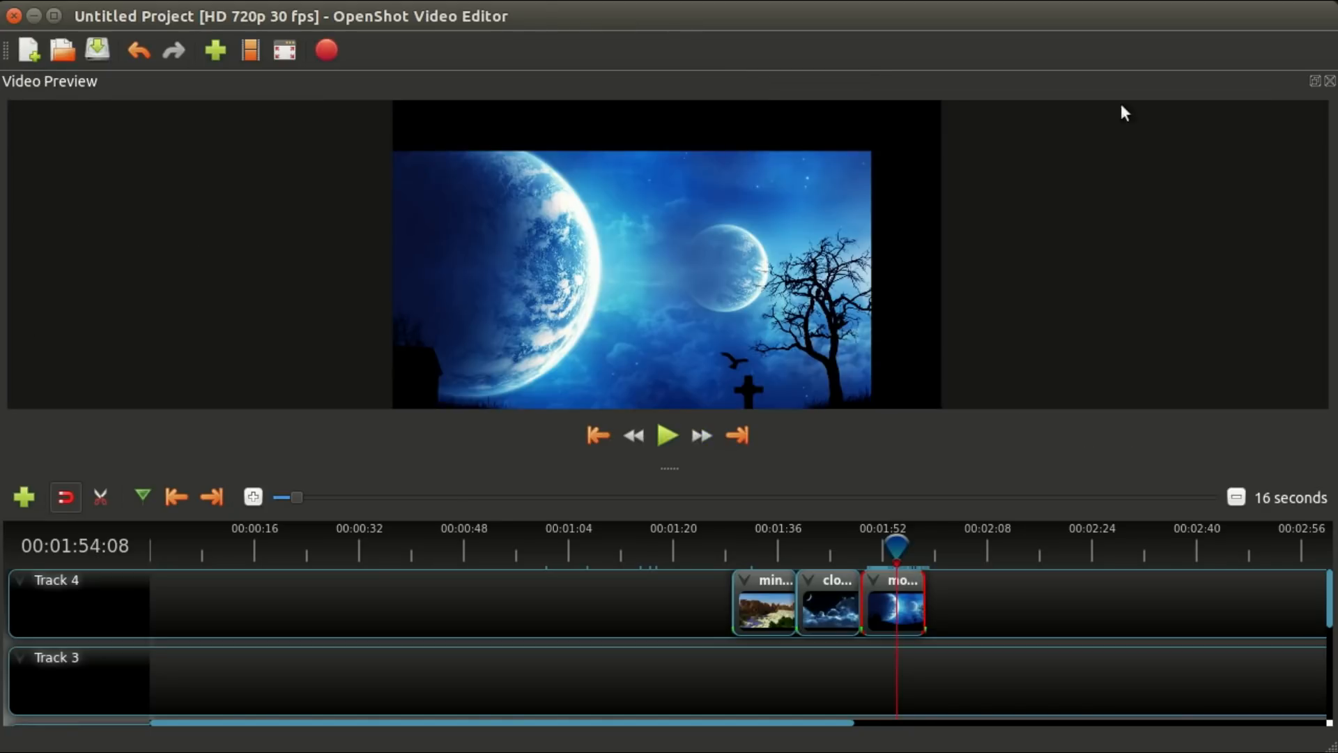
pyautogui.click(1328, 80)
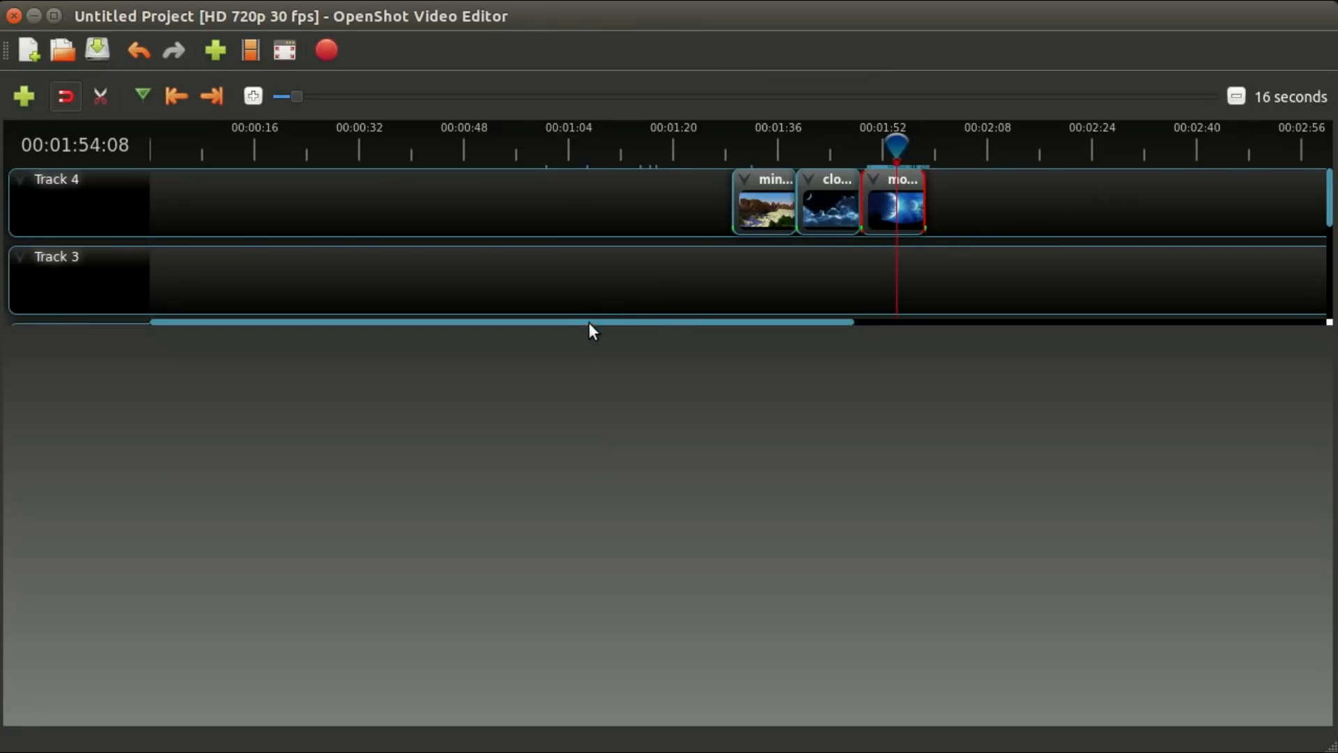
pyautogui.moveTo(547, 489)
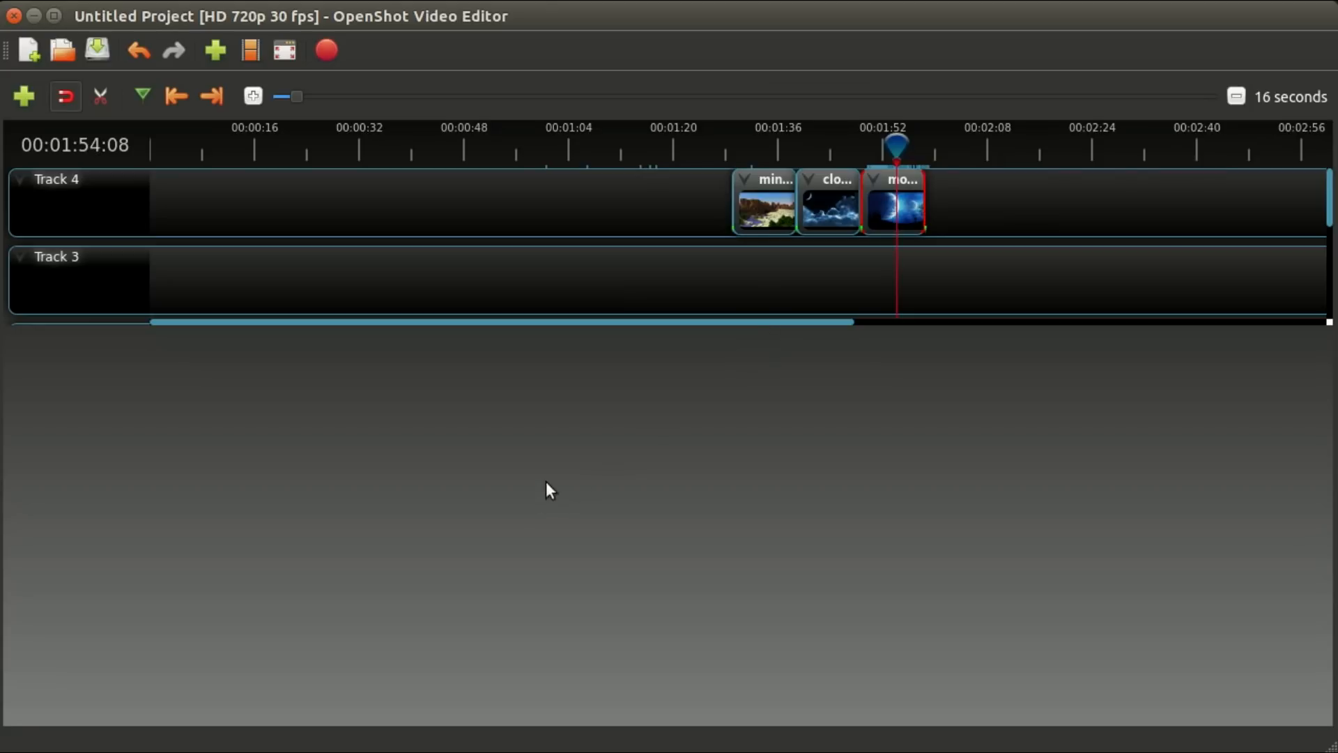
pyautogui.moveTo(391, 375)
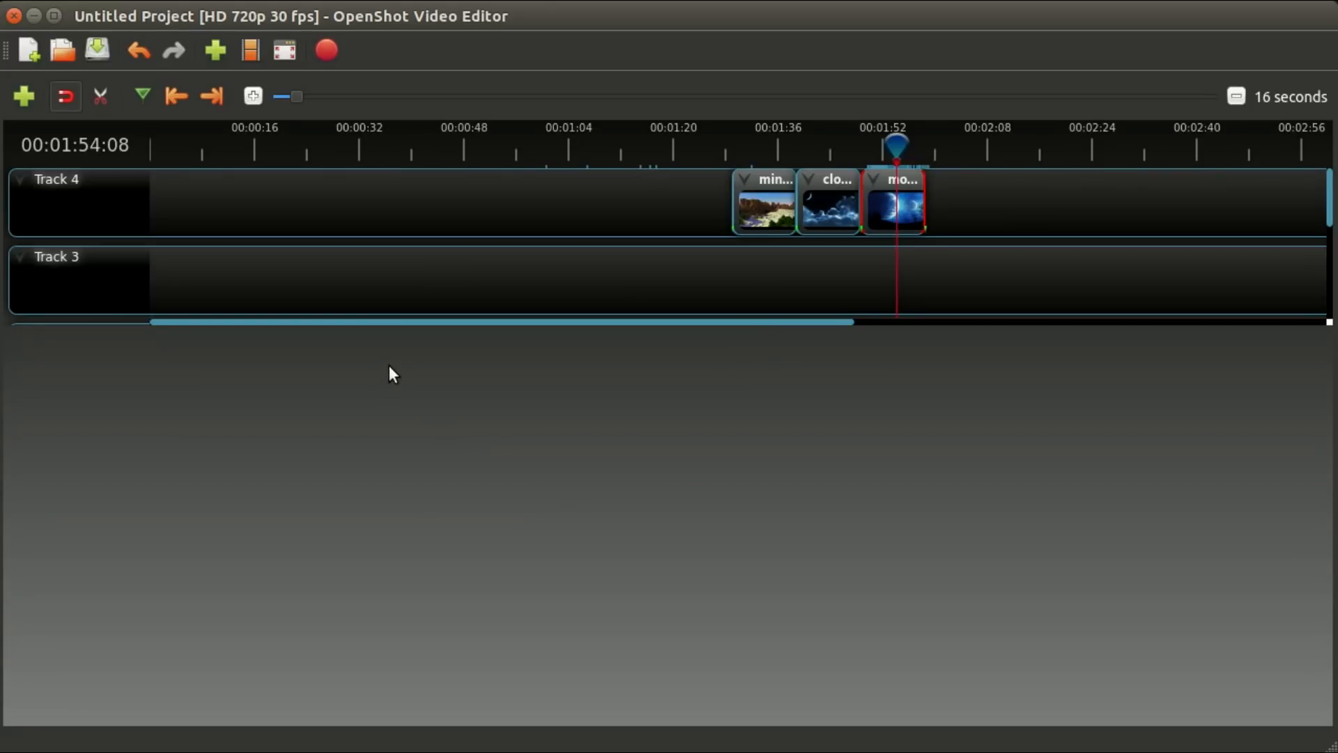
pyautogui.moveTo(323, 290)
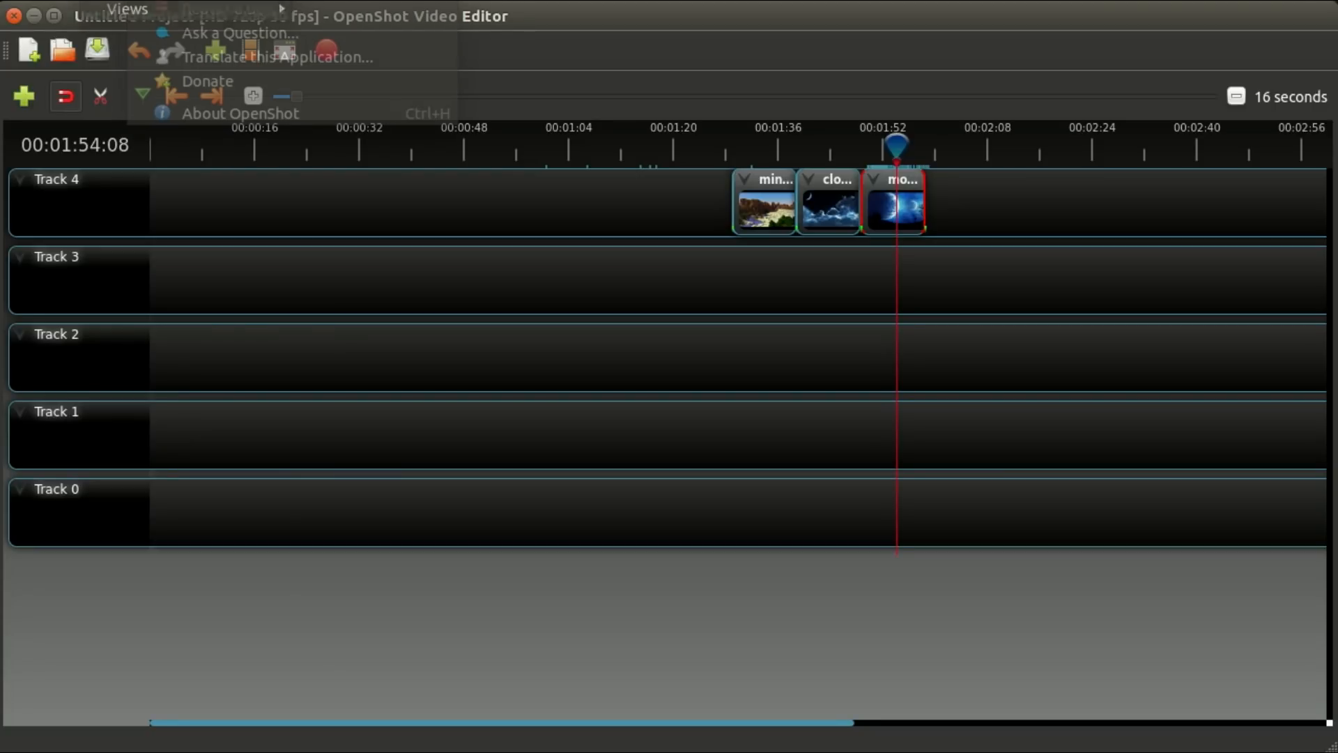
# Choose Simple View from the View > Views layout list.
pyautogui.click(597, 342)
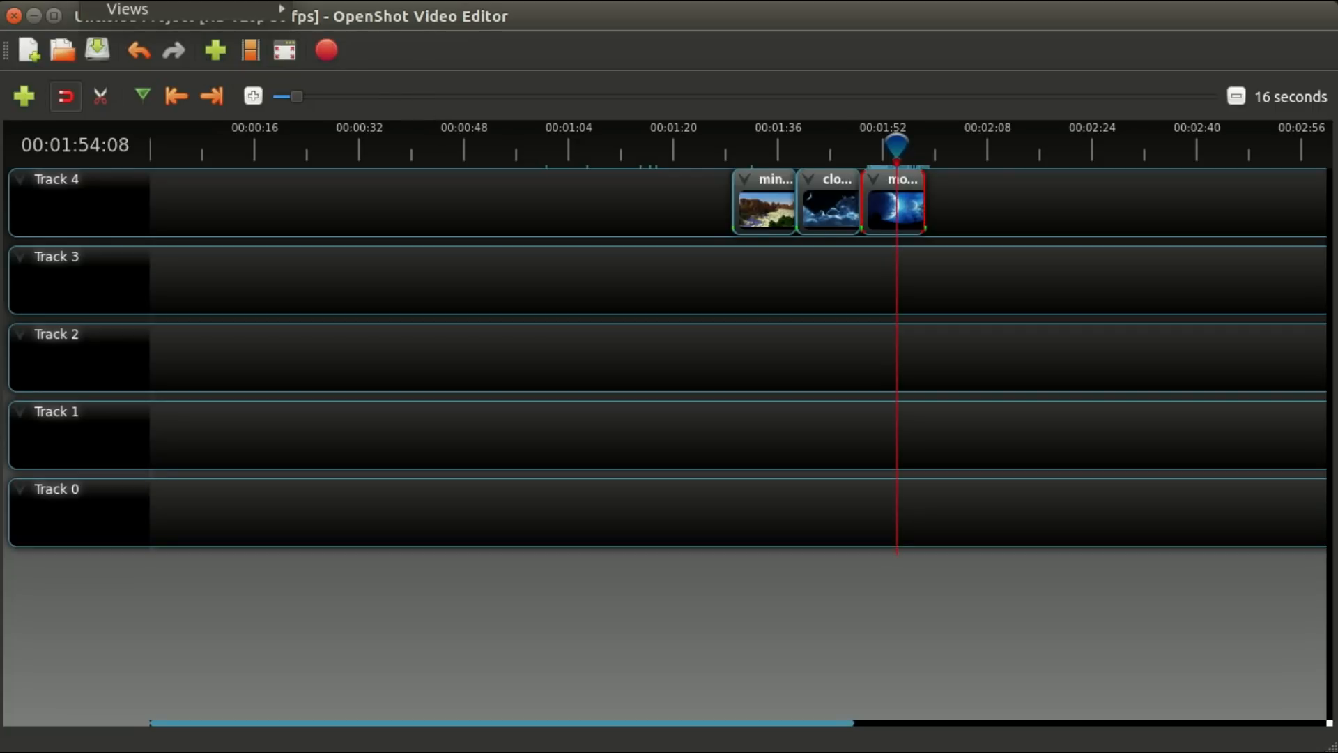
pyautogui.click(127, 9)
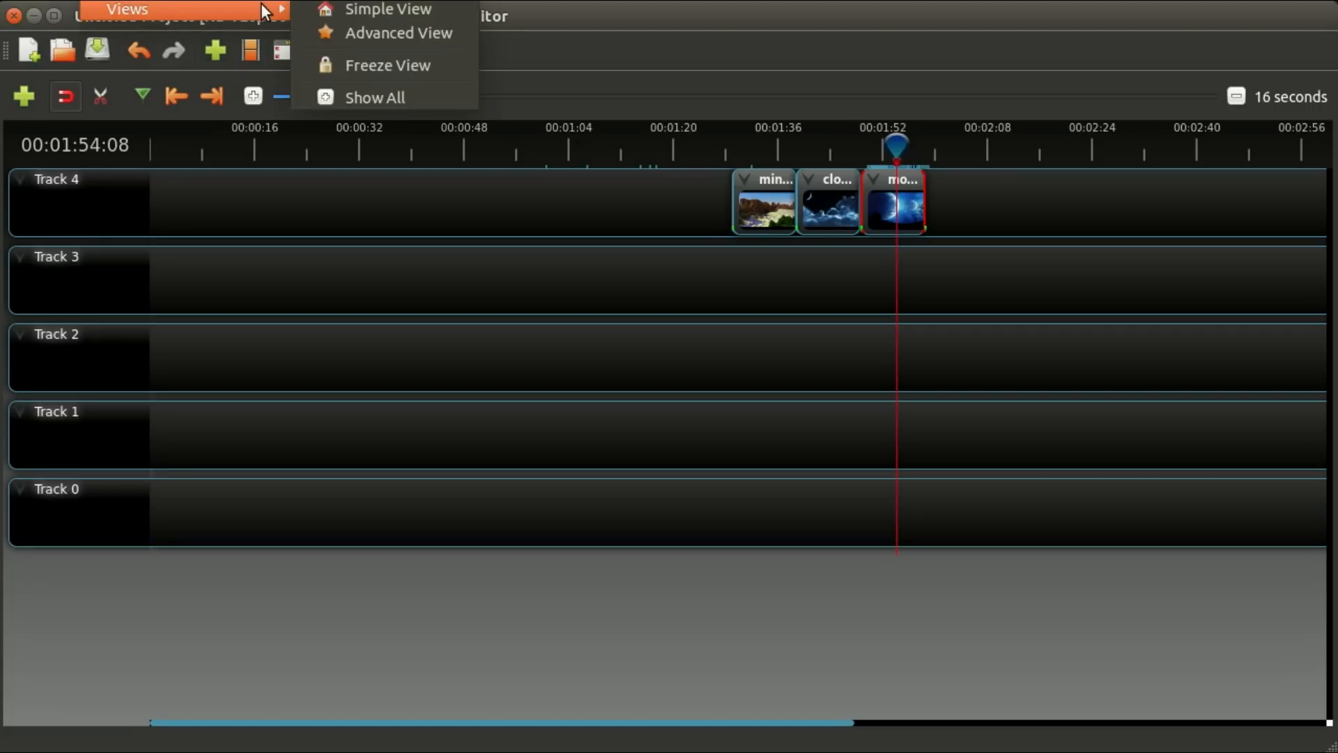
pyautogui.moveTo(388, 9)
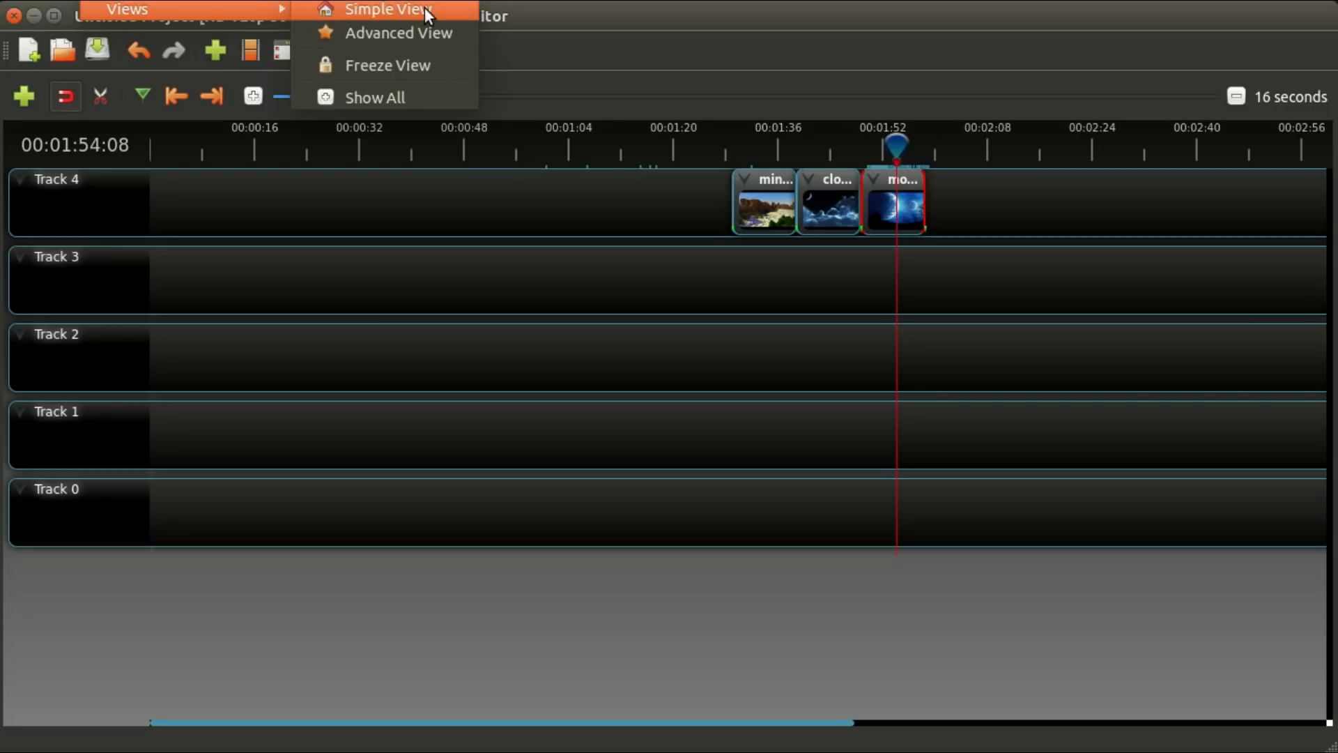
pyautogui.moveTo(440, 41)
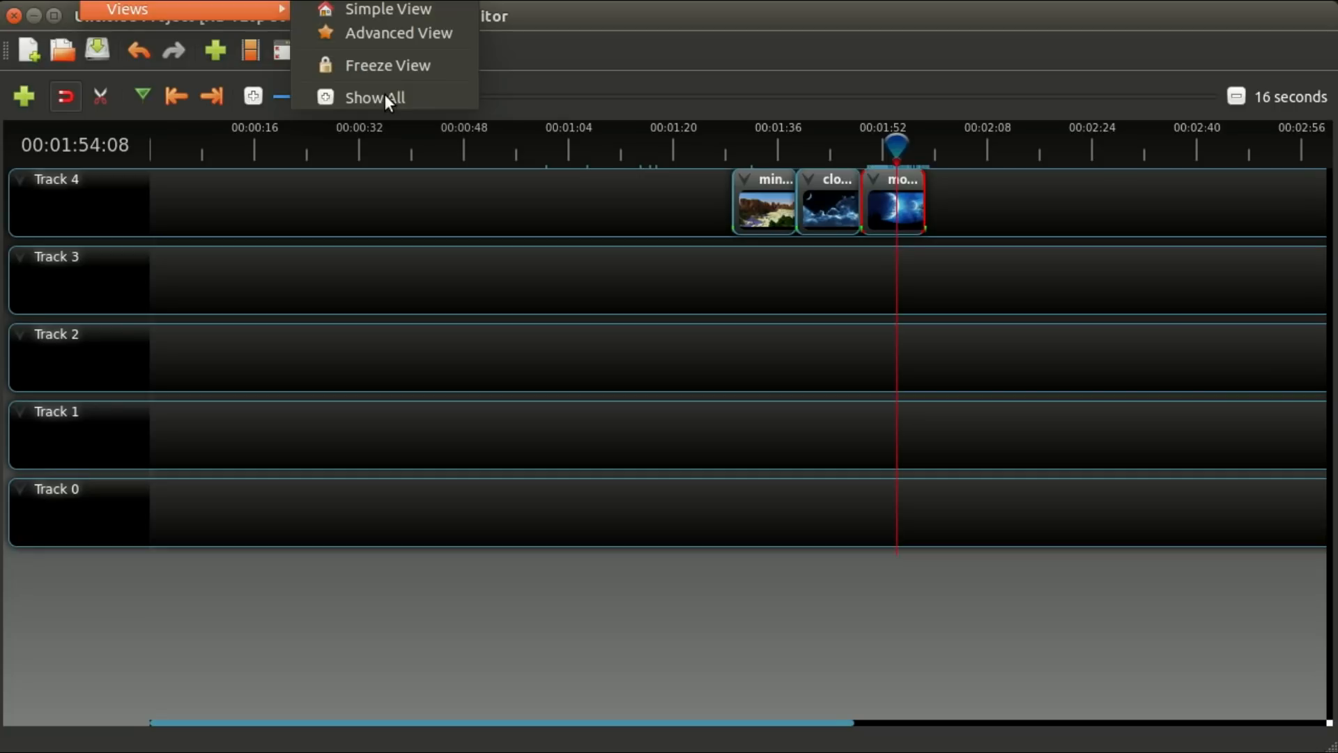
pyautogui.moveTo(386, 11)
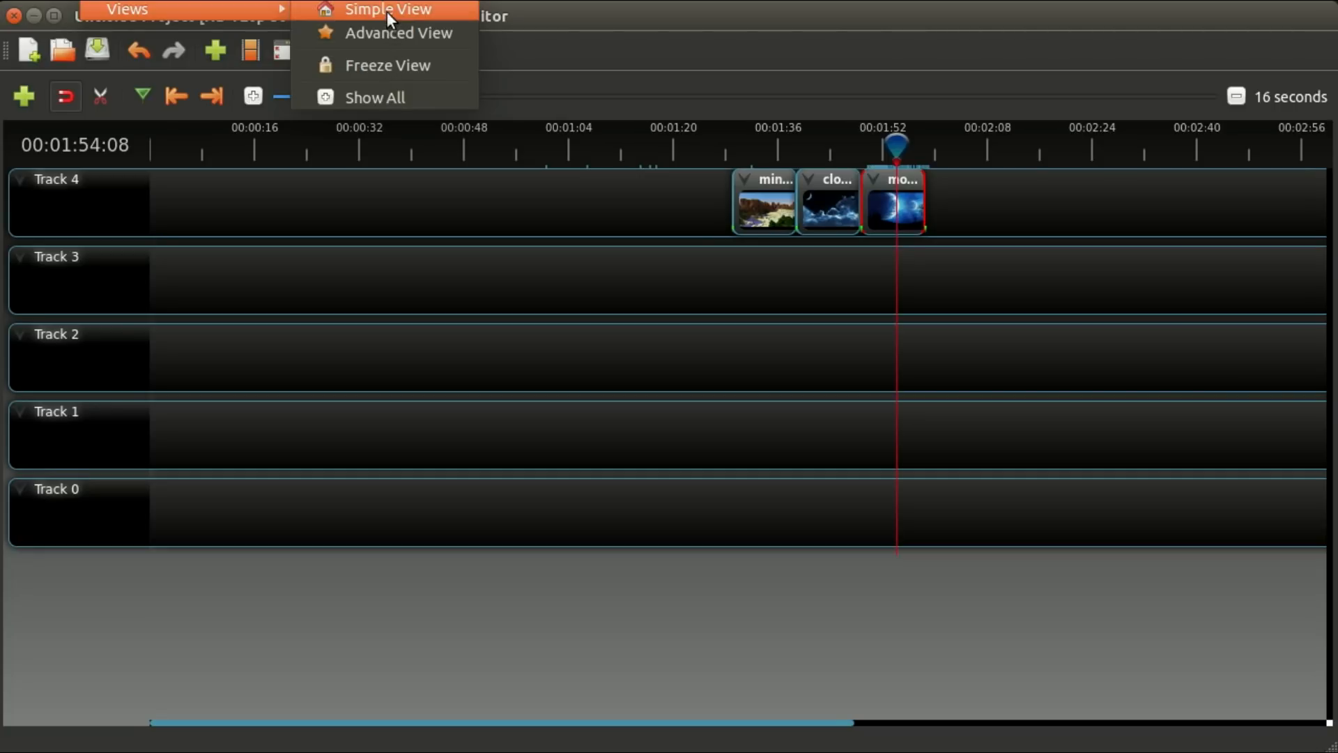
pyautogui.click(386, 8)
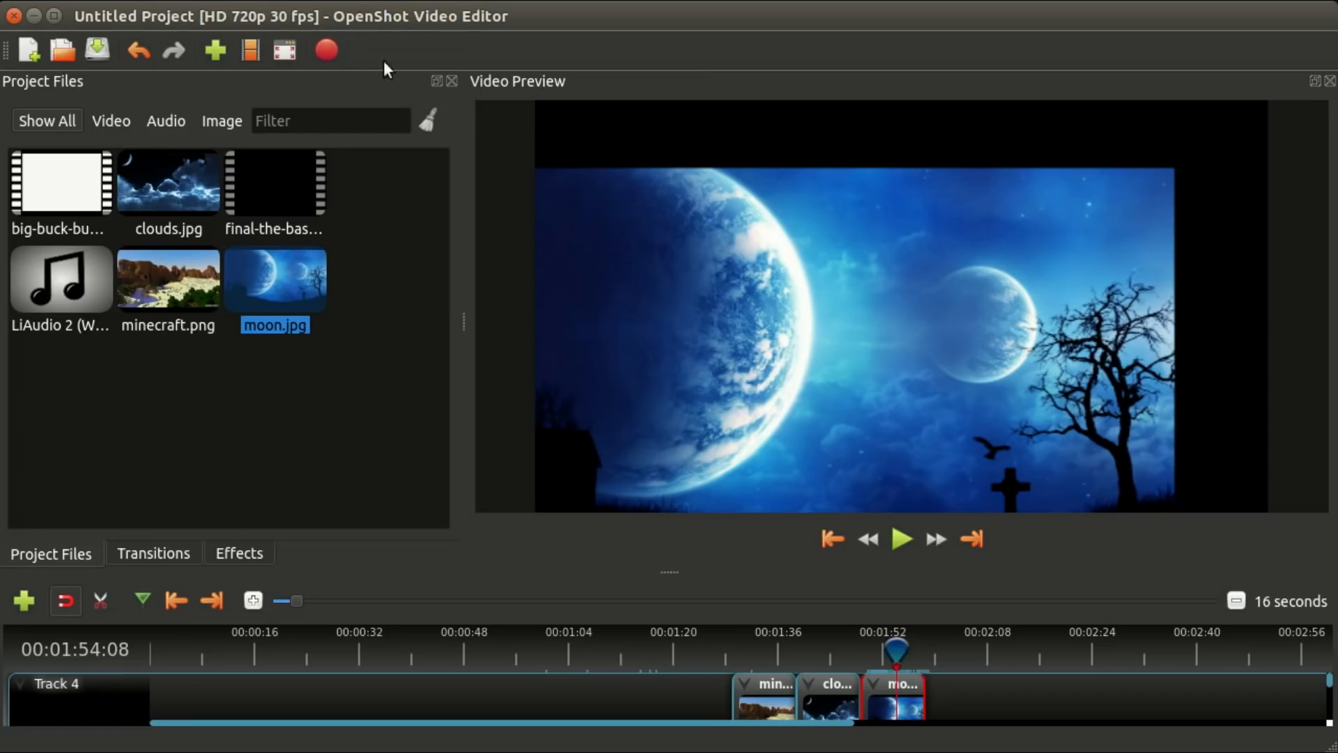
pyautogui.moveTo(193, 409)
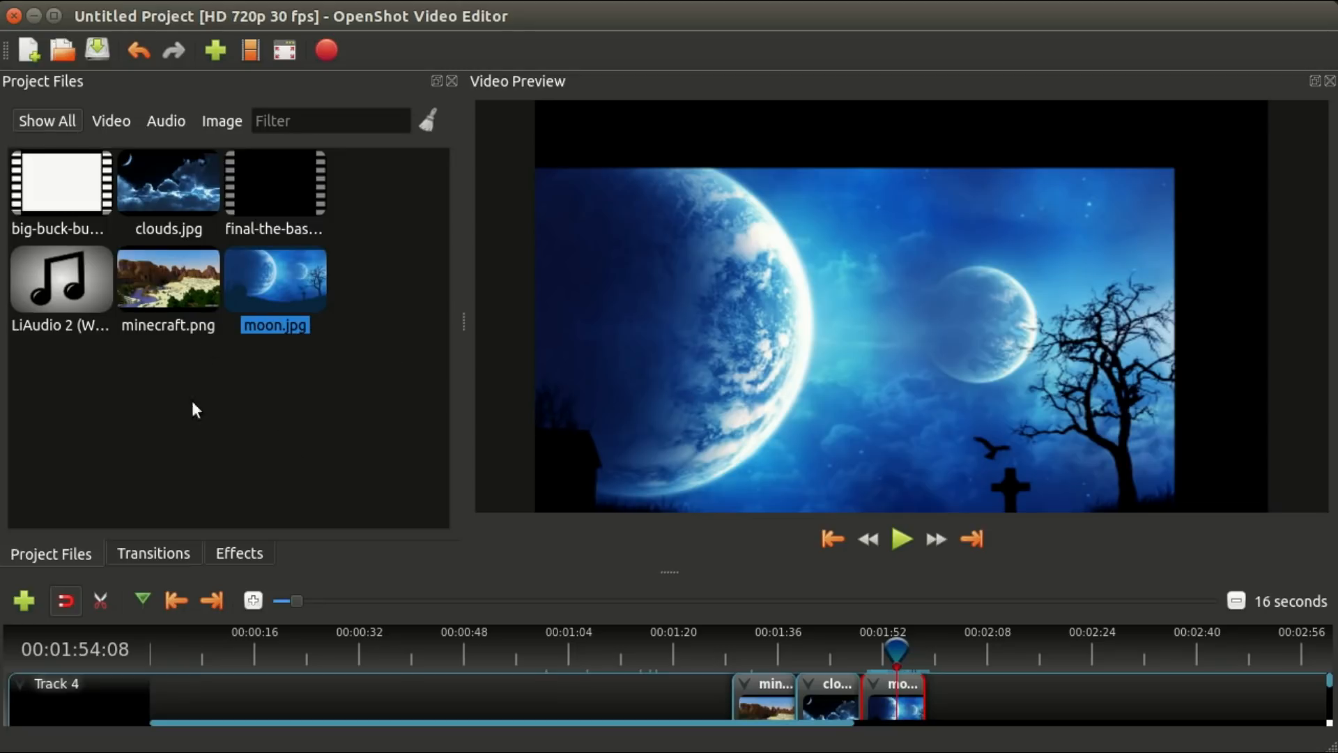
pyautogui.moveTo(673, 572)
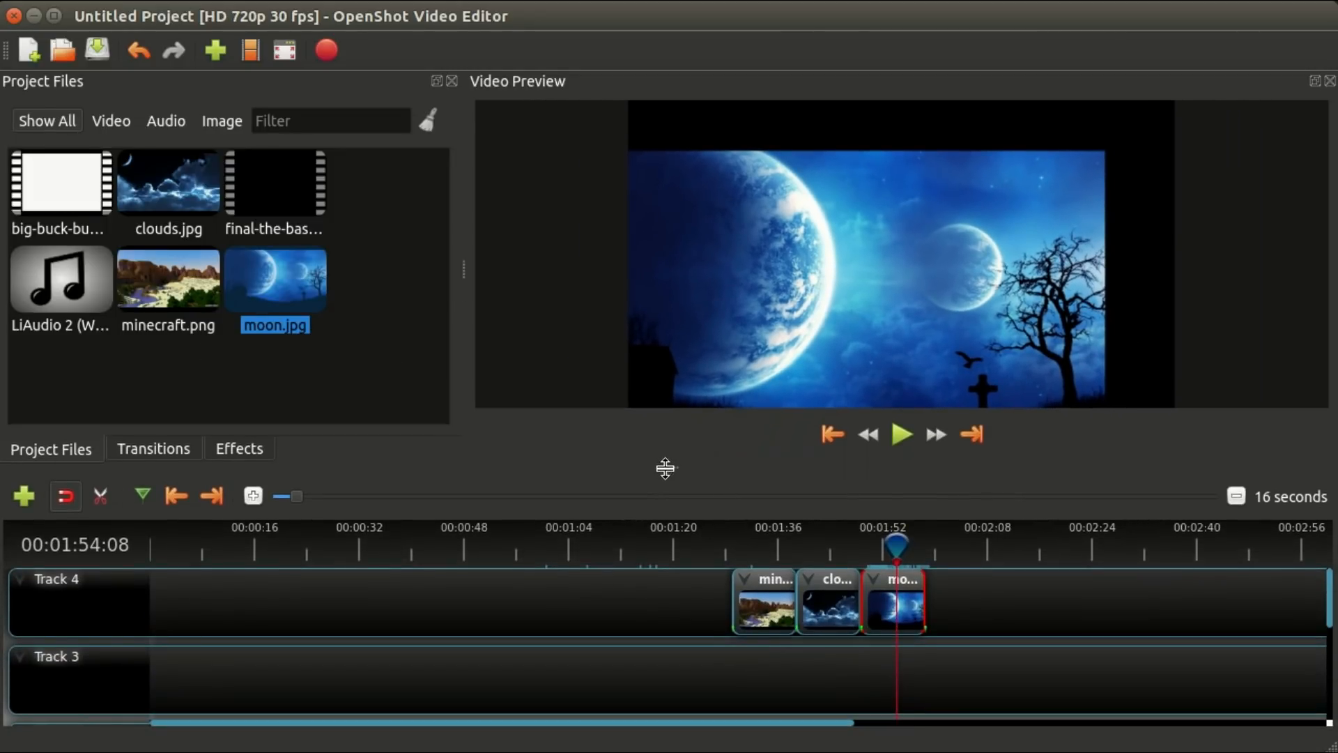
pyautogui.moveTo(163, 425)
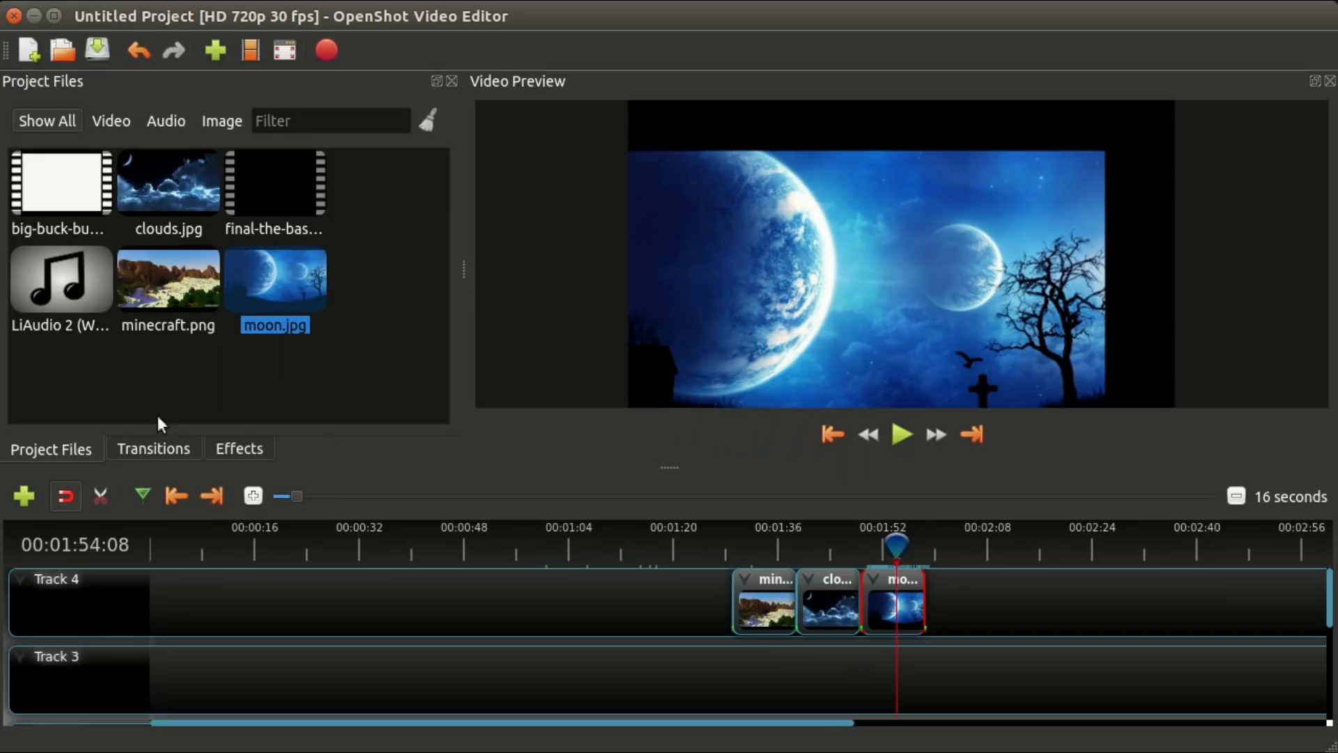
pyautogui.moveTo(460, 262)
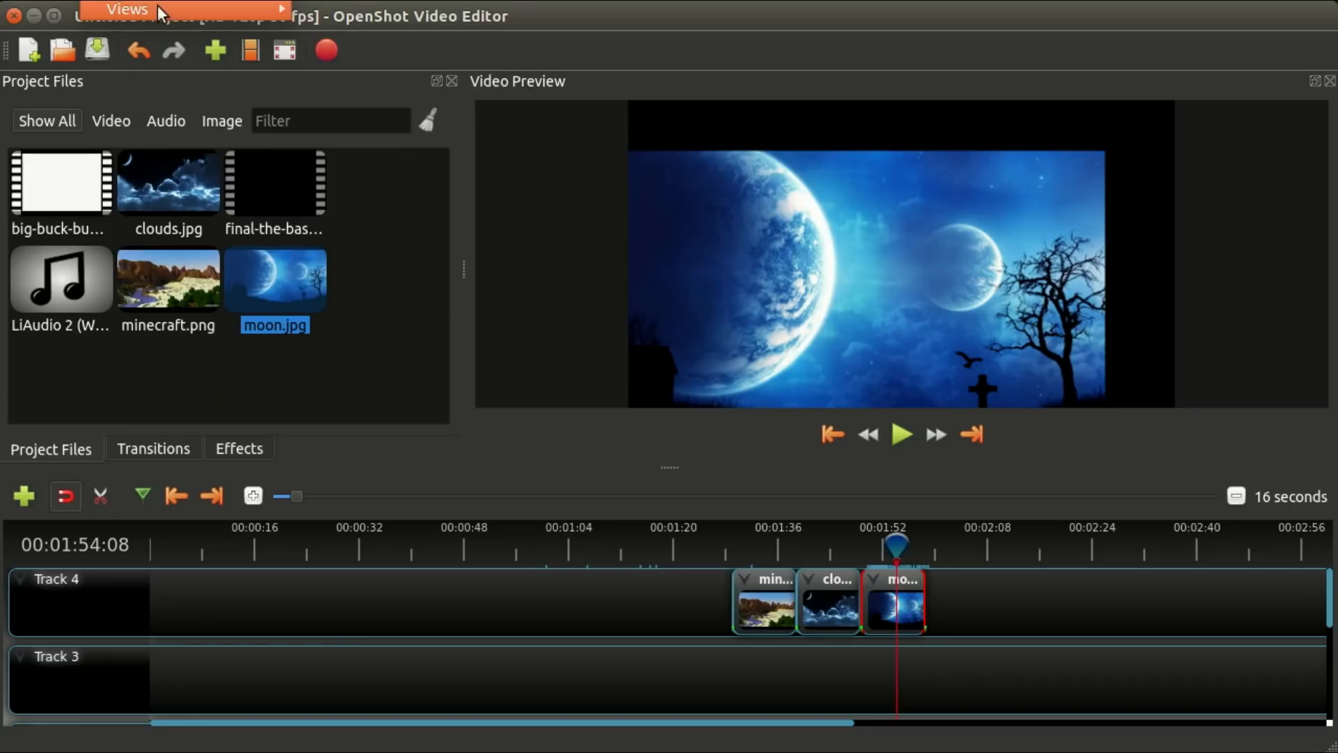
# Choose Advanced View from the View > Views layout list.
pyautogui.click(126, 9)
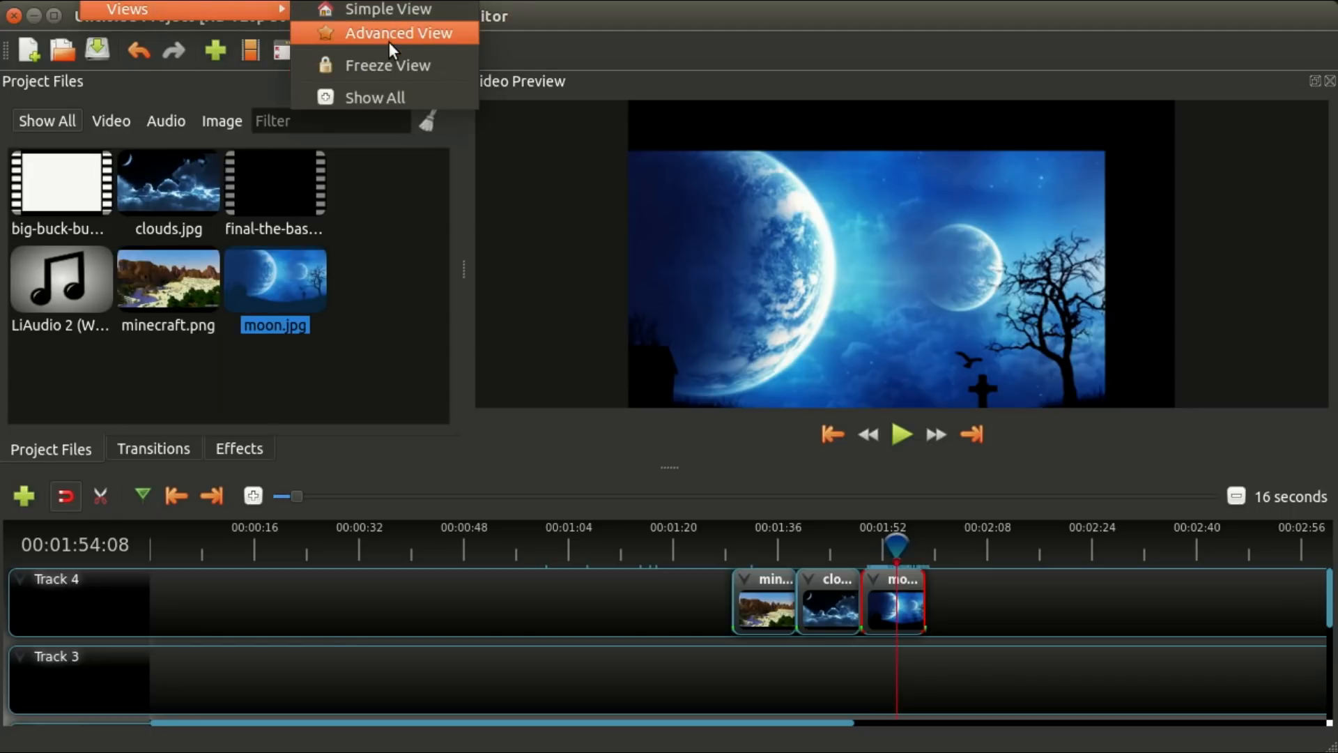
pyautogui.click(398, 33)
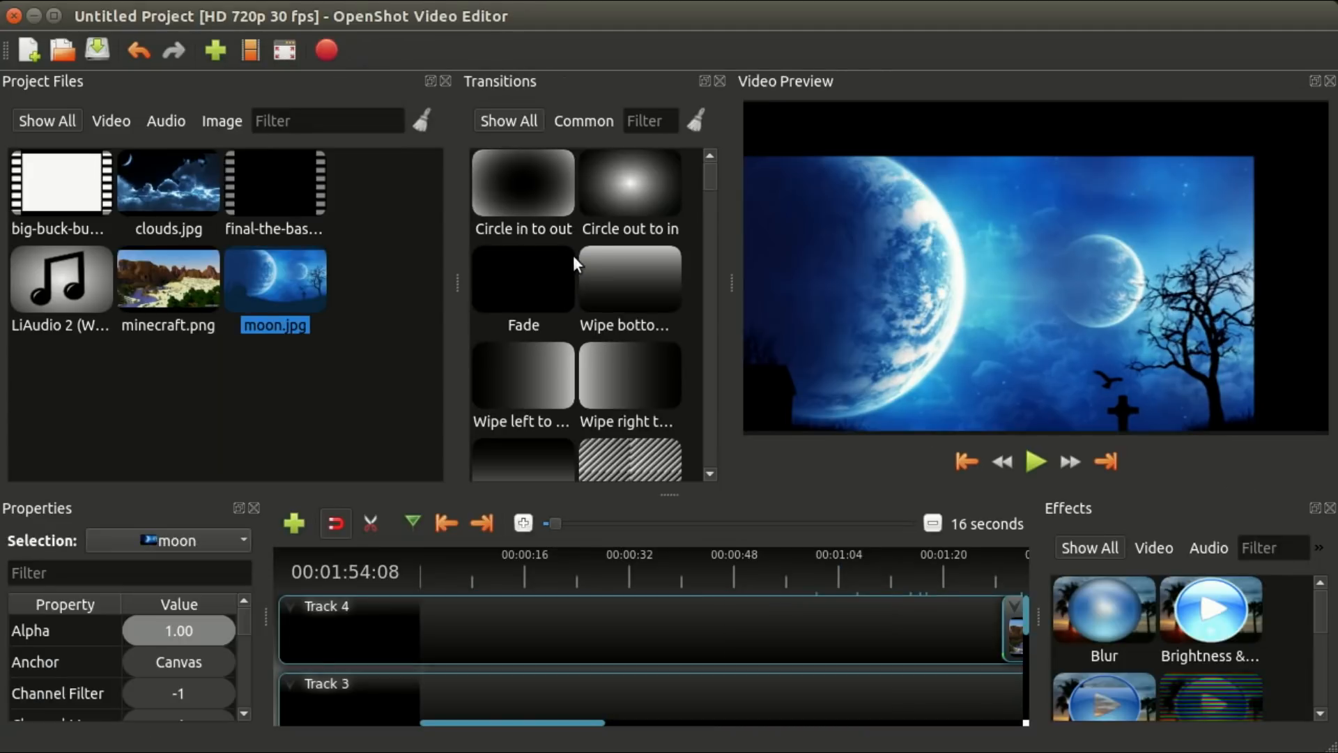
pyautogui.moveTo(764, 546)
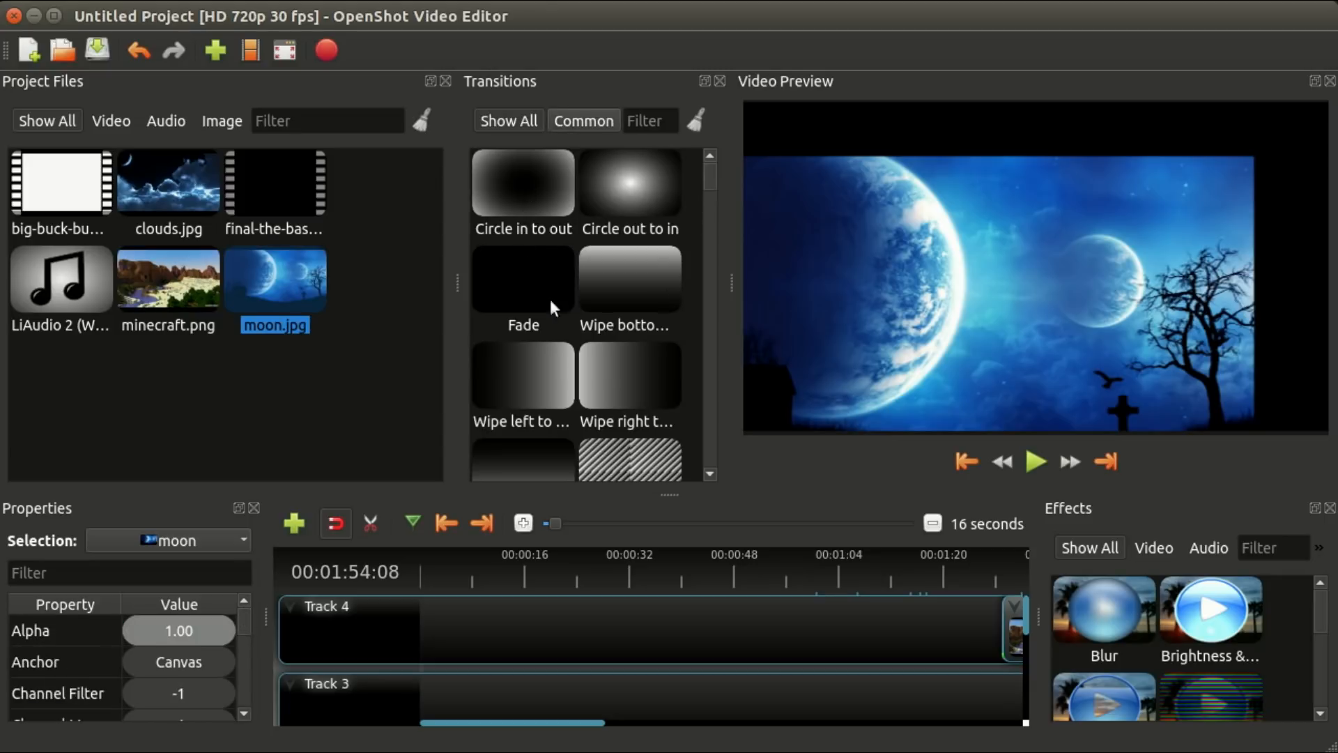
pyautogui.moveTo(495, 309)
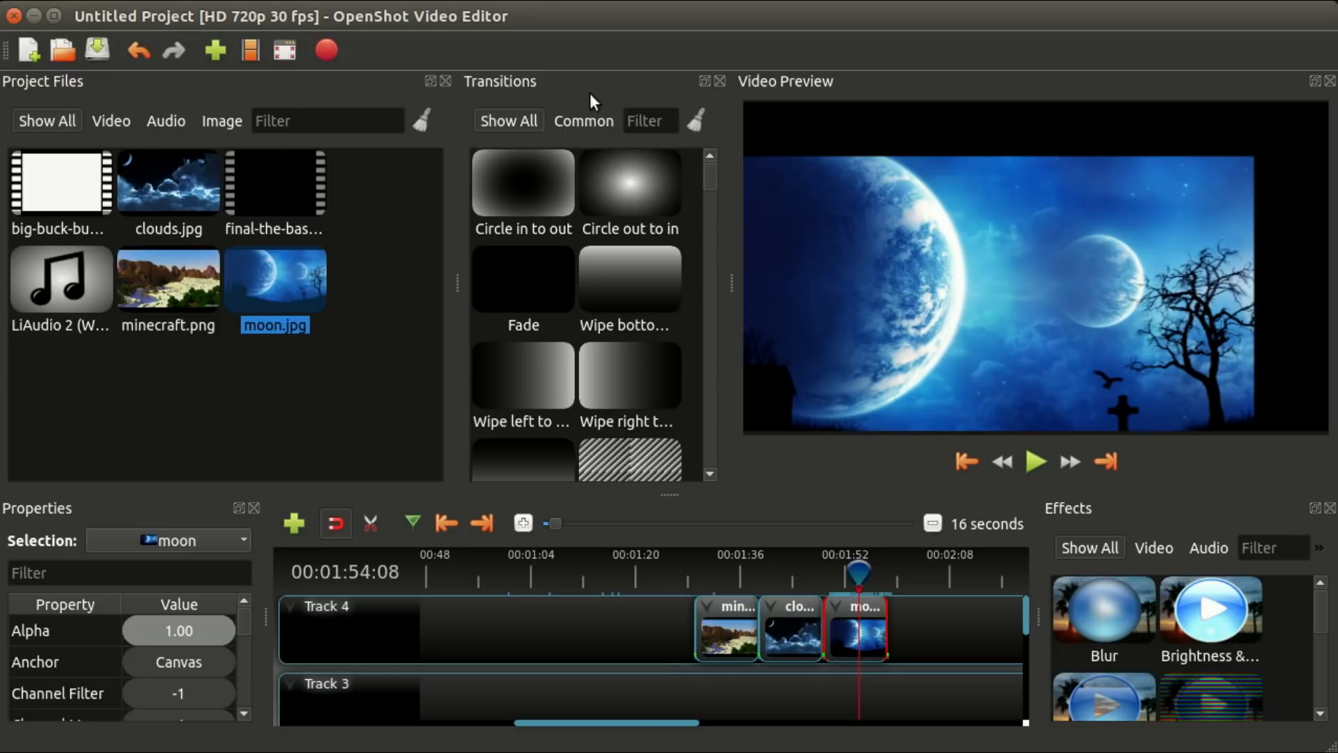
pyautogui.moveTo(820, 89)
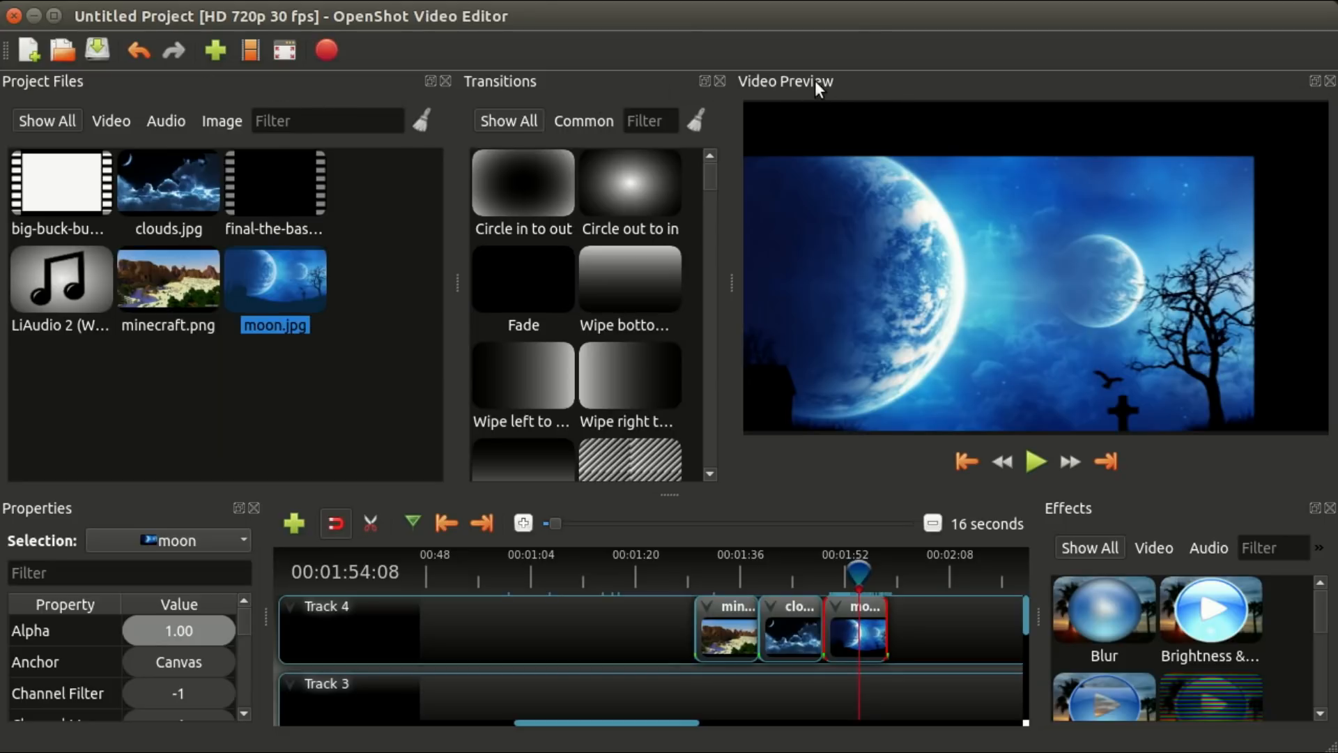
pyautogui.moveTo(834, 88)
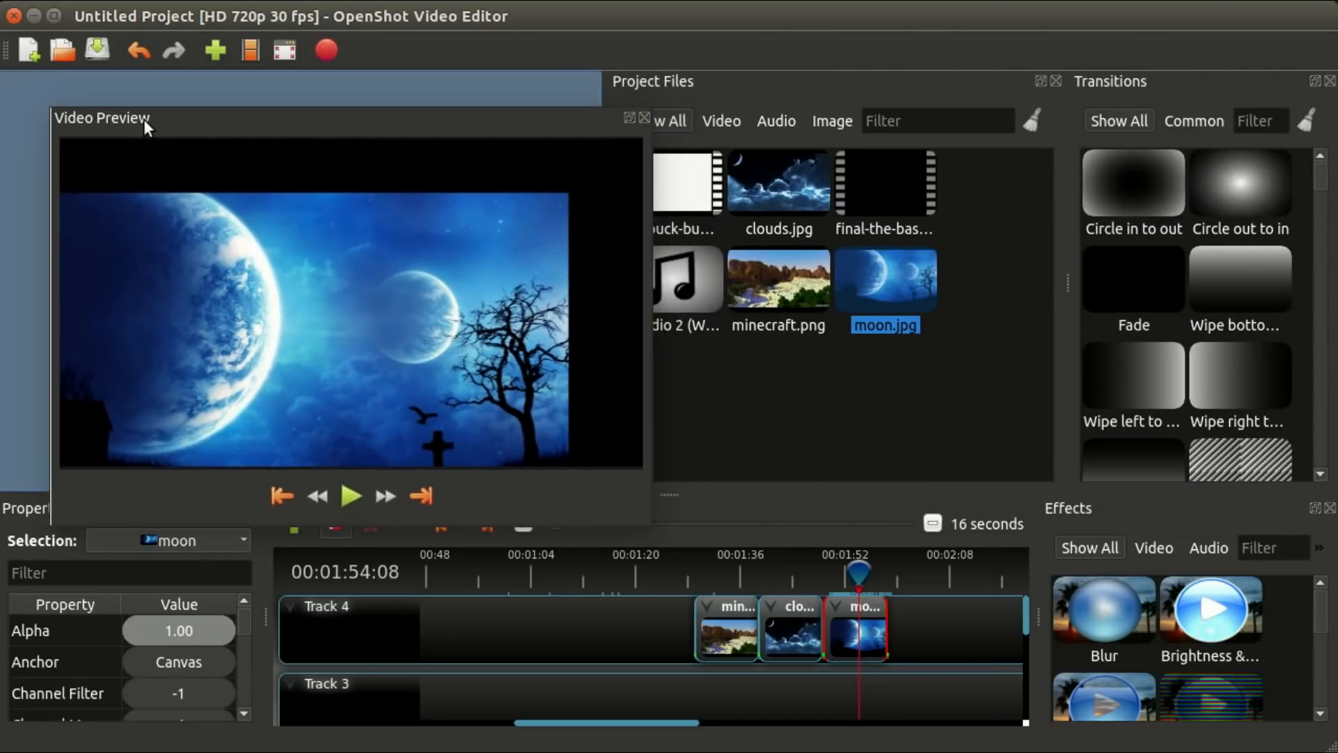
# Float the Video Preview as a separate window and grab the Transitions panel to relocate it.
pyautogui.moveTo(653, 81); pyautogui.dragTo(252, 199)
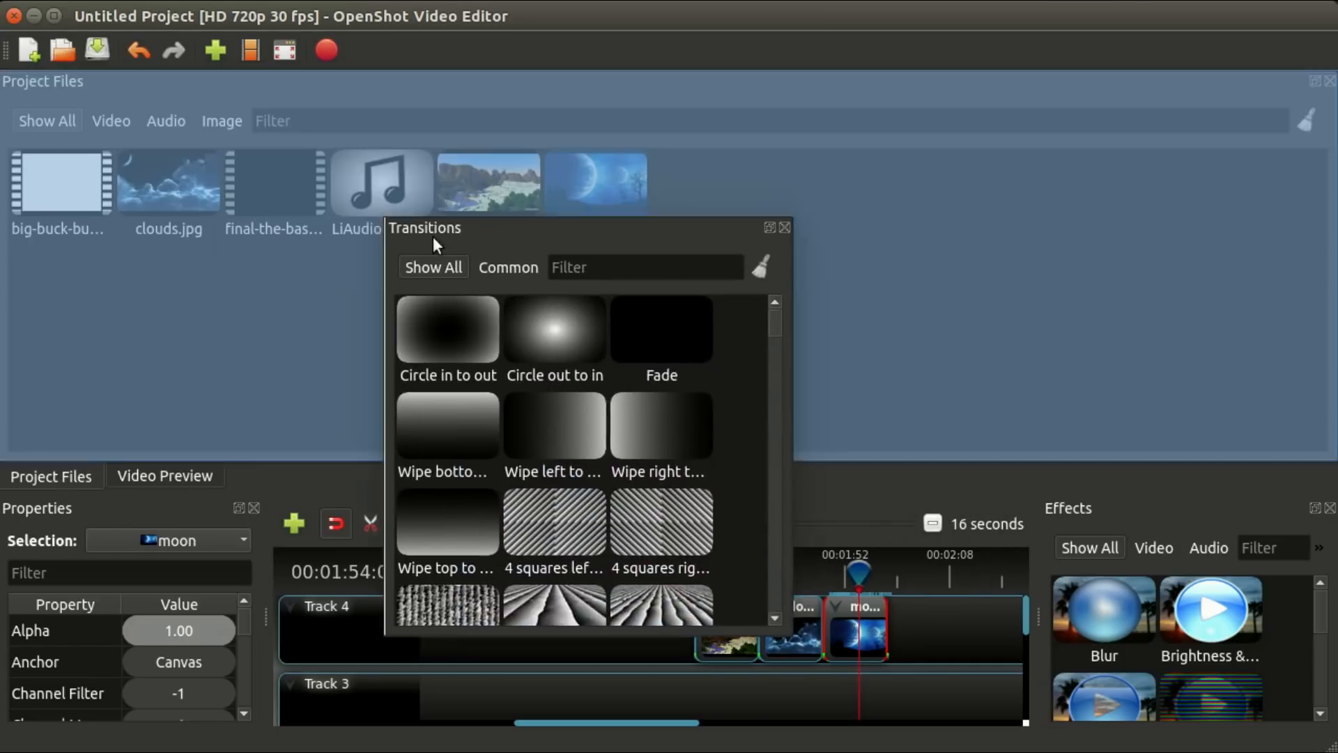
pyautogui.click(262, 476)
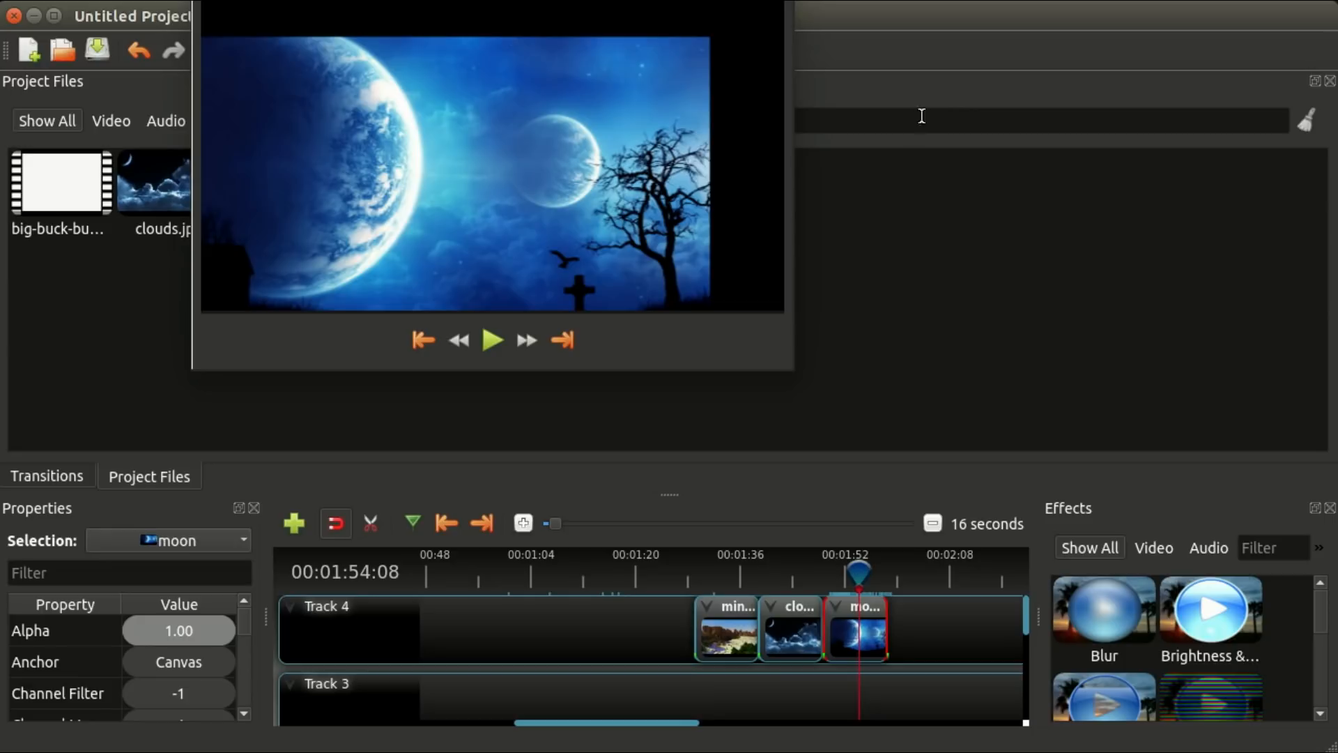
pyautogui.moveTo(1321, 516)
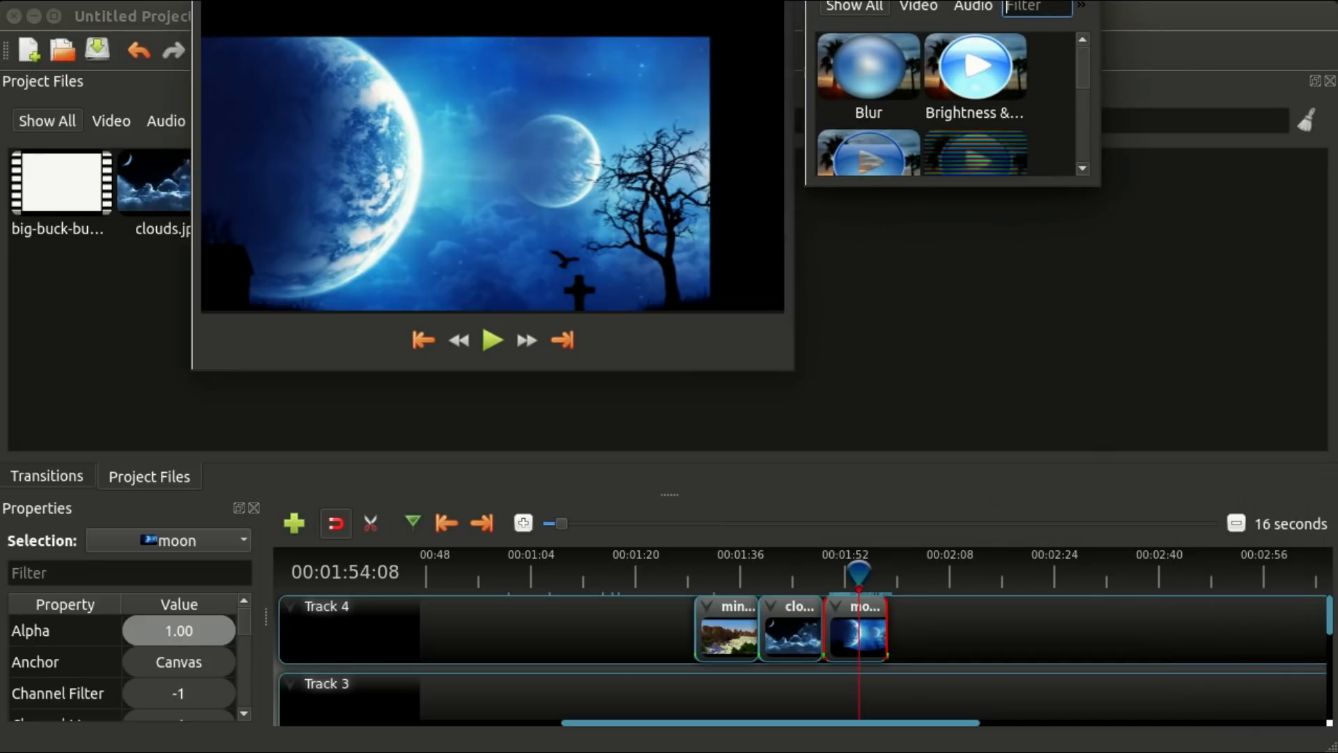
pyautogui.moveTo(858, 181)
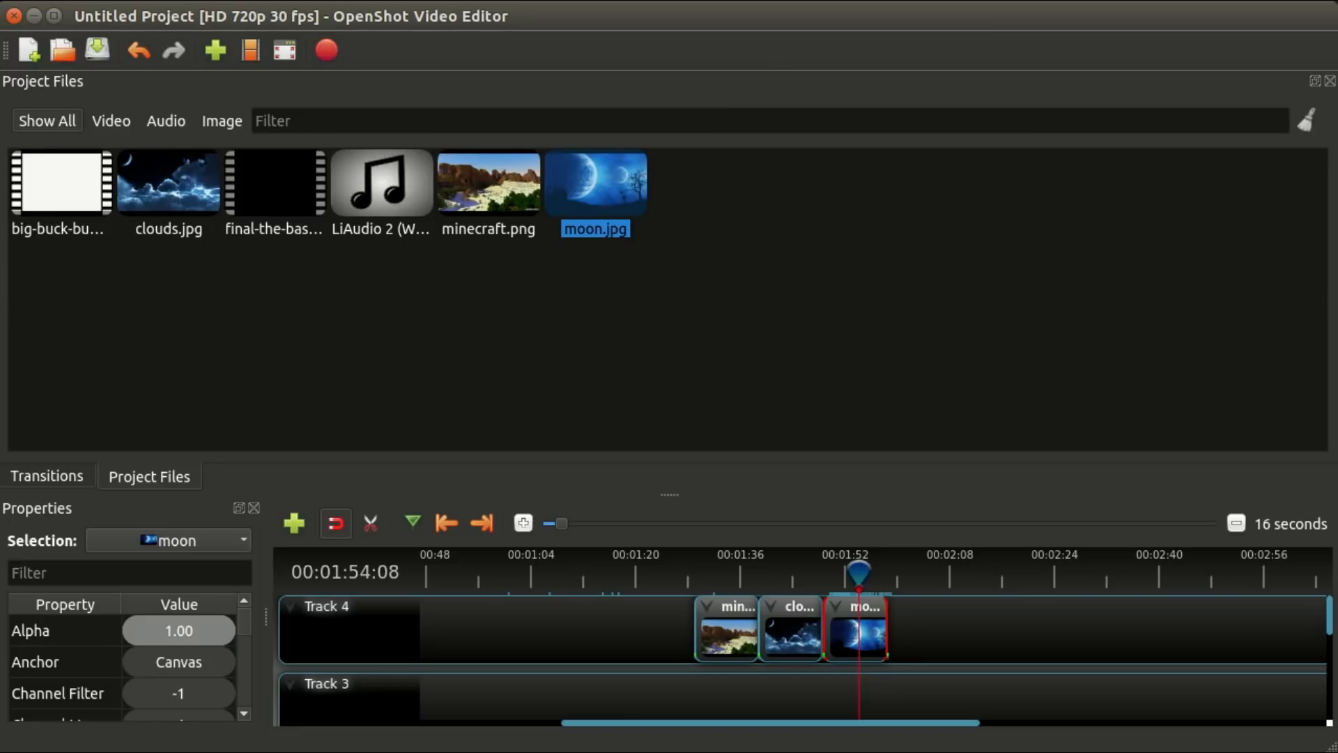
# Open the View > Views list of panel layouts.
pyautogui.click(127, 10)
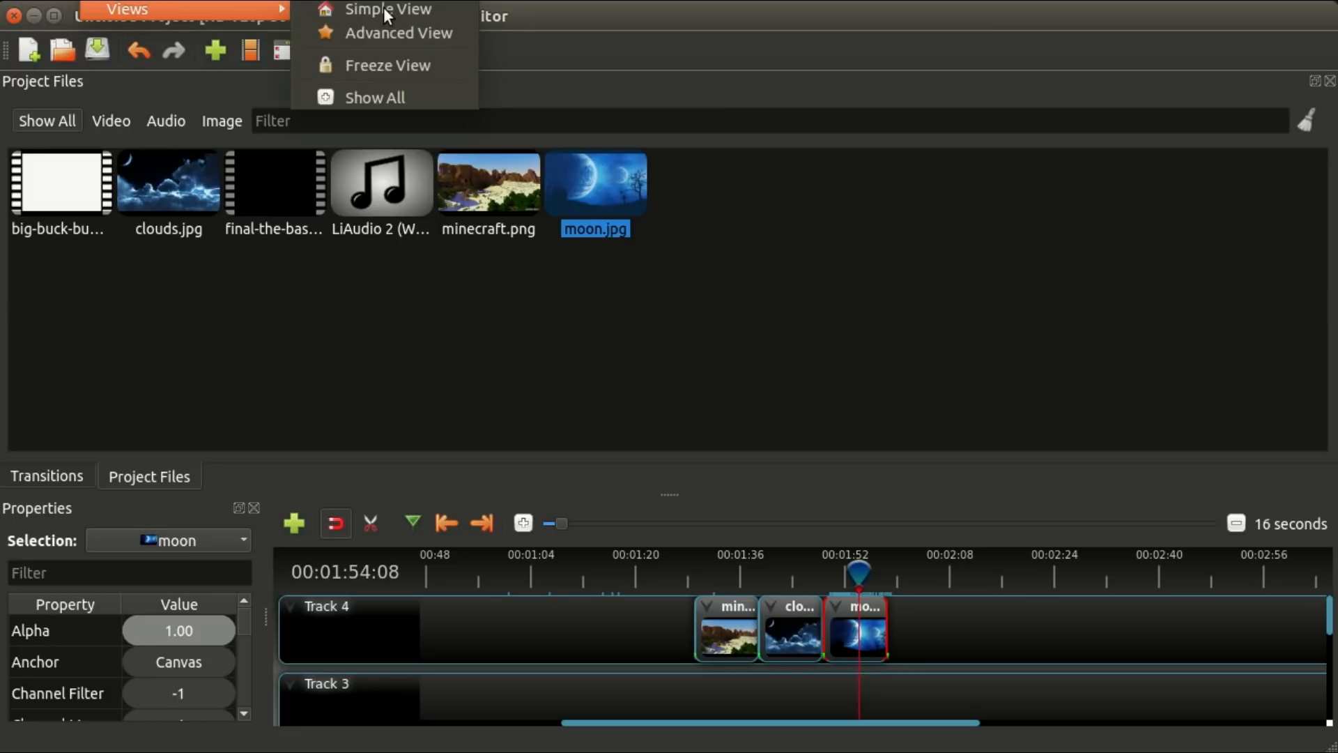
pyautogui.moveTo(396, 33)
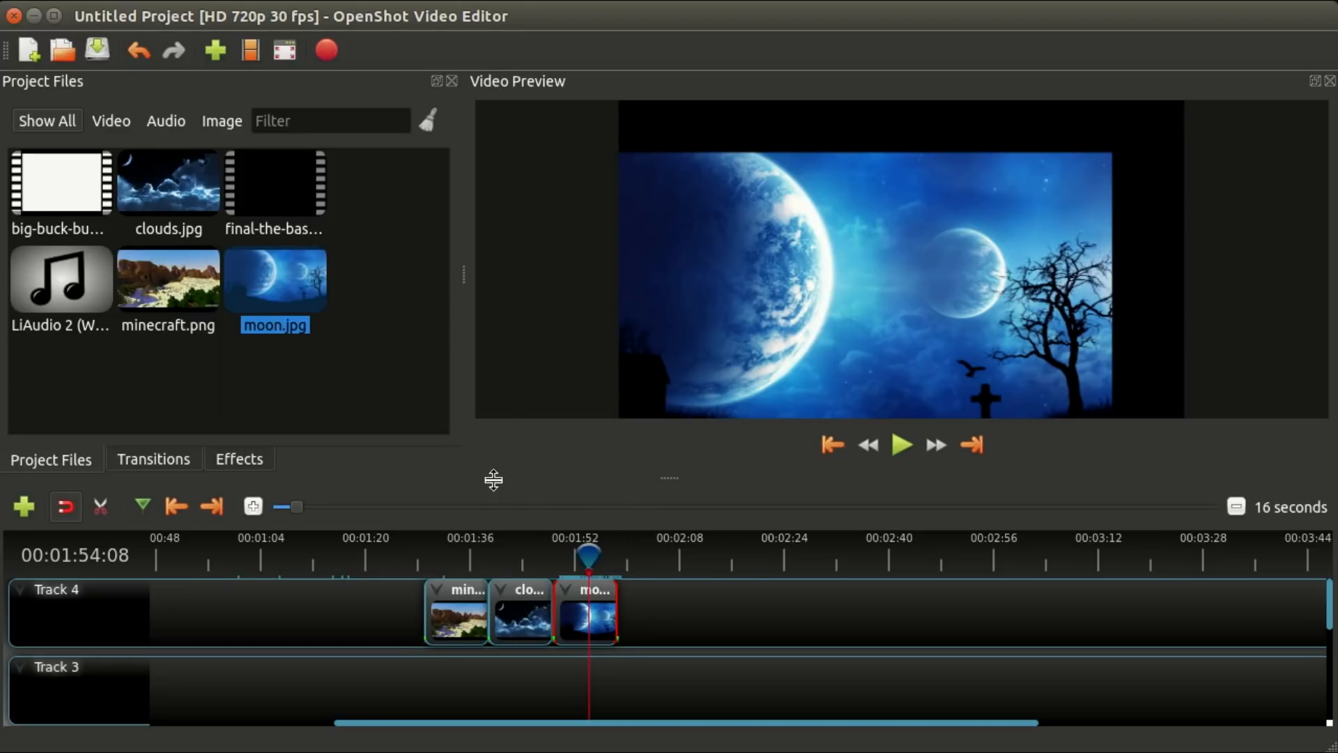
pyautogui.moveTo(235, 285)
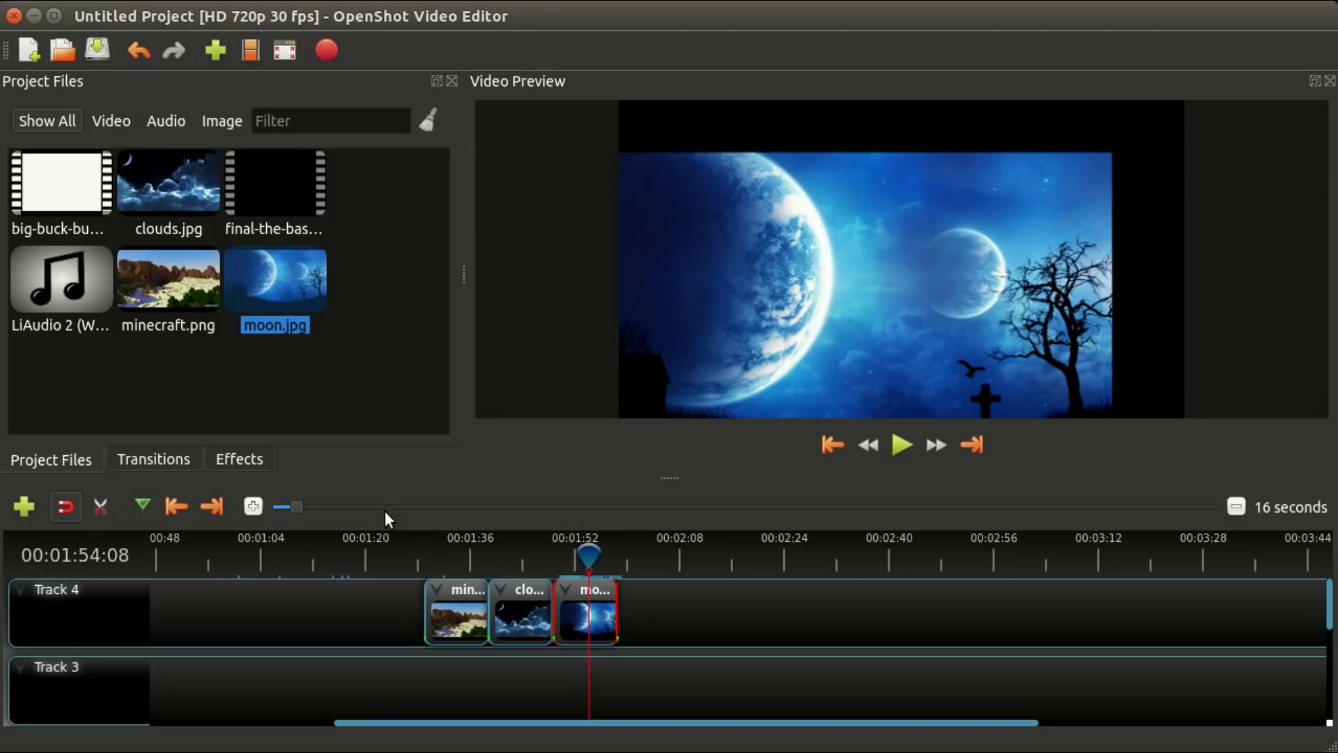
pyautogui.moveTo(418, 527)
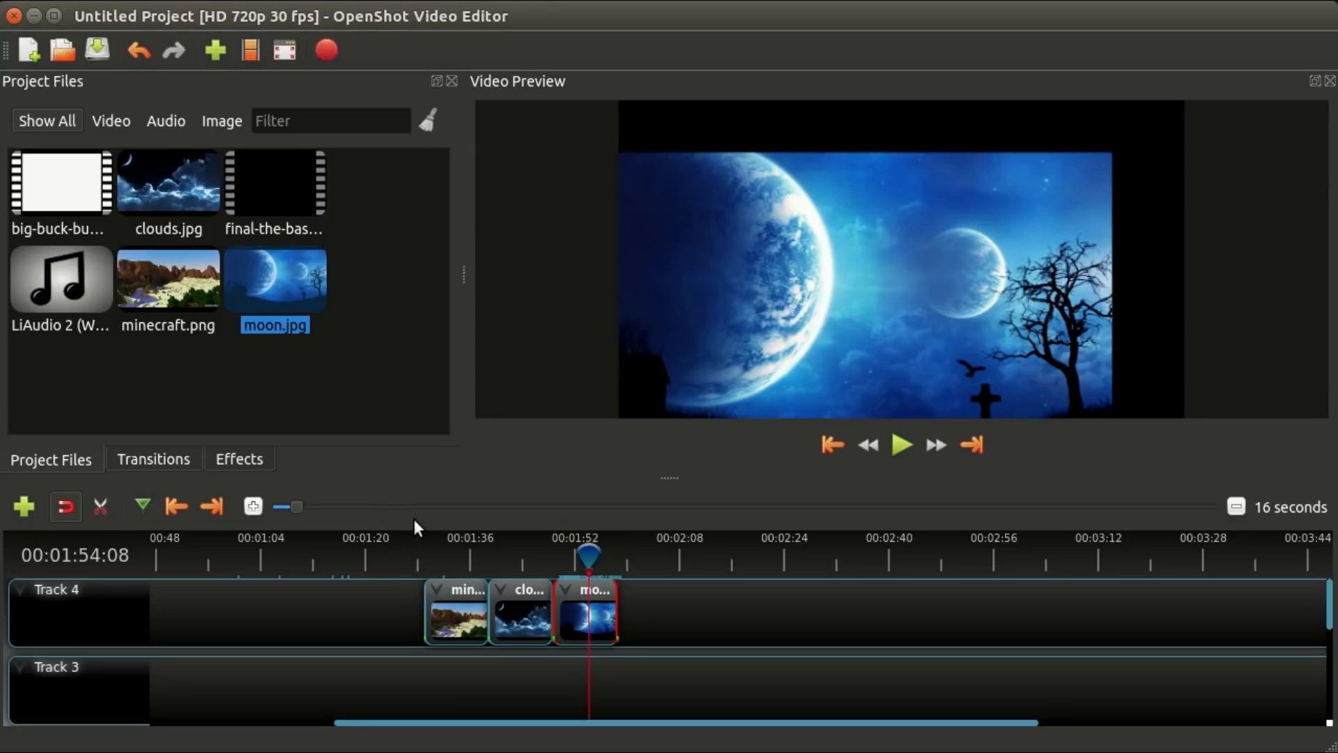
pyautogui.moveTo(427, 552)
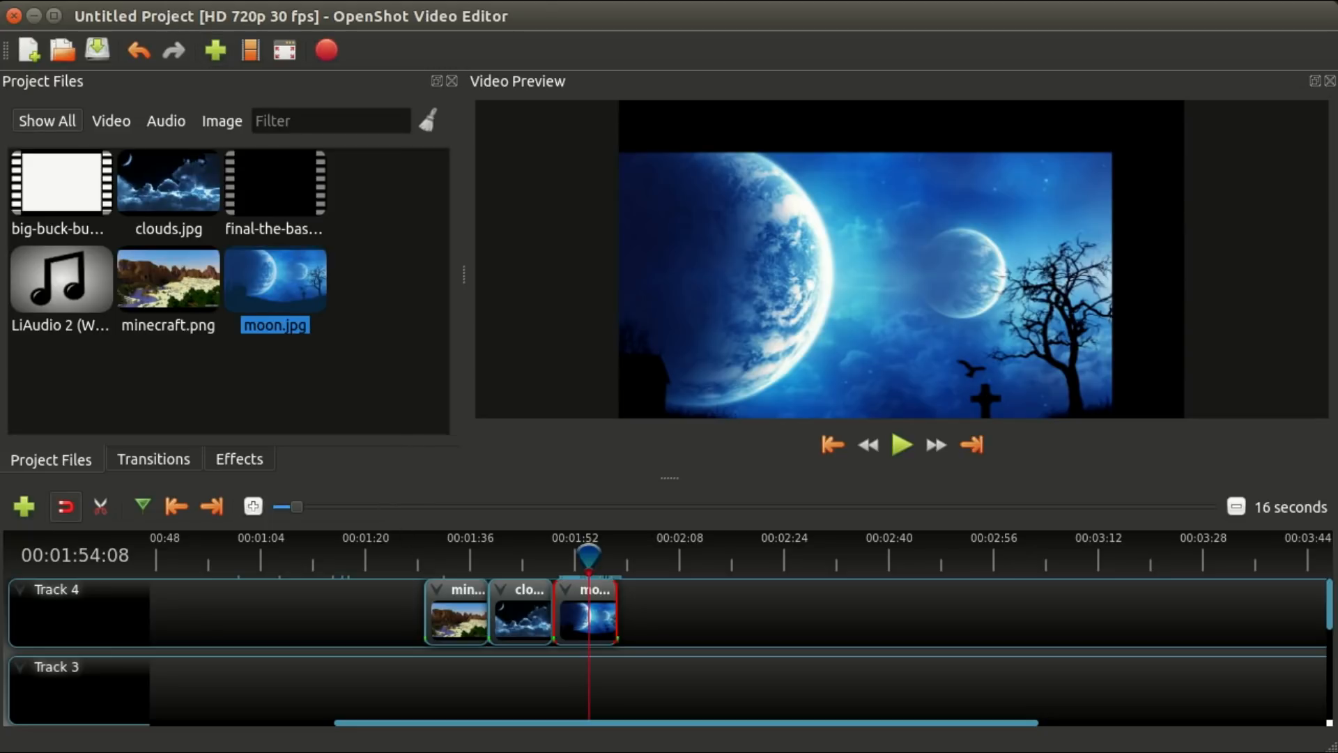
pyautogui.moveTo(83, 47)
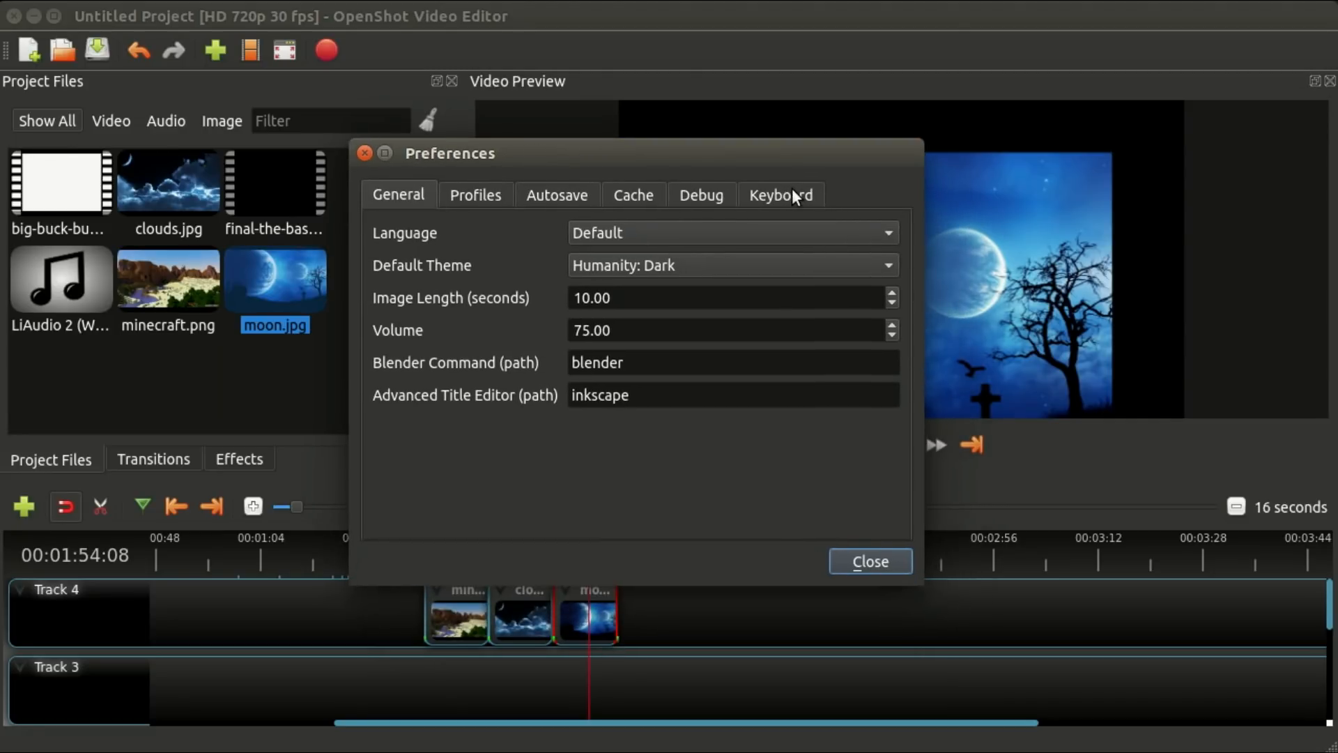
# Scroll the Keyboard shortcuts list in Preferences from top to bottom, then close Preferences.
pyautogui.click(779, 195)
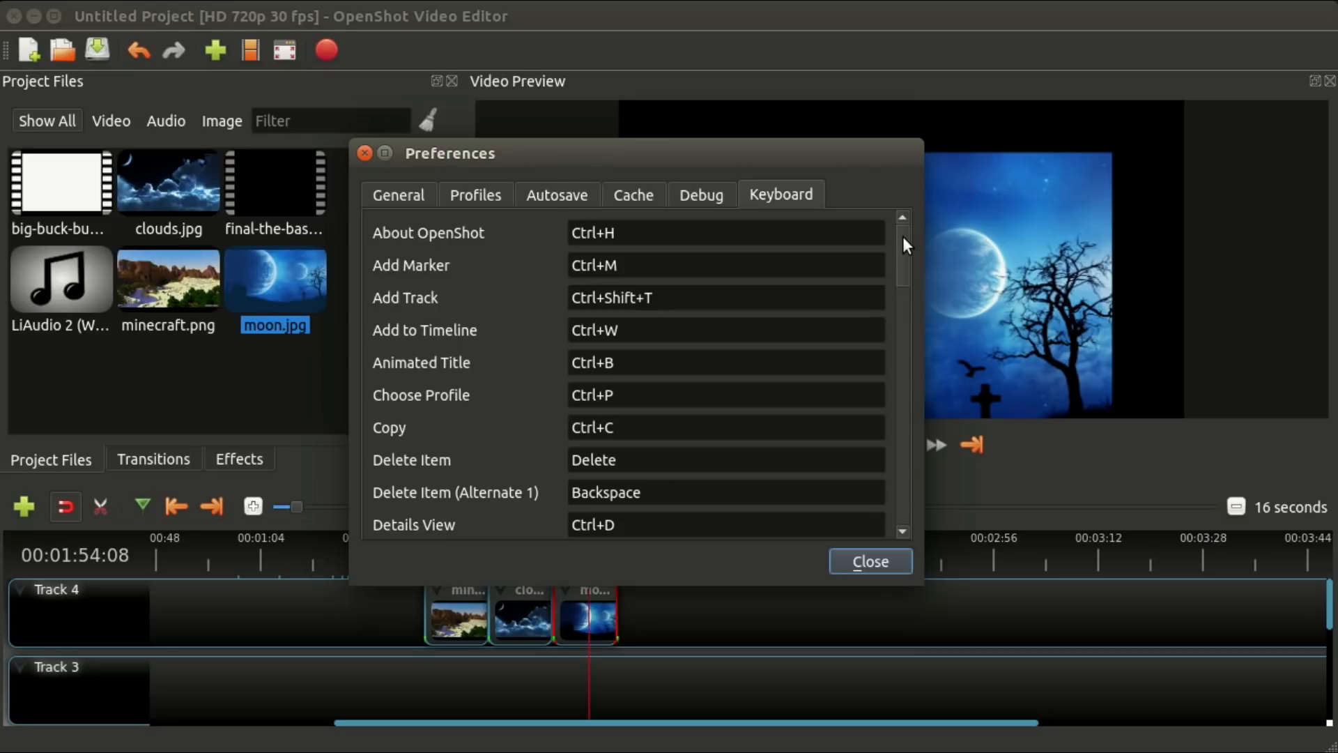
pyautogui.scroll(-3)
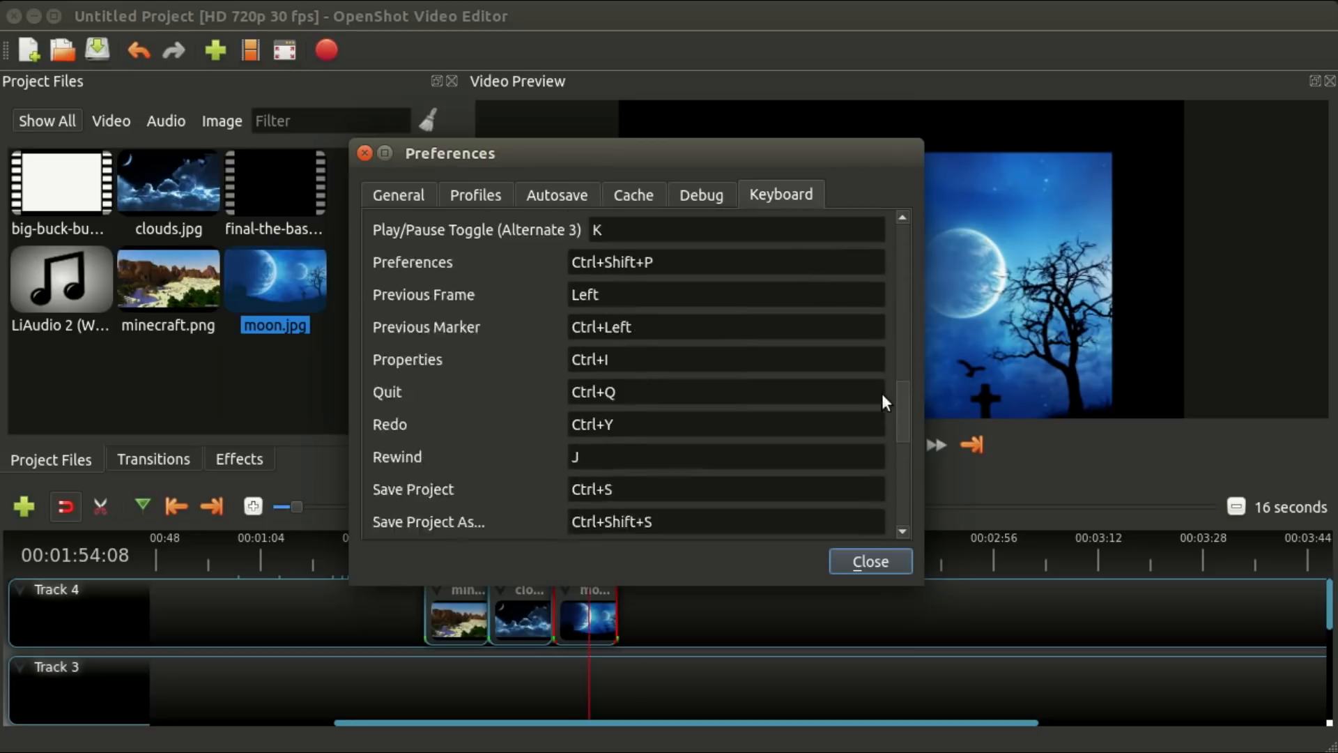
pyautogui.scroll(-3)
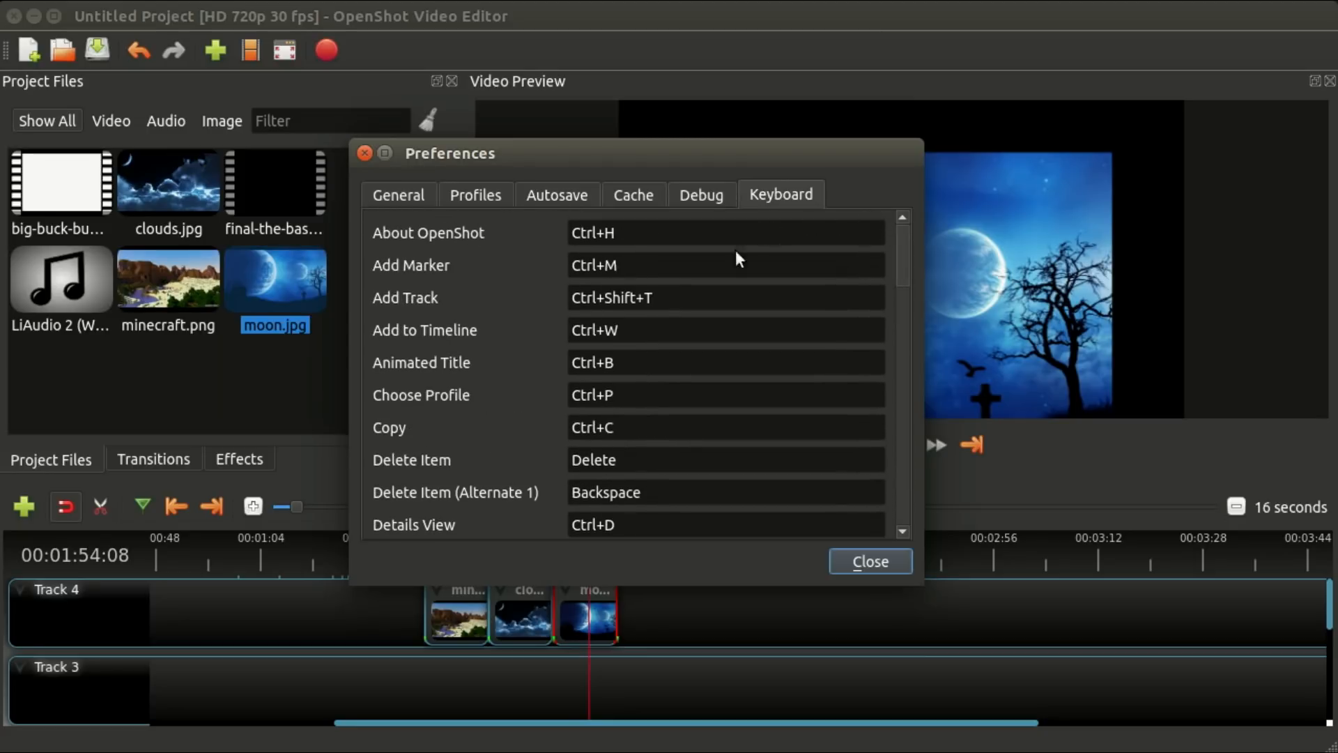
pyautogui.moveTo(621, 237)
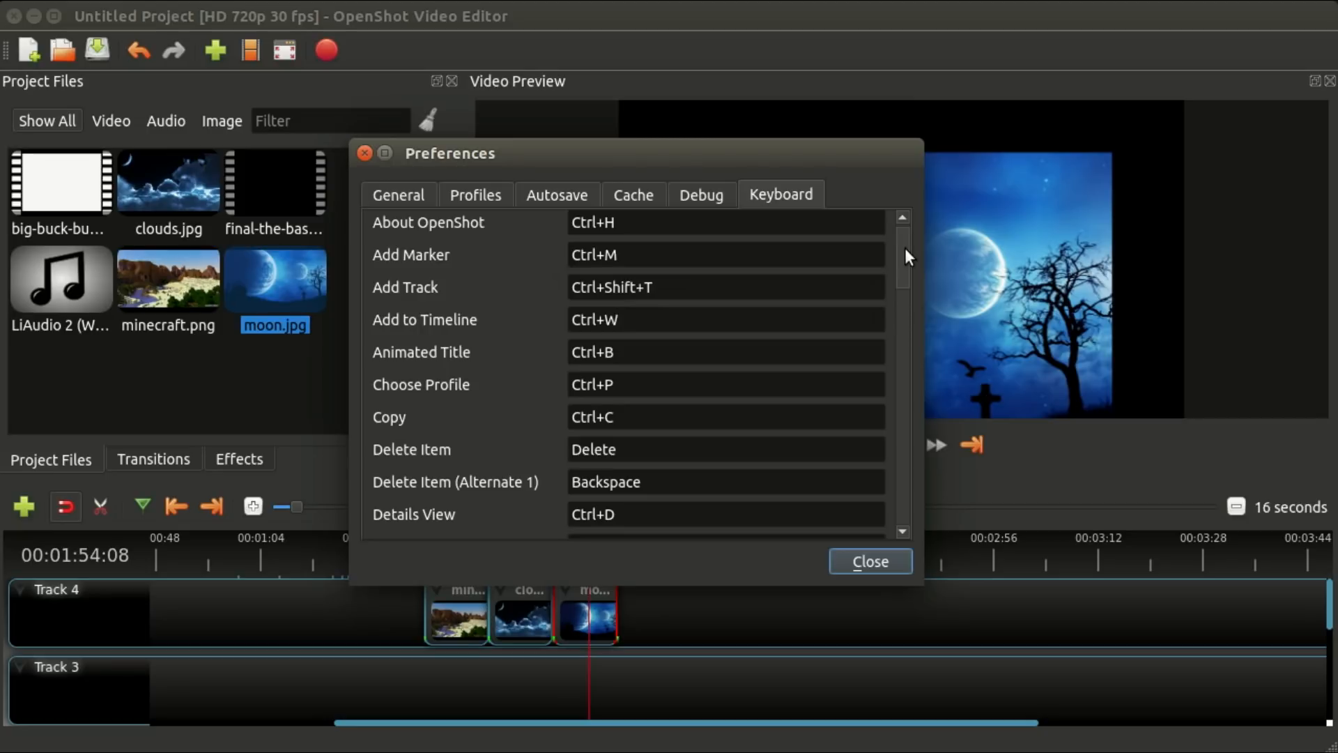
pyautogui.scroll(-3)
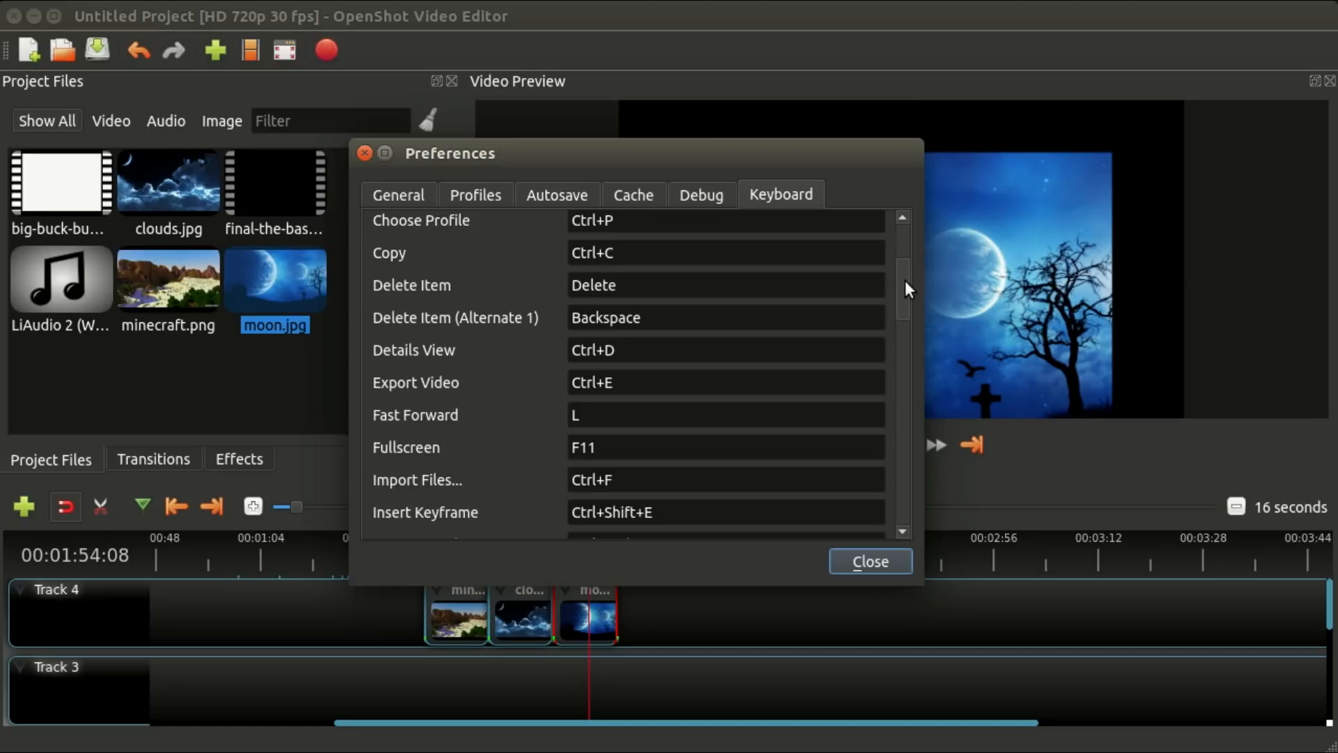
pyautogui.scroll(-3)
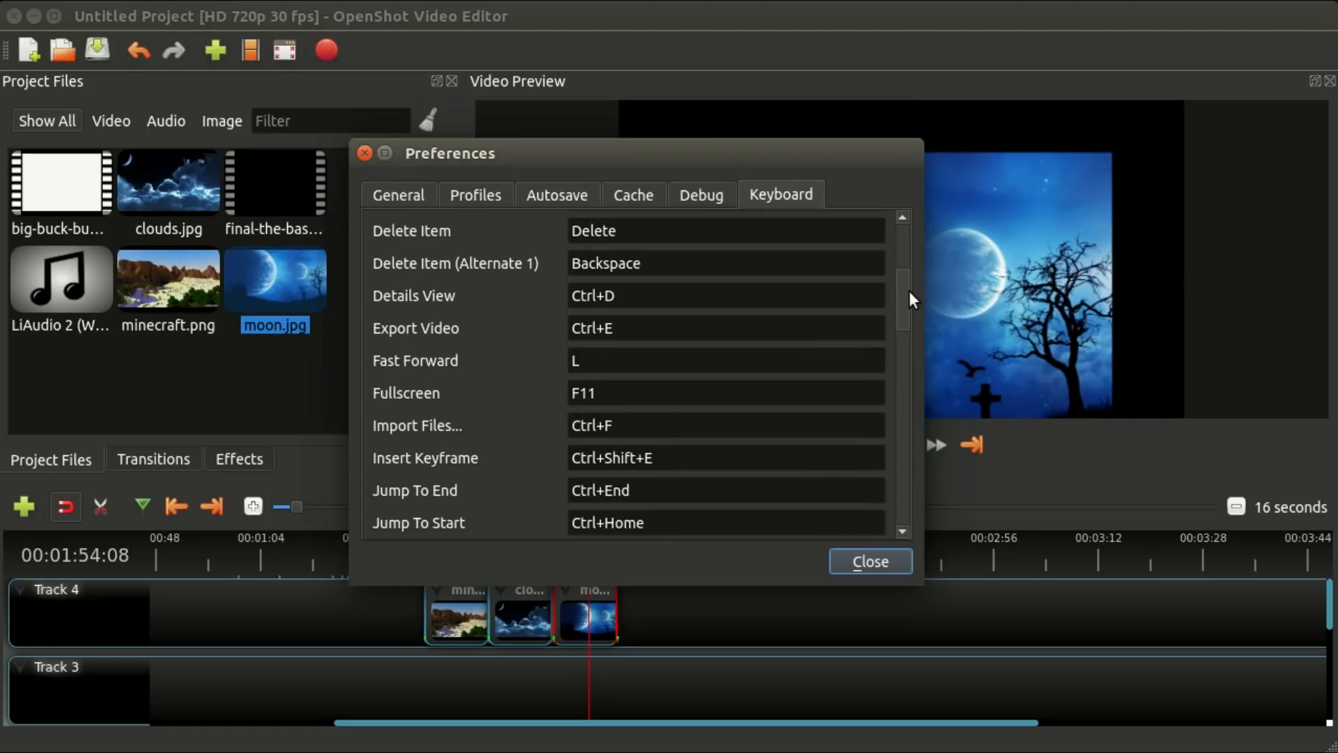
pyautogui.scroll(-3)
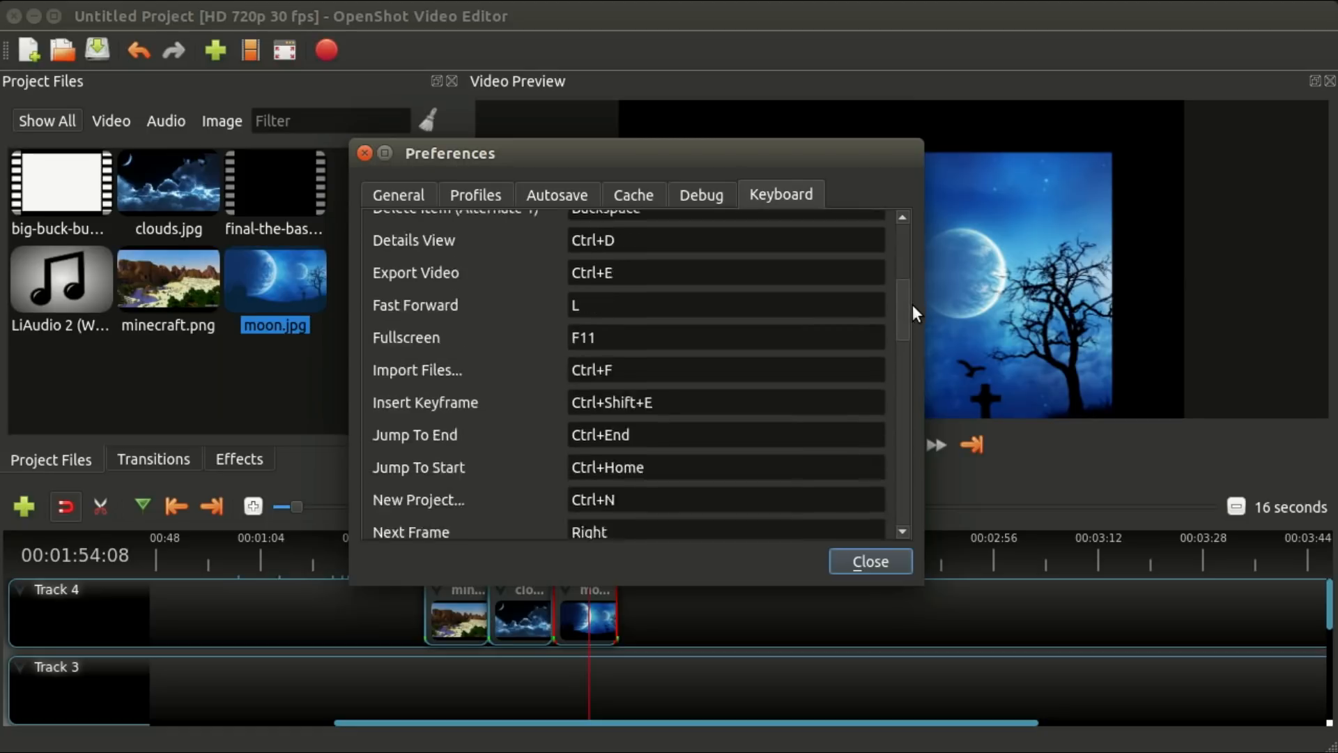
pyautogui.scroll(-3)
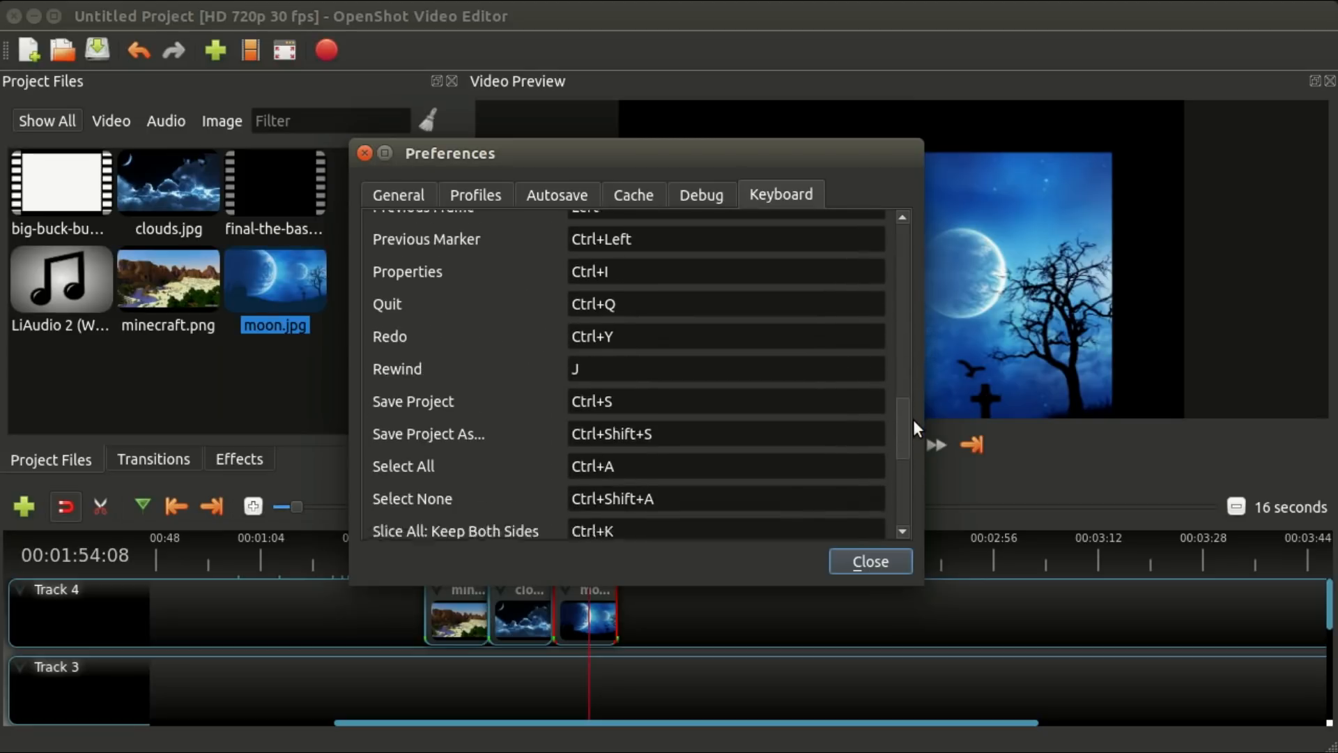
pyautogui.scroll(-3)
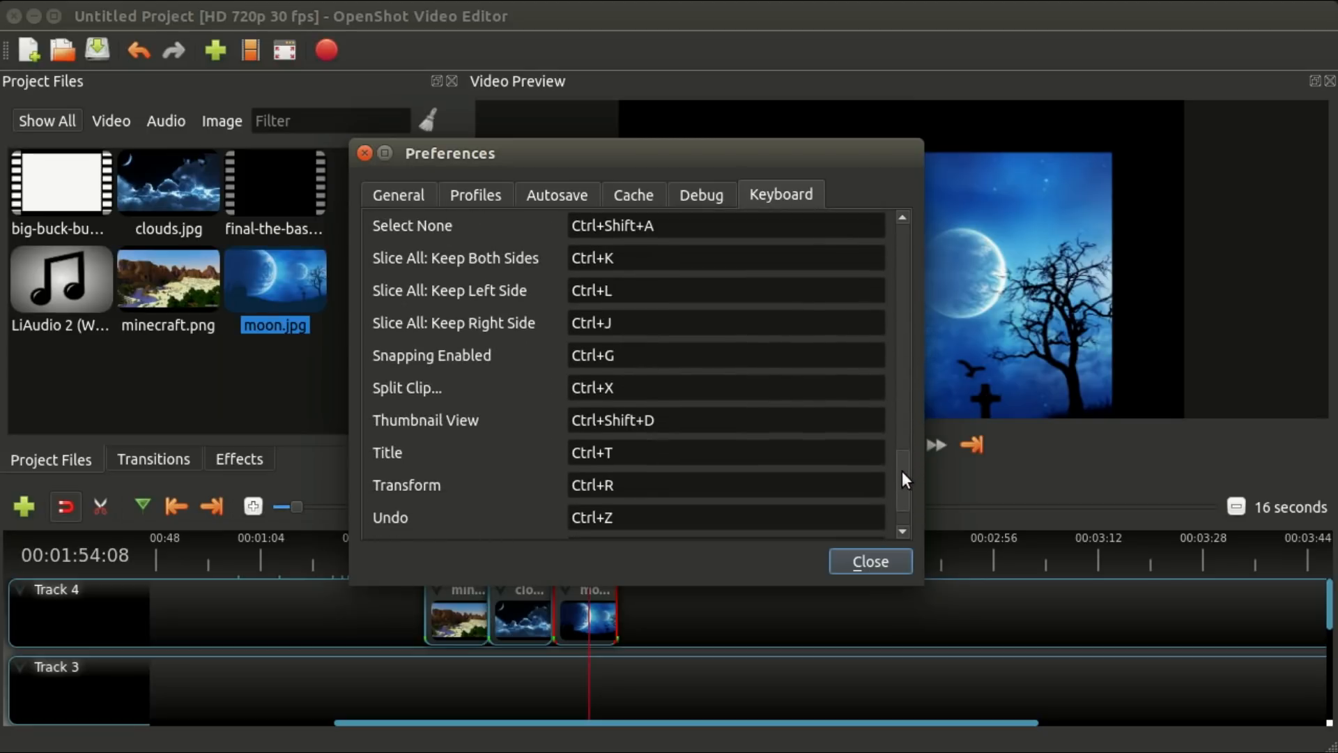
pyautogui.scroll(-3)
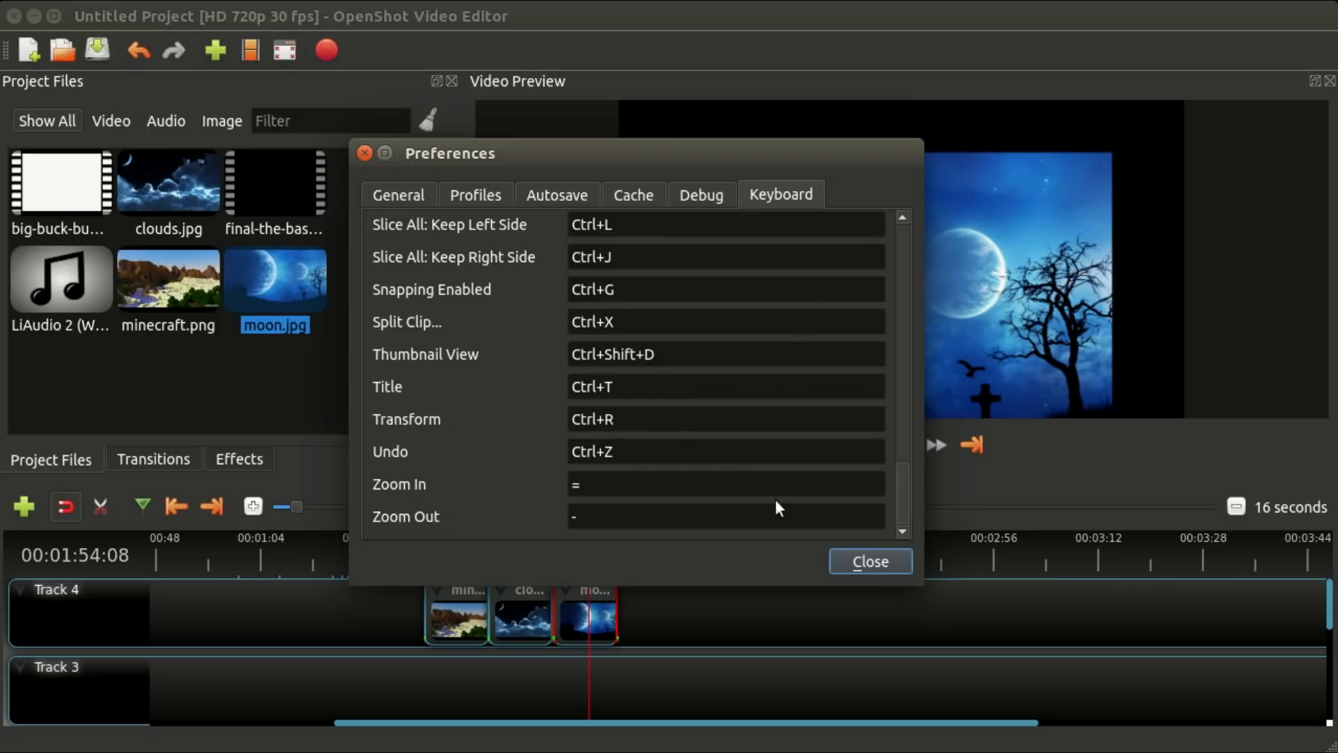
pyautogui.click(868, 560)
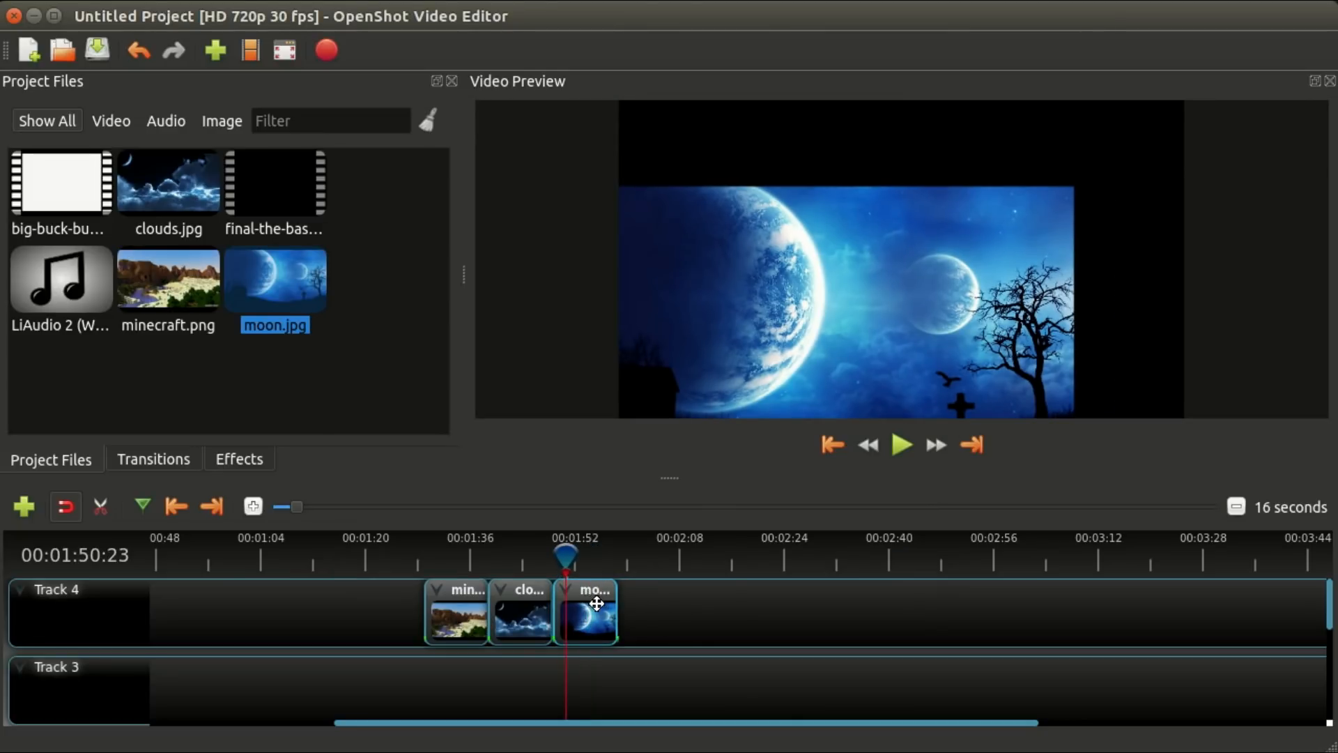
# Select the moon clip, scrub the playhead through it, then back into the clouds clip.
pyautogui.click(585, 610)
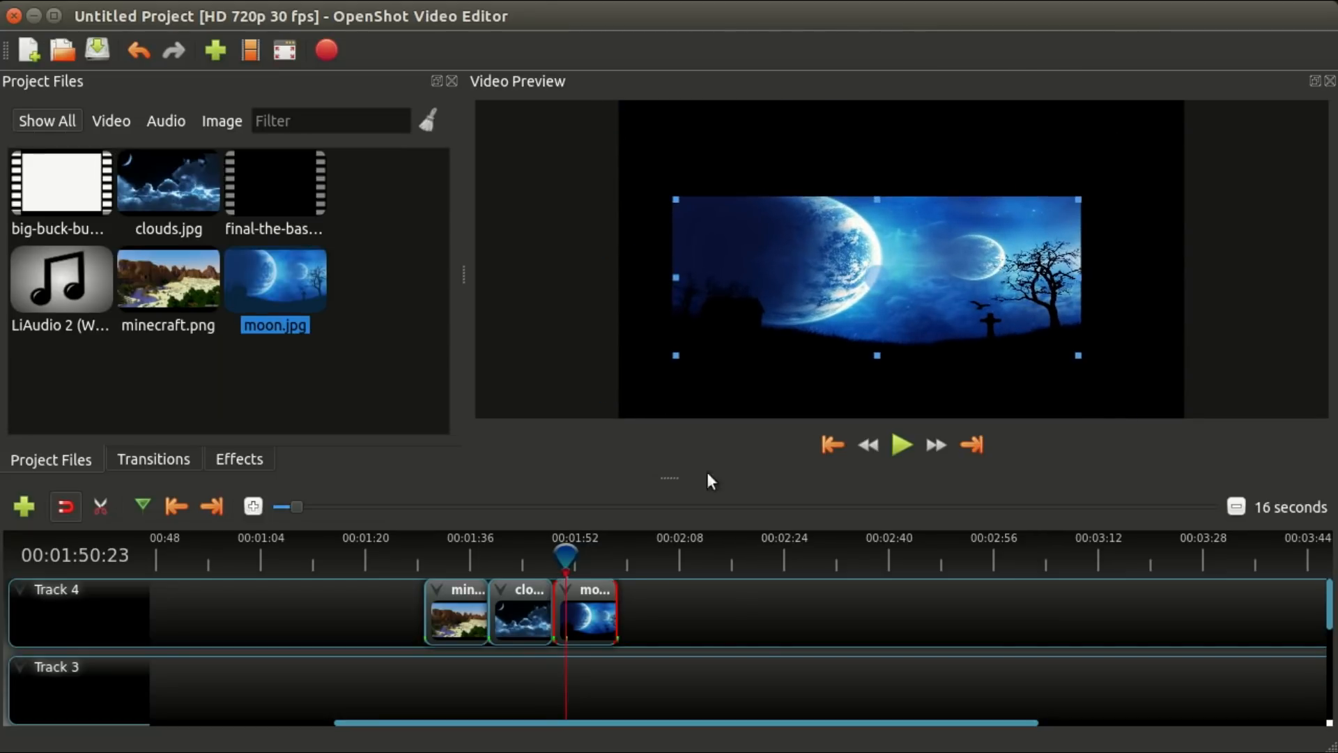
pyautogui.moveTo(704, 516)
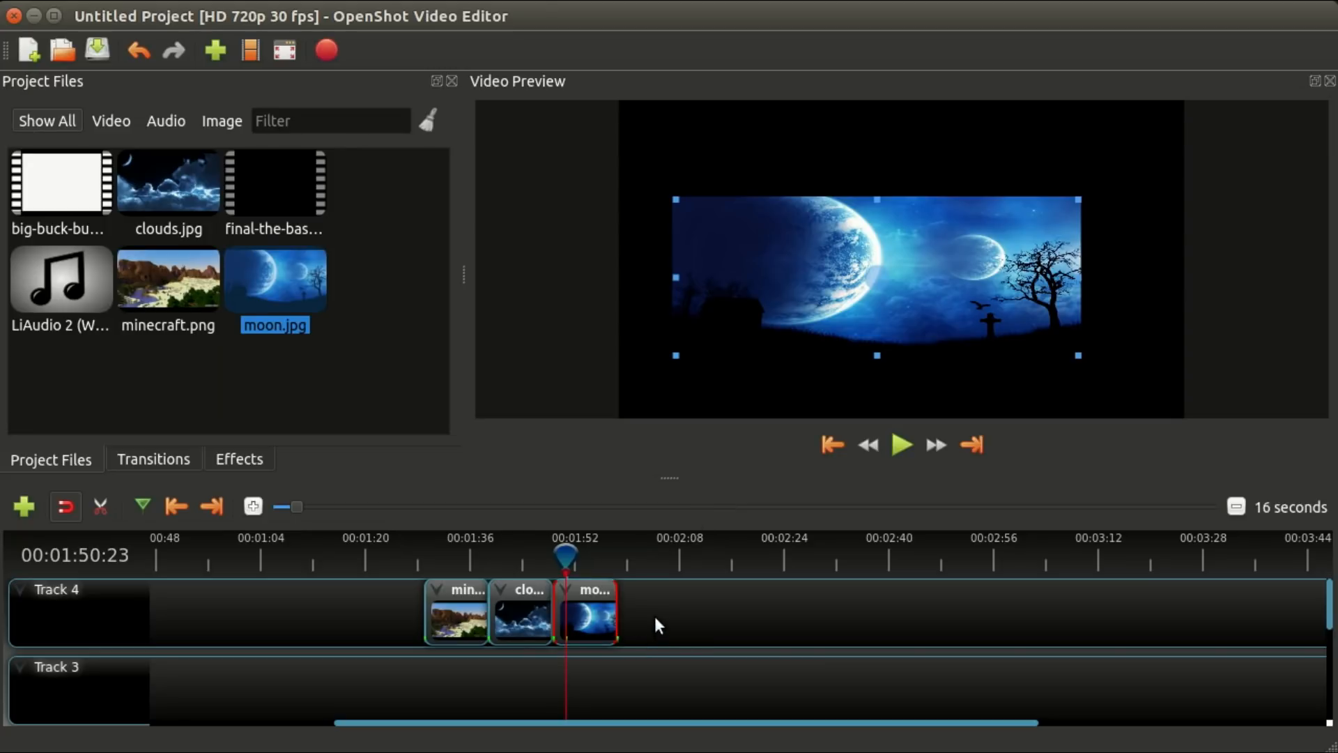
pyautogui.moveTo(566, 554); pyautogui.dragTo(555, 555)
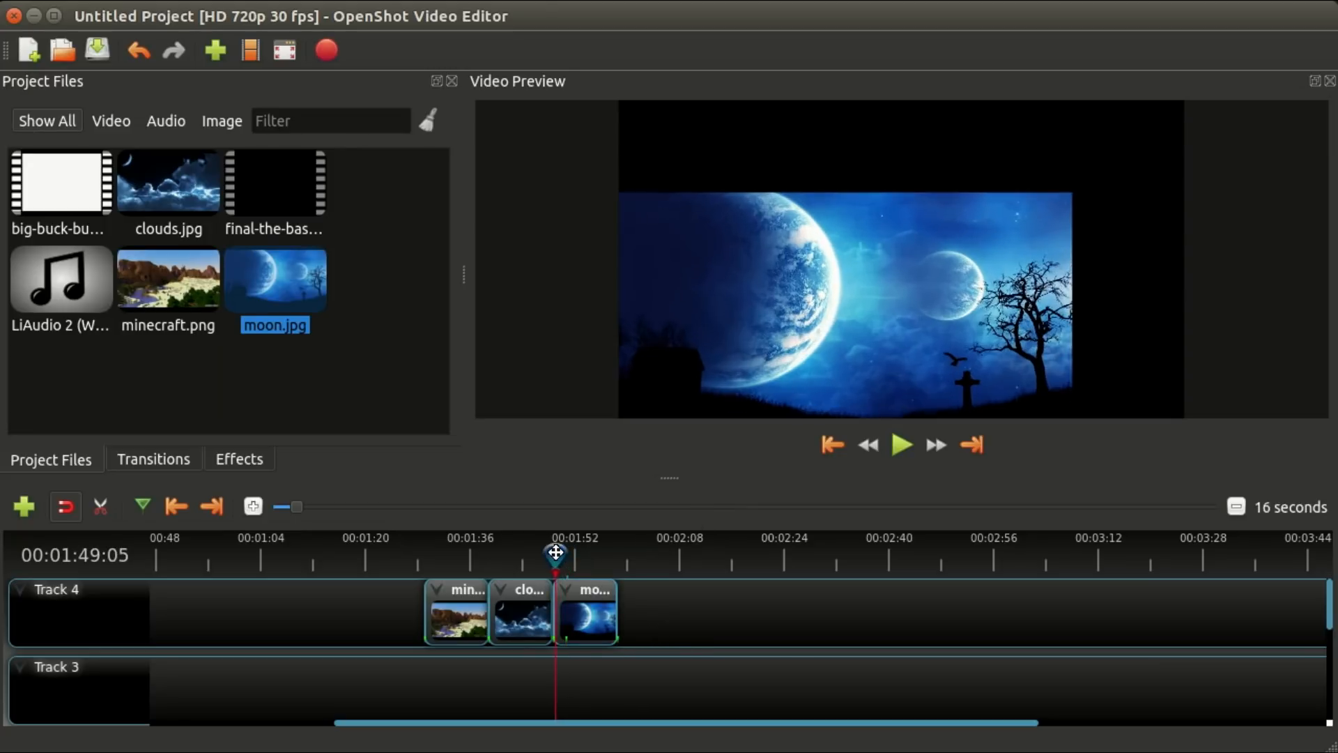
pyautogui.moveTo(555, 552); pyautogui.dragTo(597, 552)
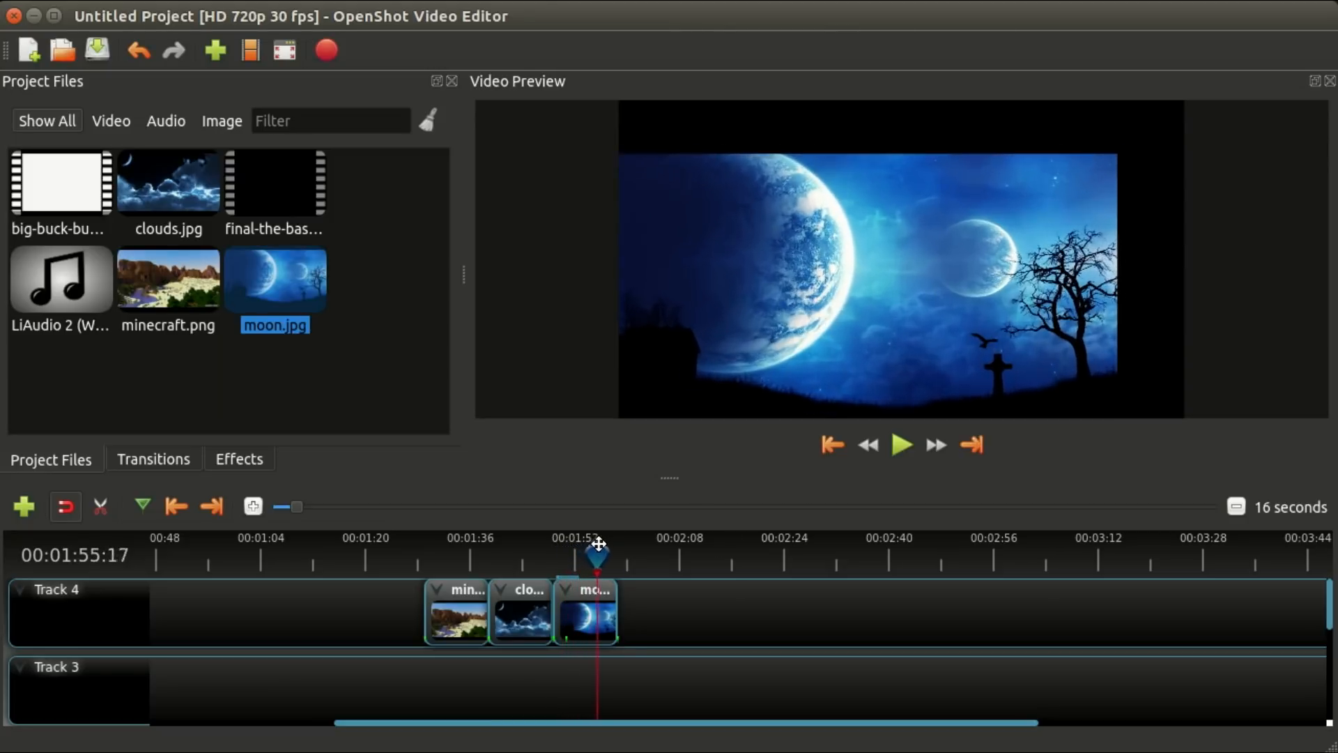
pyautogui.moveTo(597, 555); pyautogui.dragTo(557, 555)
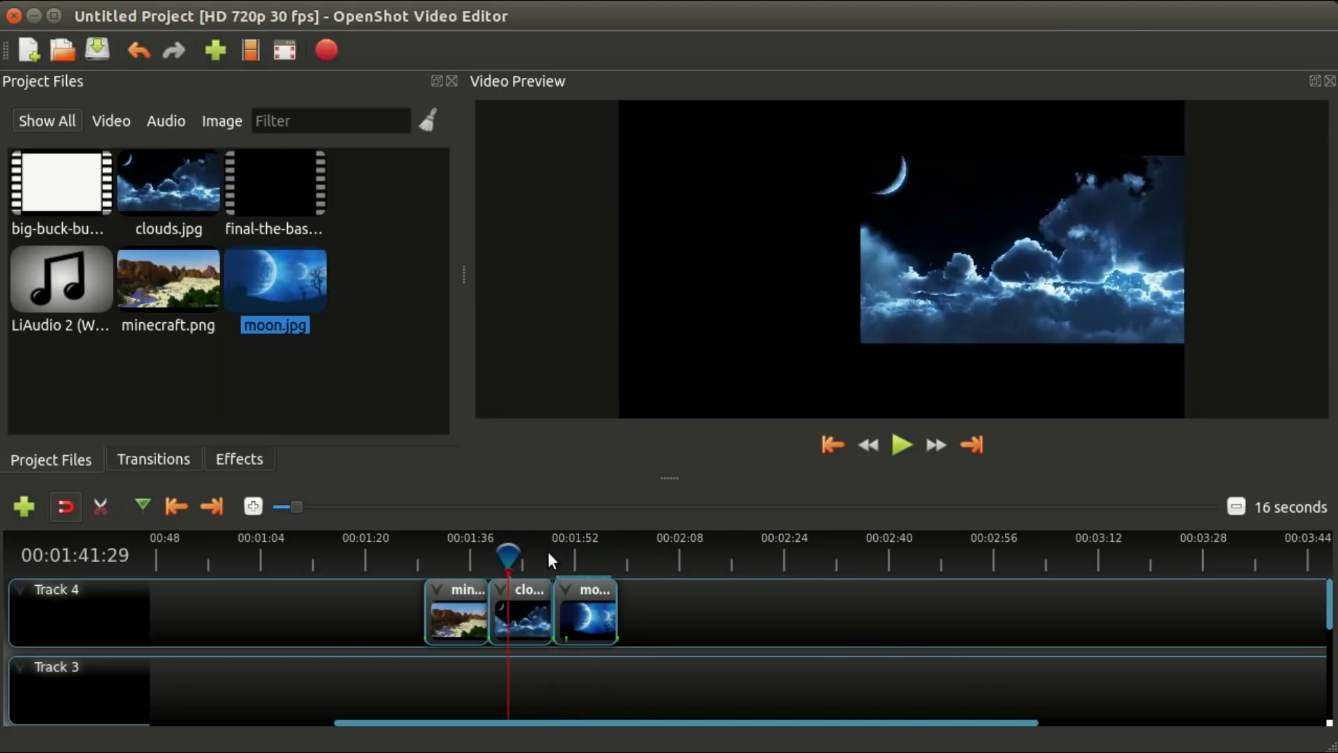
pyautogui.moveTo(547, 570)
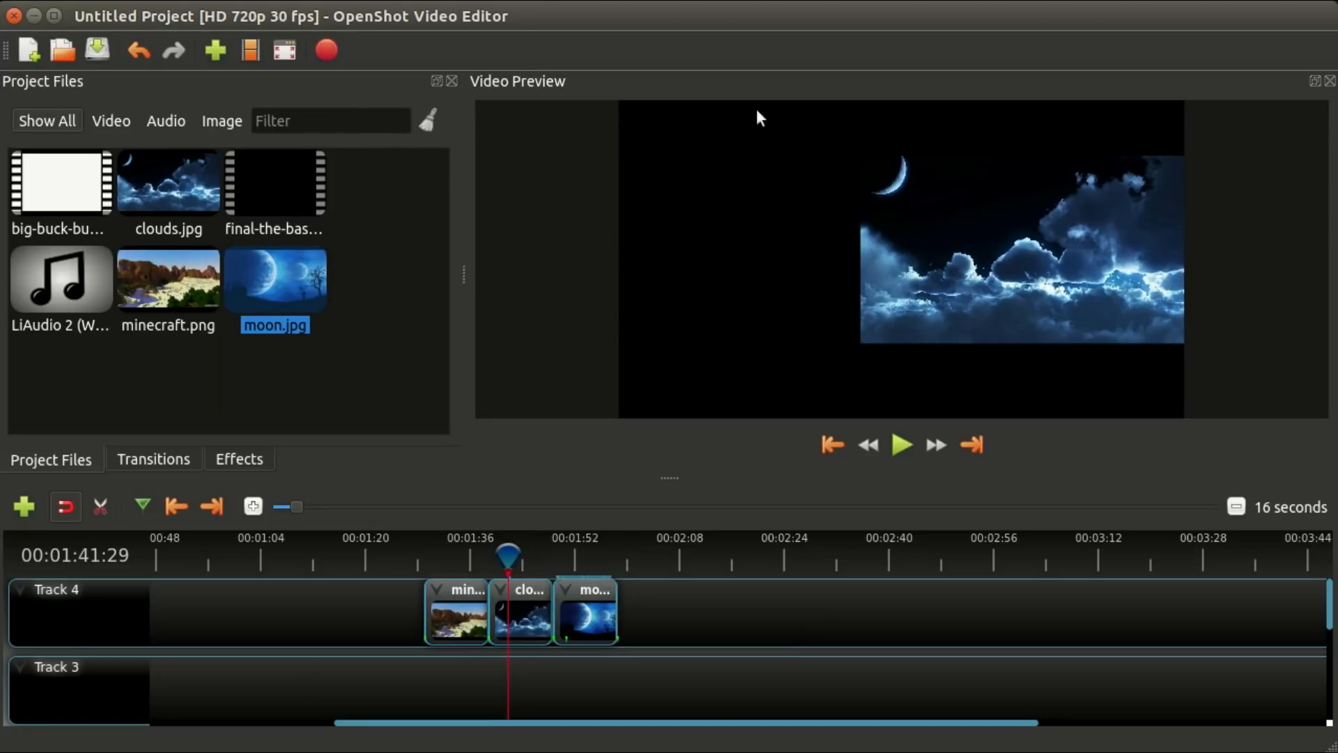
pyautogui.moveTo(563, 436)
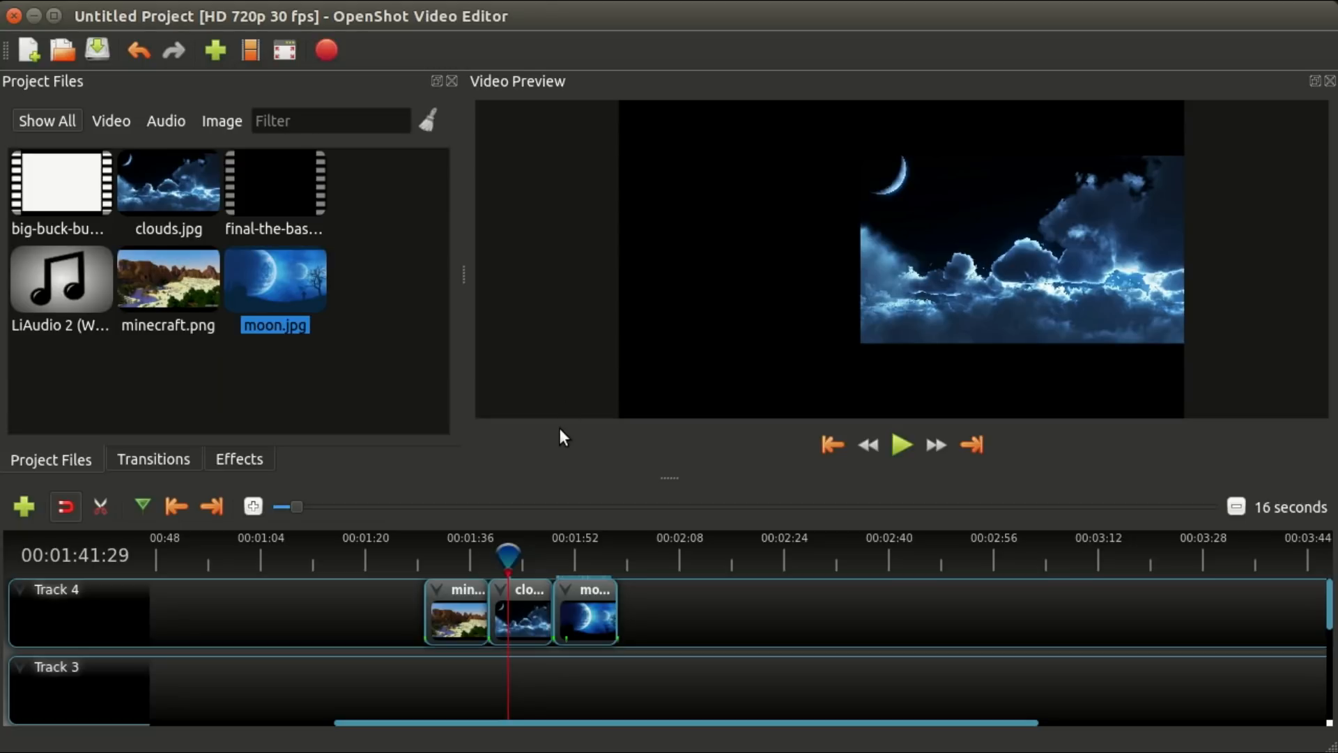
pyautogui.moveTo(552, 402)
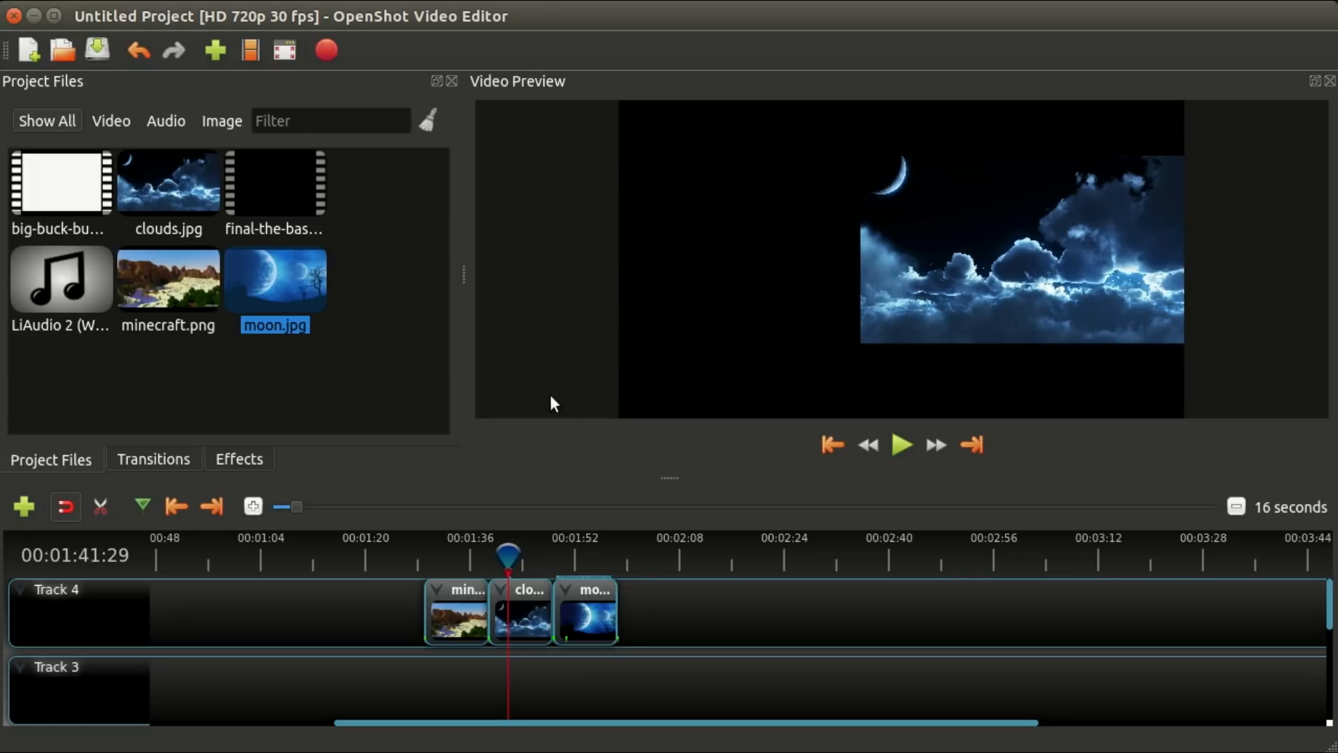
pyautogui.moveTo(516, 346)
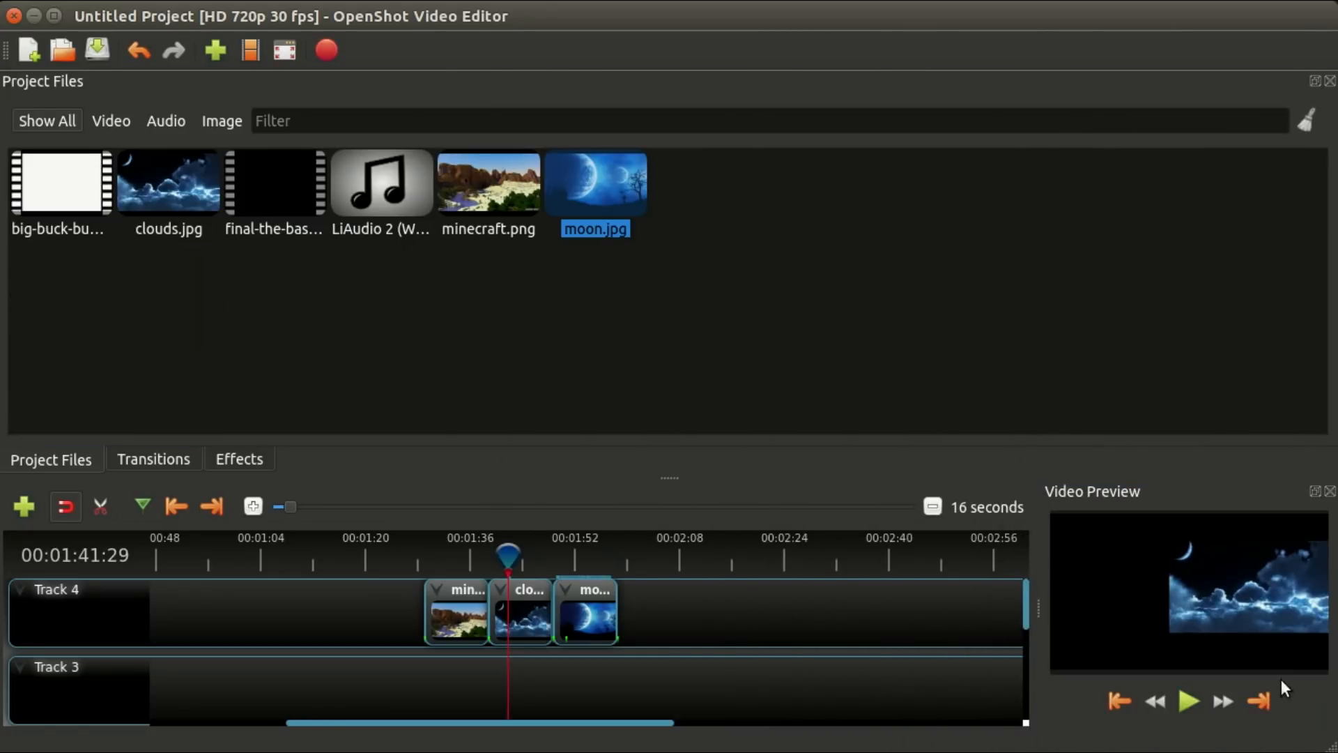
# Widen the docked Video Preview and move the playhead to 00:01:47:07 in the clouds clip.
pyautogui.moveTo(1033, 608); pyautogui.dragTo(764, 608)
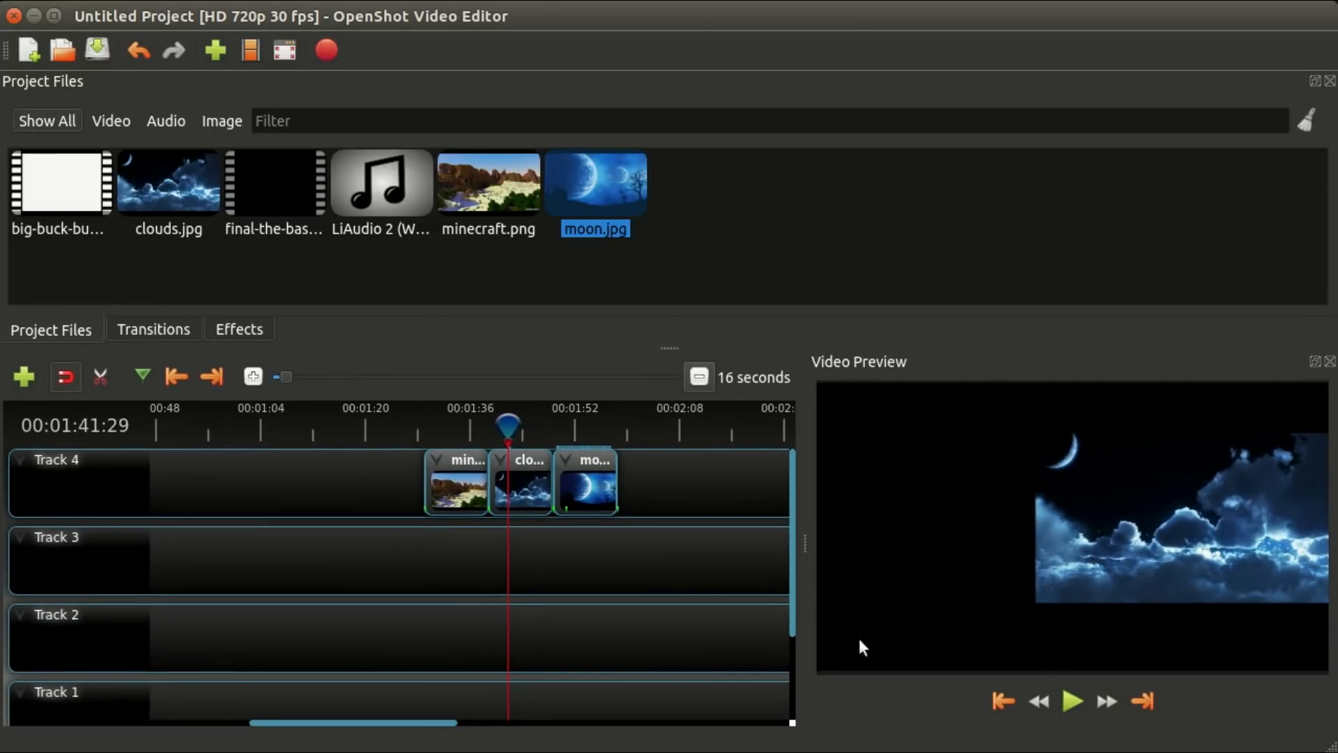
pyautogui.moveTo(508, 424); pyautogui.dragTo(486, 425)
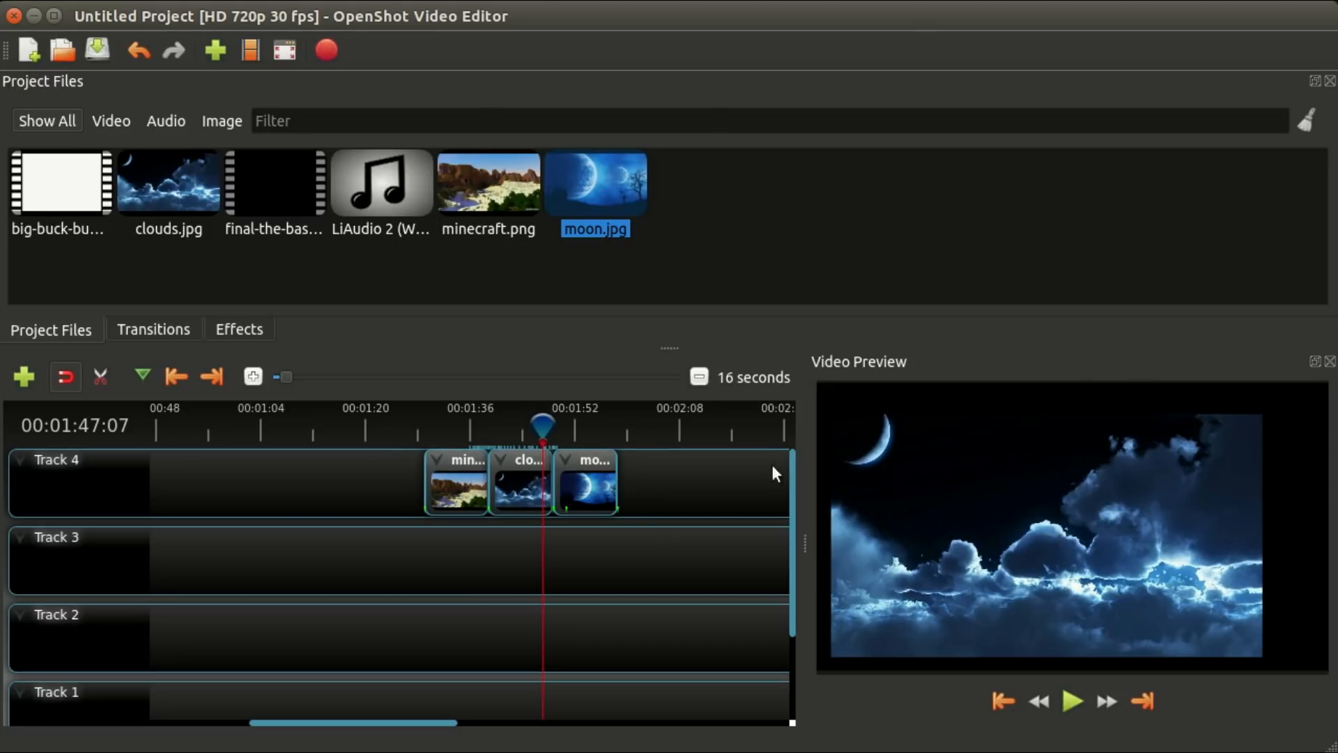
pyautogui.click(221, 121)
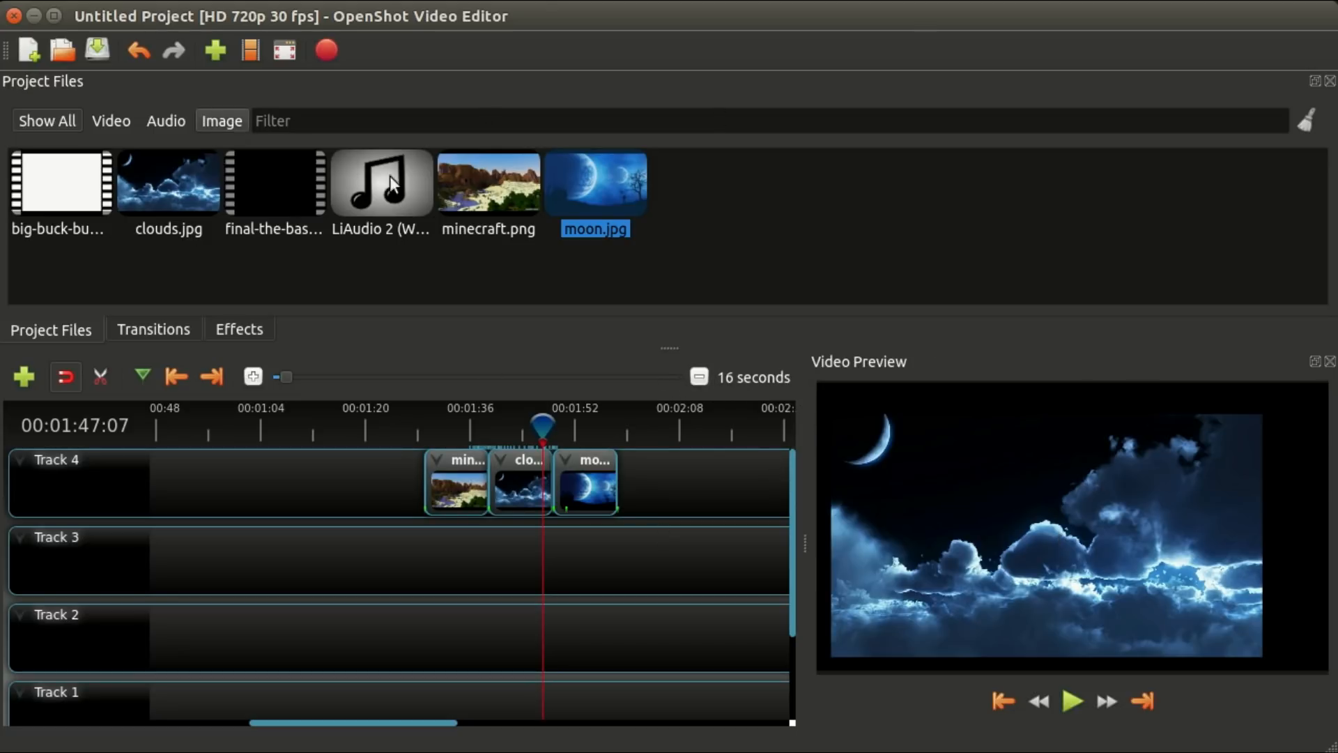
pyautogui.moveTo(725, 458)
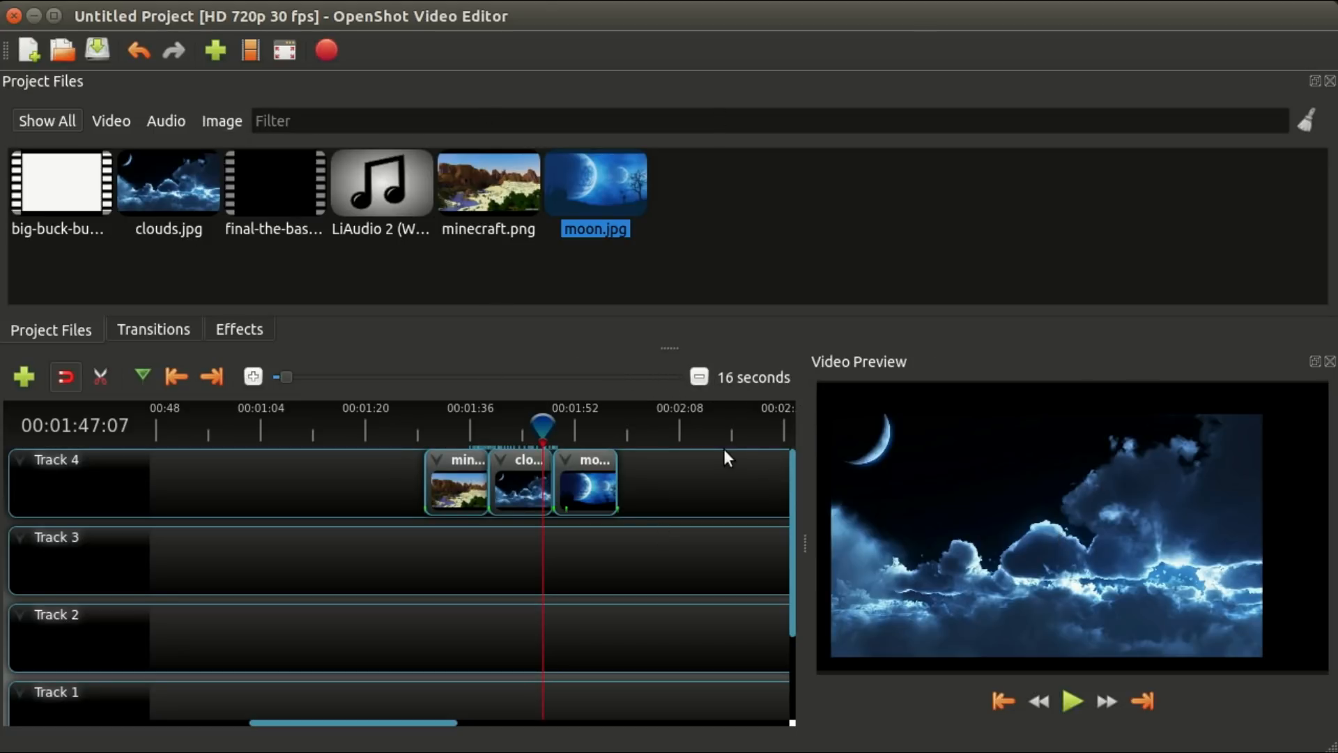
pyautogui.moveTo(630, 440)
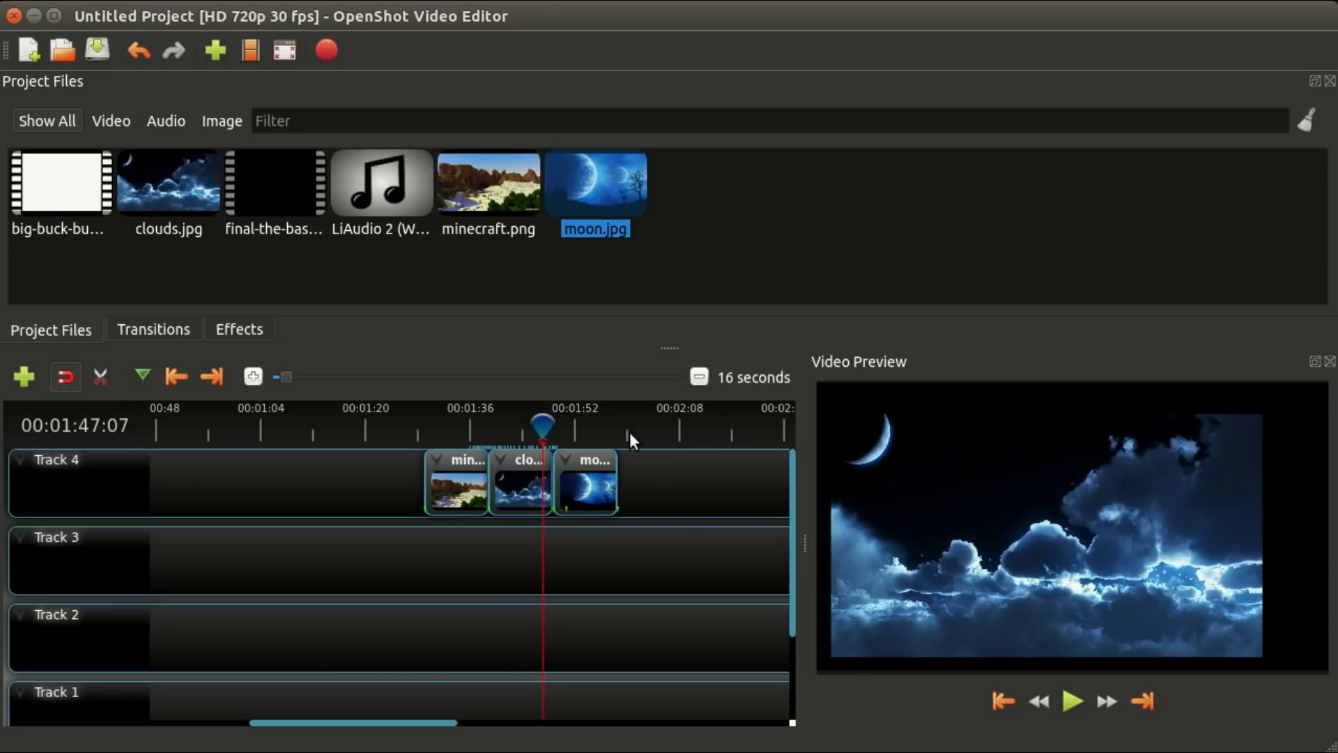
pyautogui.moveTo(559, 328)
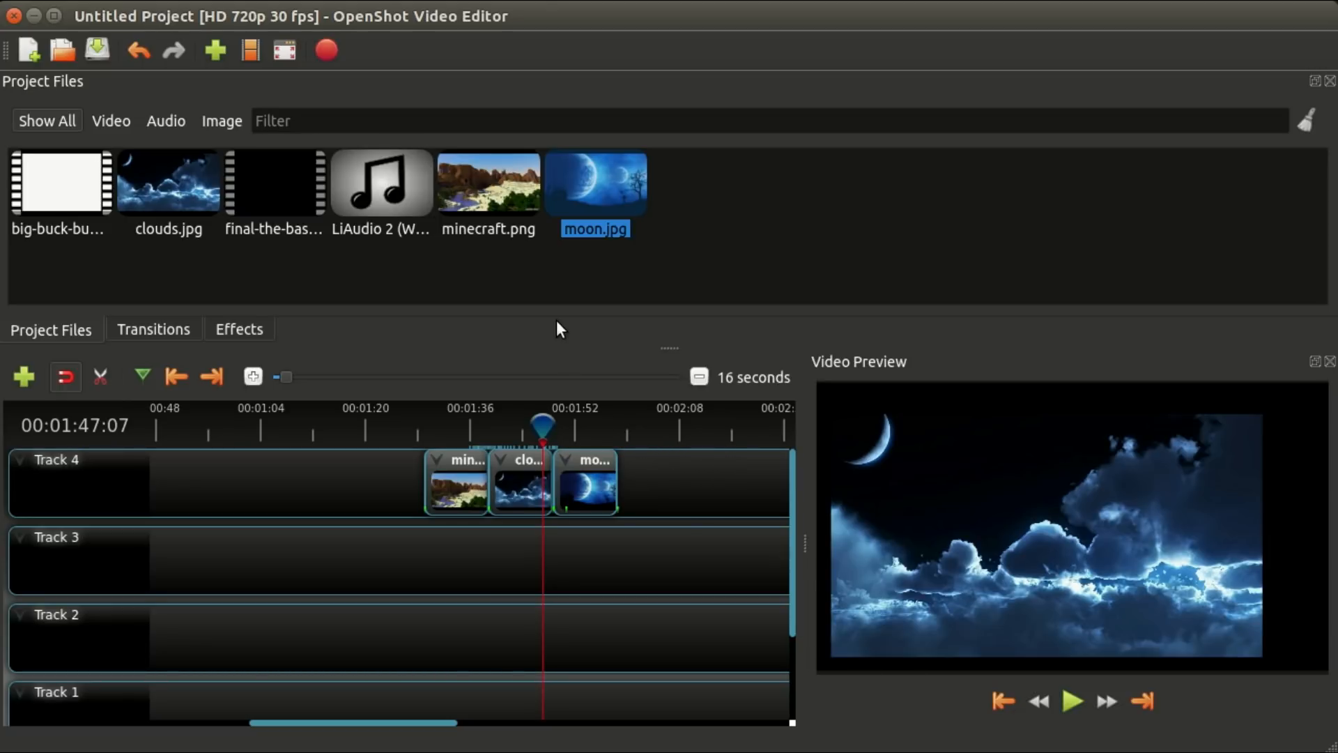